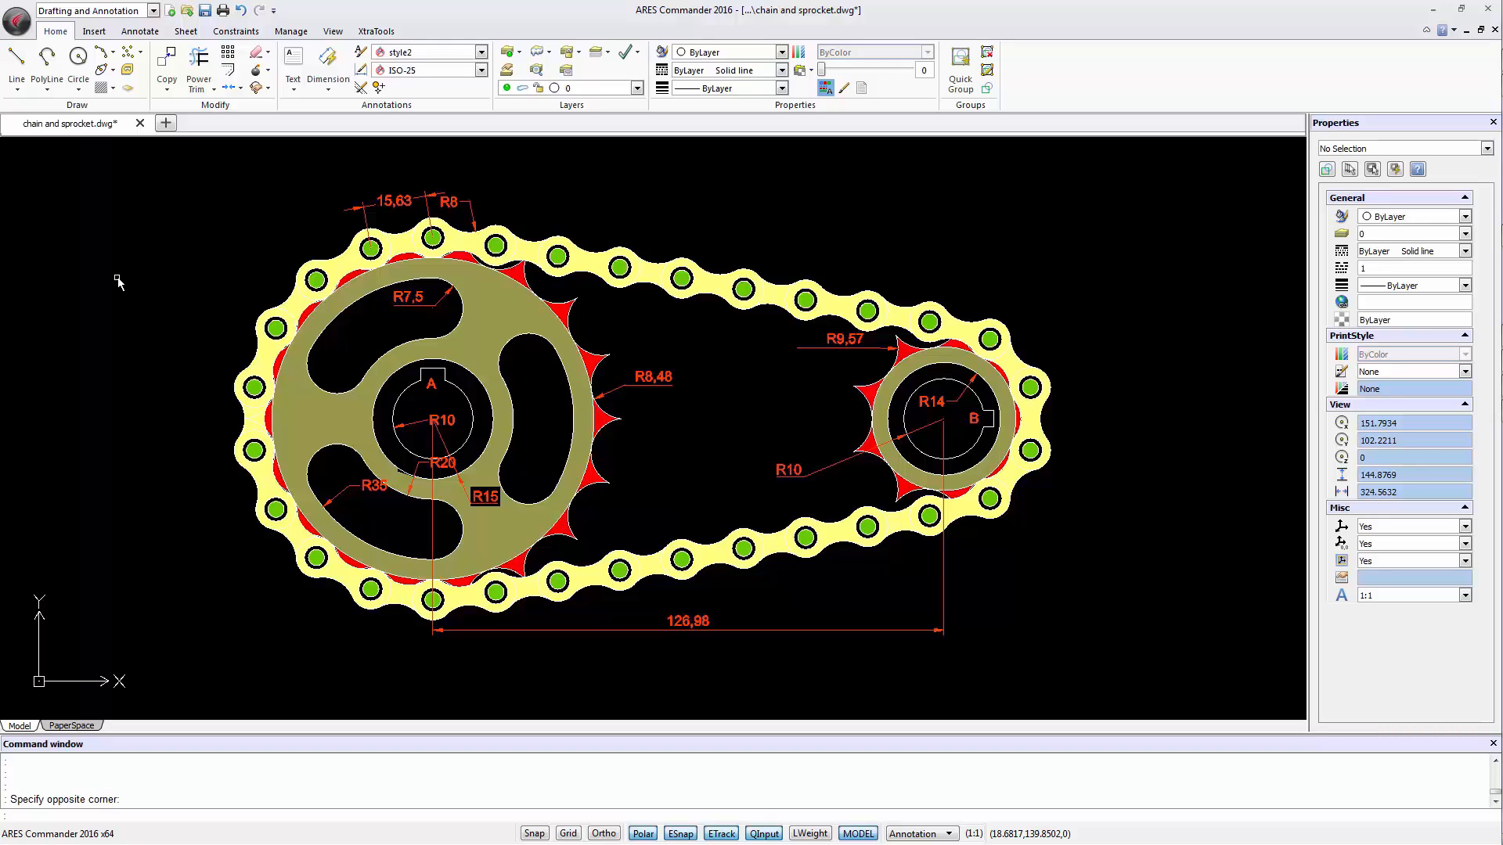
mouse_move(957, 528)
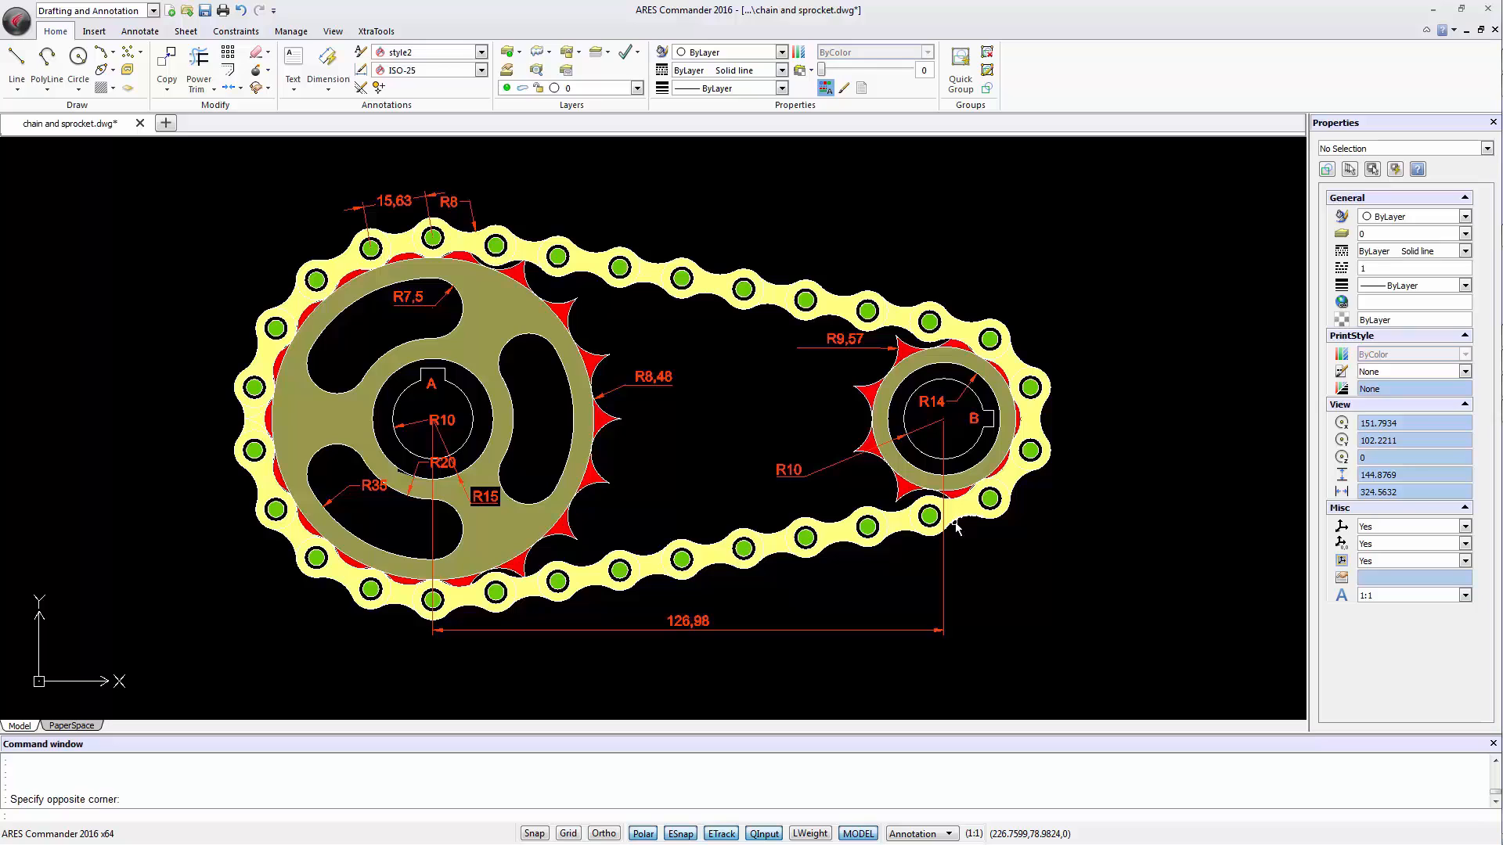
mouse_move(770, 493)
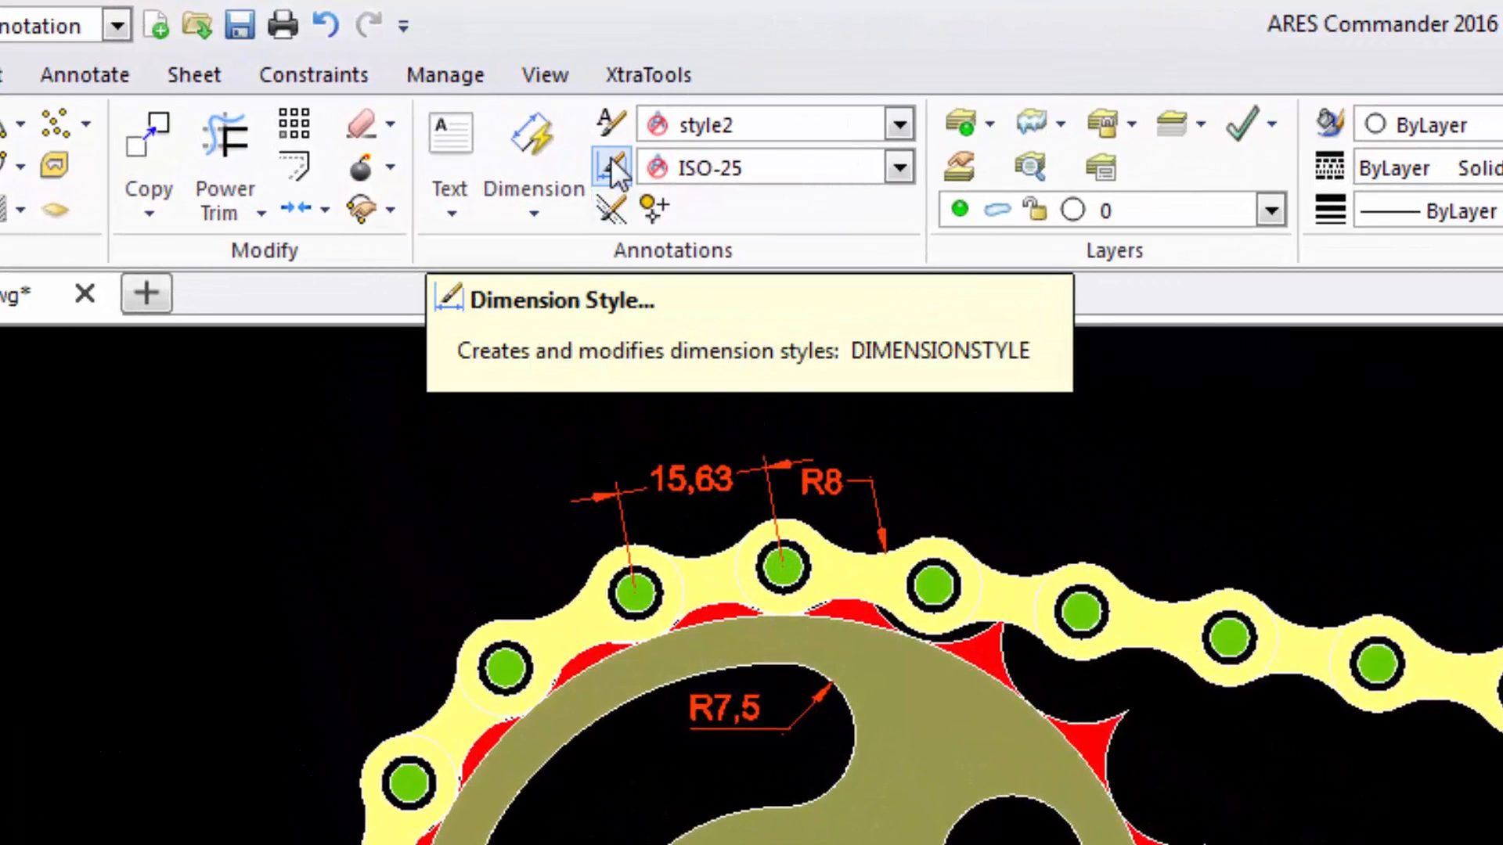
Open the Options – Drafting Styles dialog from the Annotate ribbon's Dimension Style command.
click(83, 75)
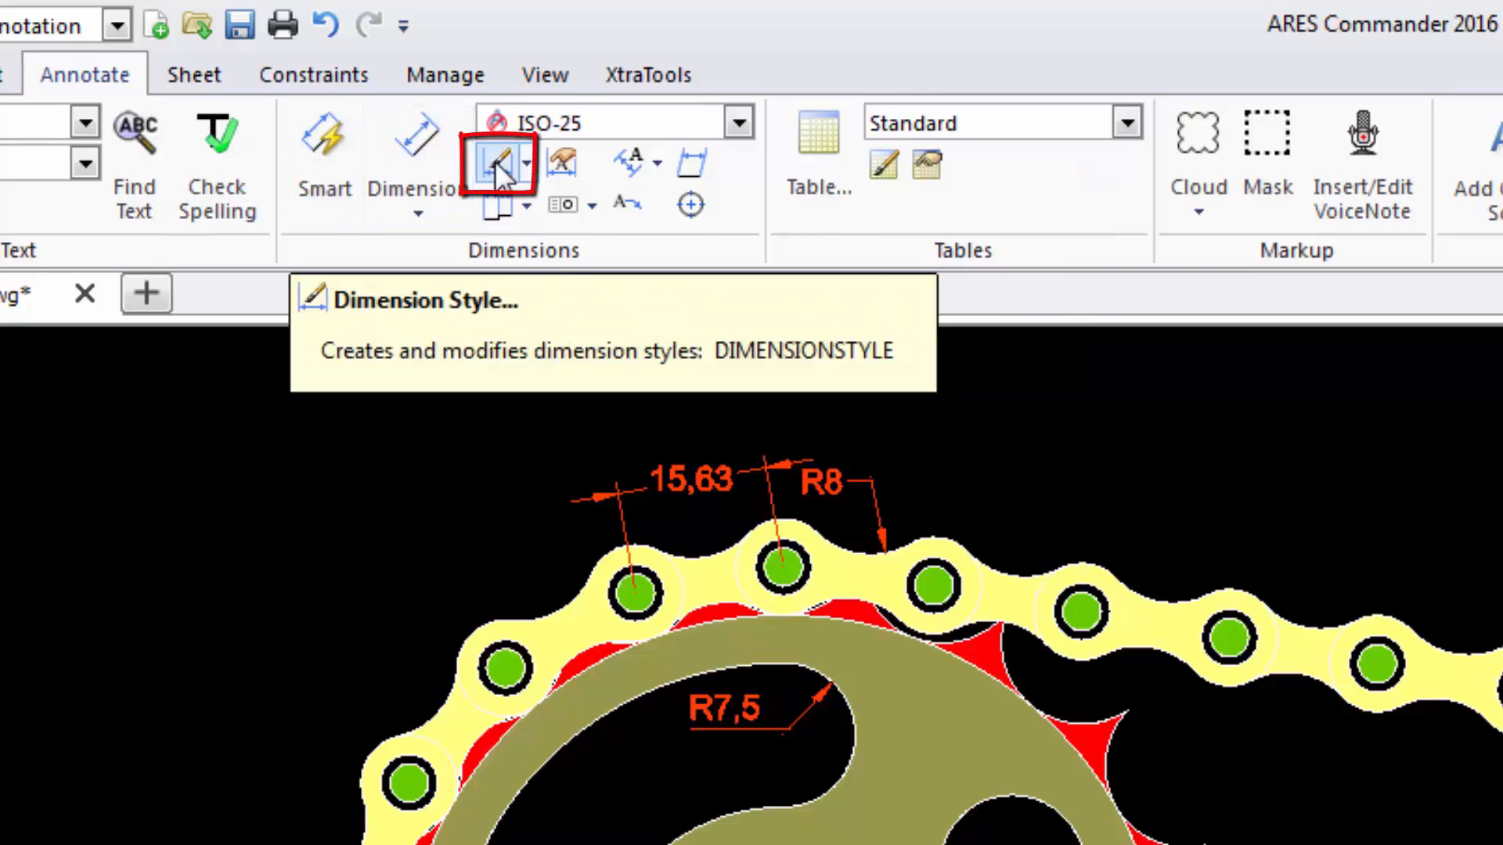
click(497, 162)
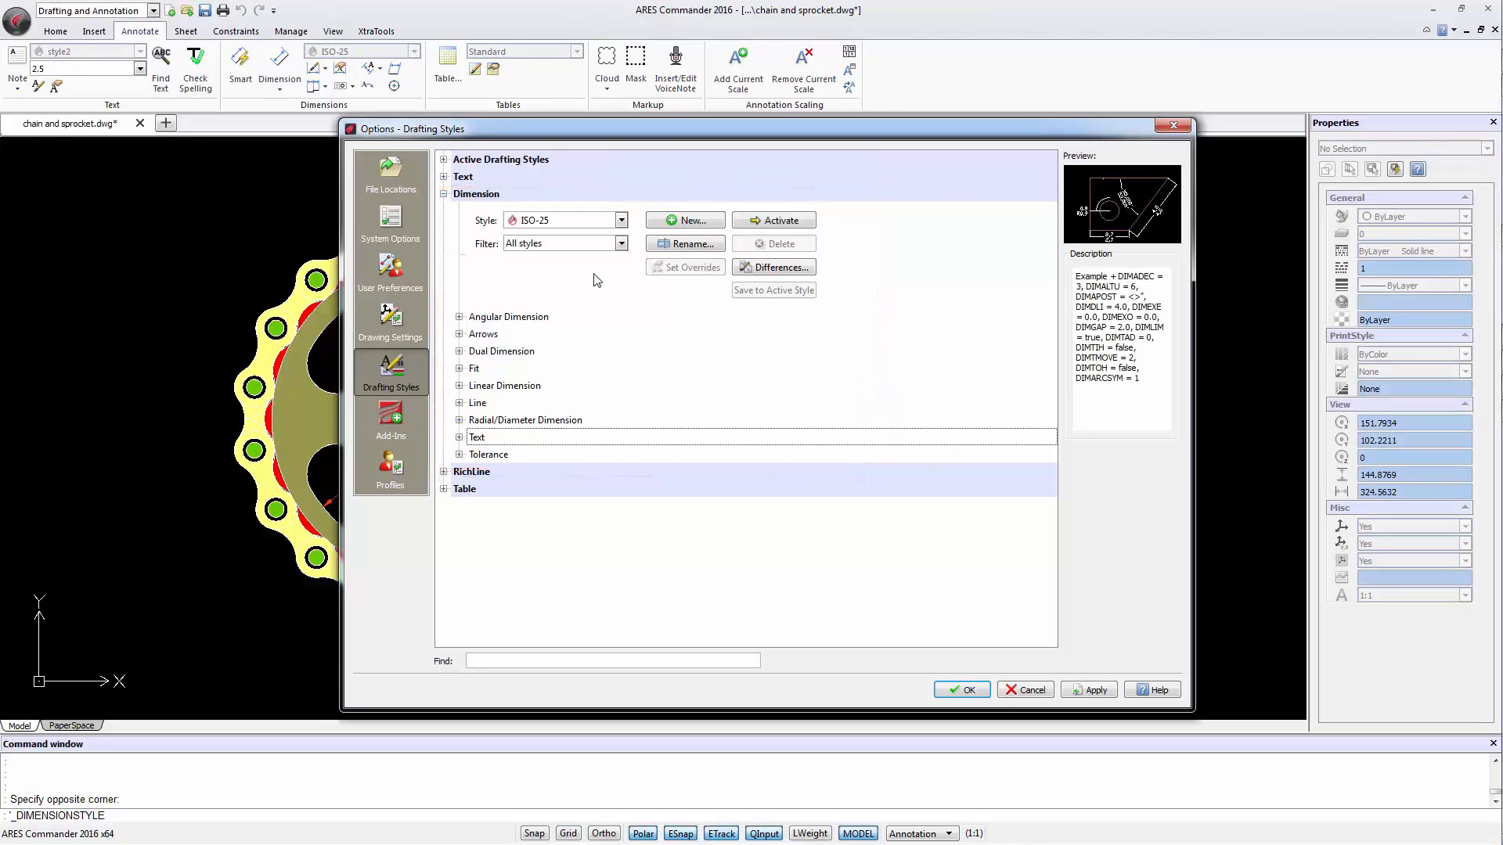
Choose the Example style and review its angular format, precision and arc length symbol options.
click(620, 220)
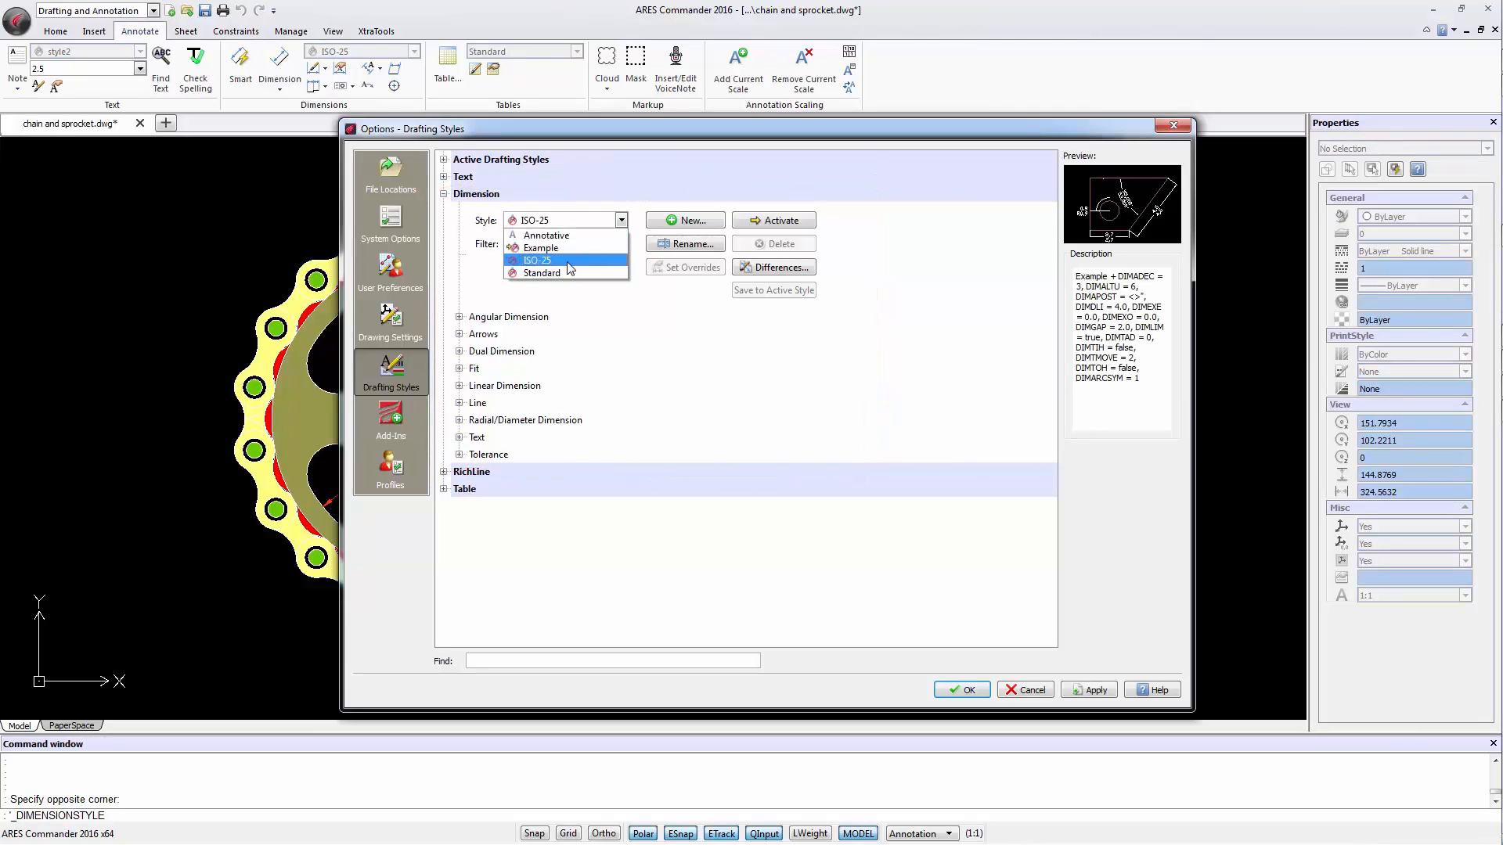
click(540, 247)
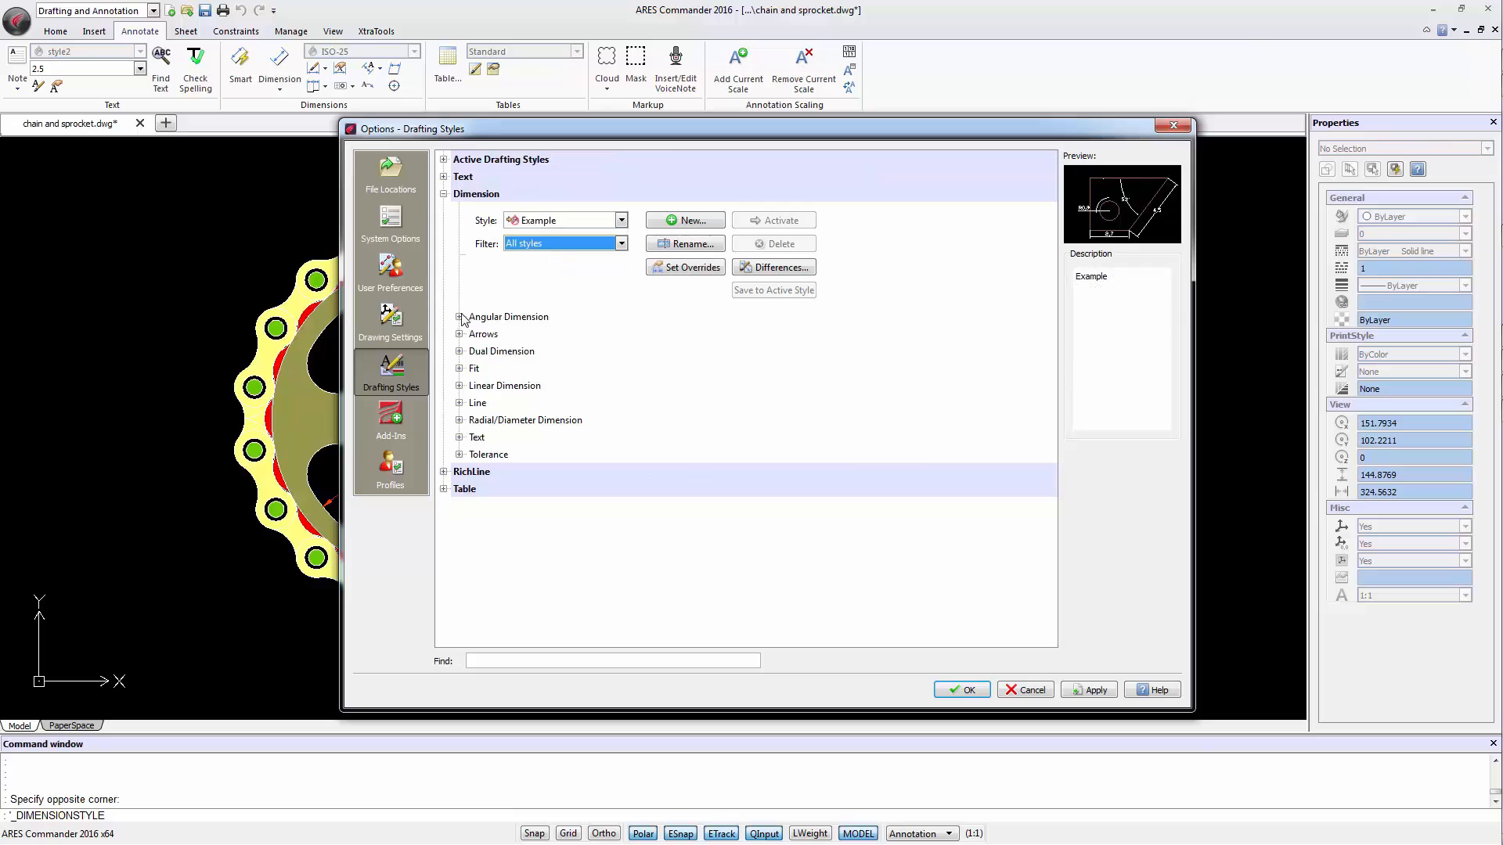
mouse_move(1016, 640)
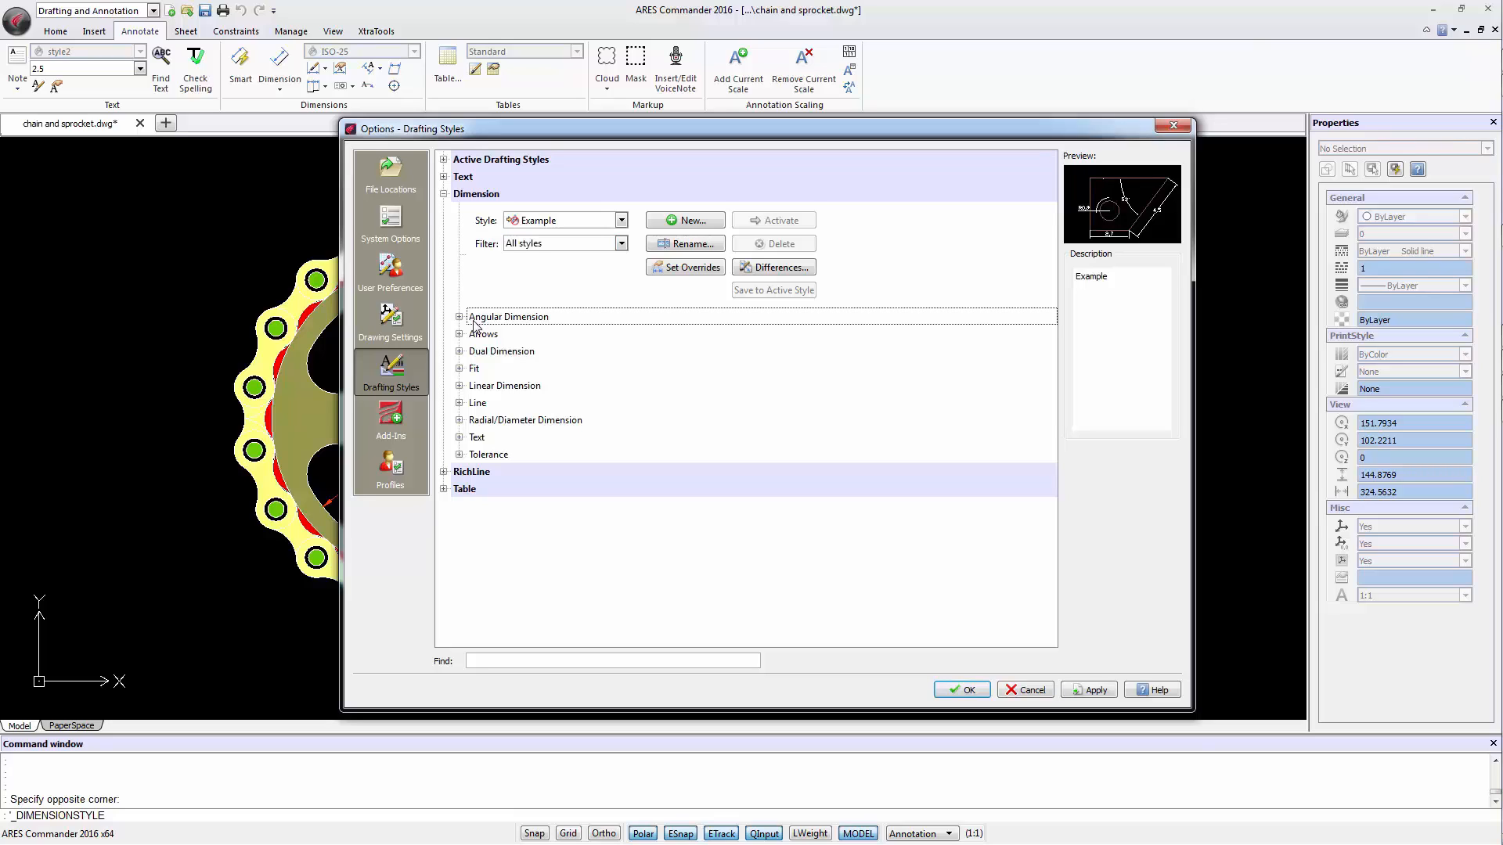
click(458, 316)
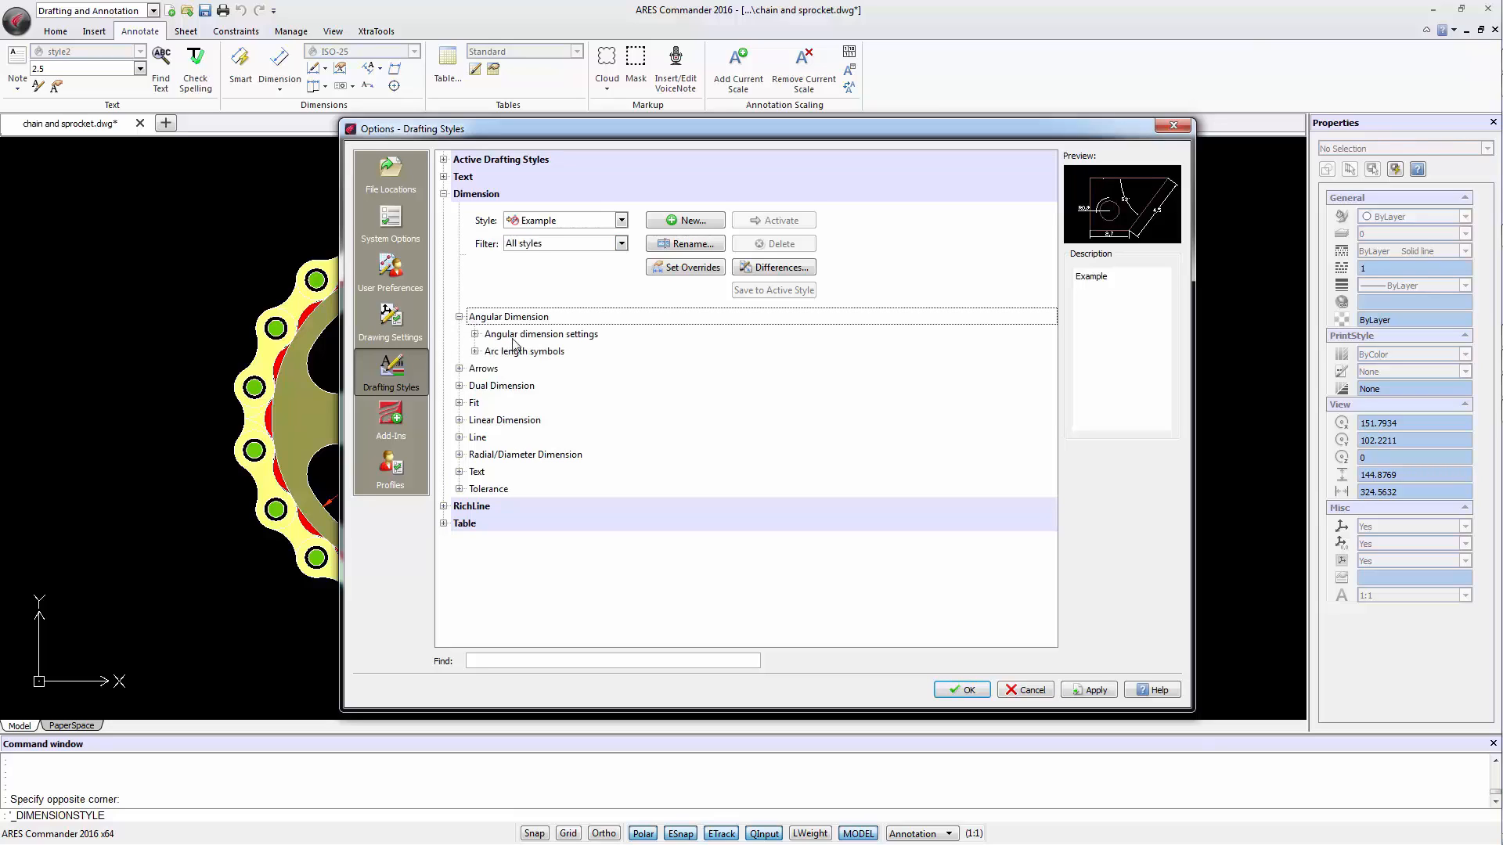
mouse_move(475, 333)
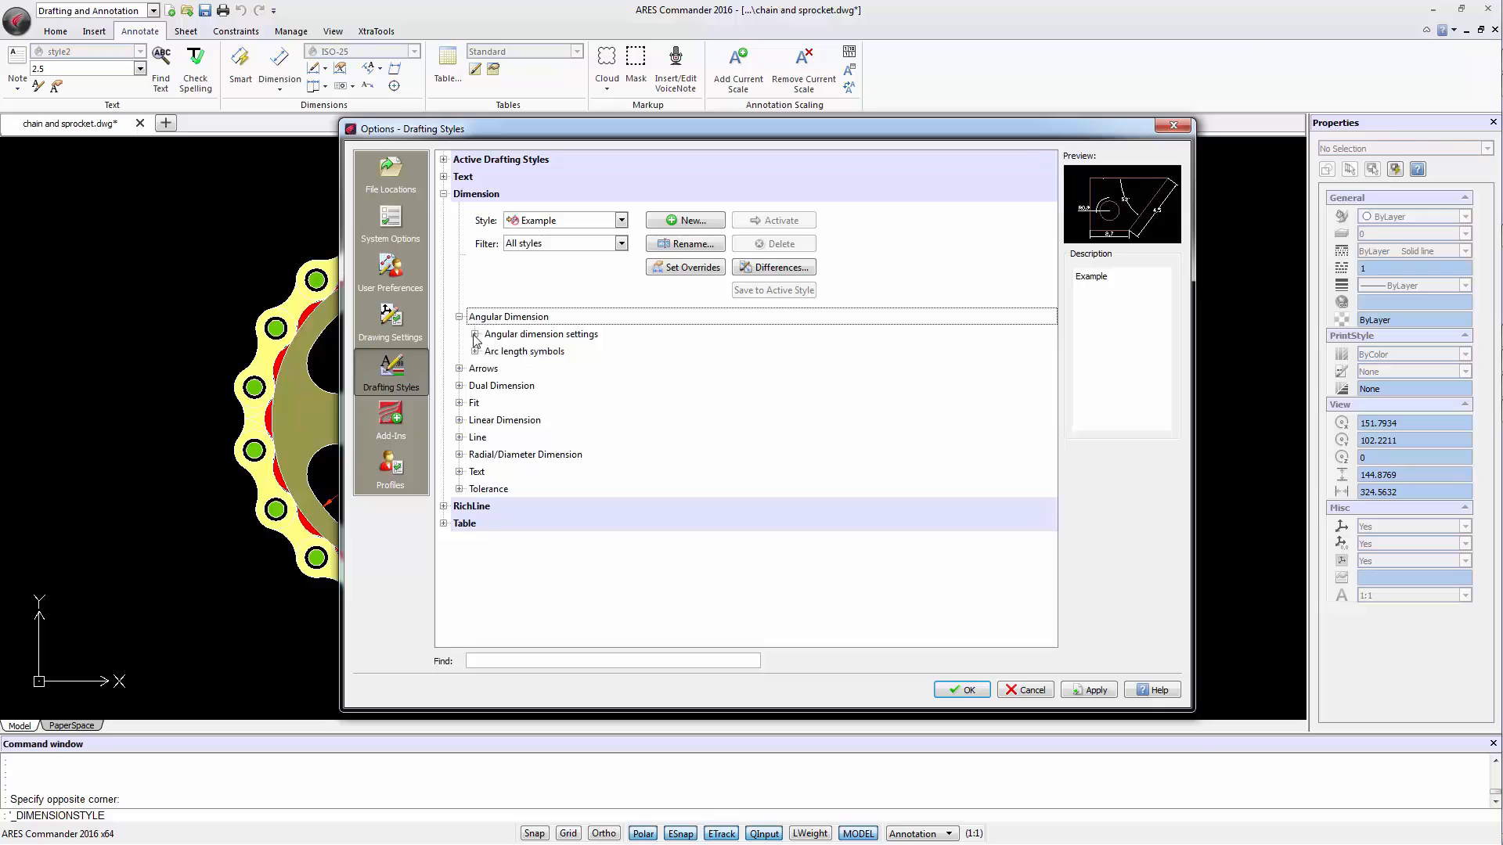
click(474, 333)
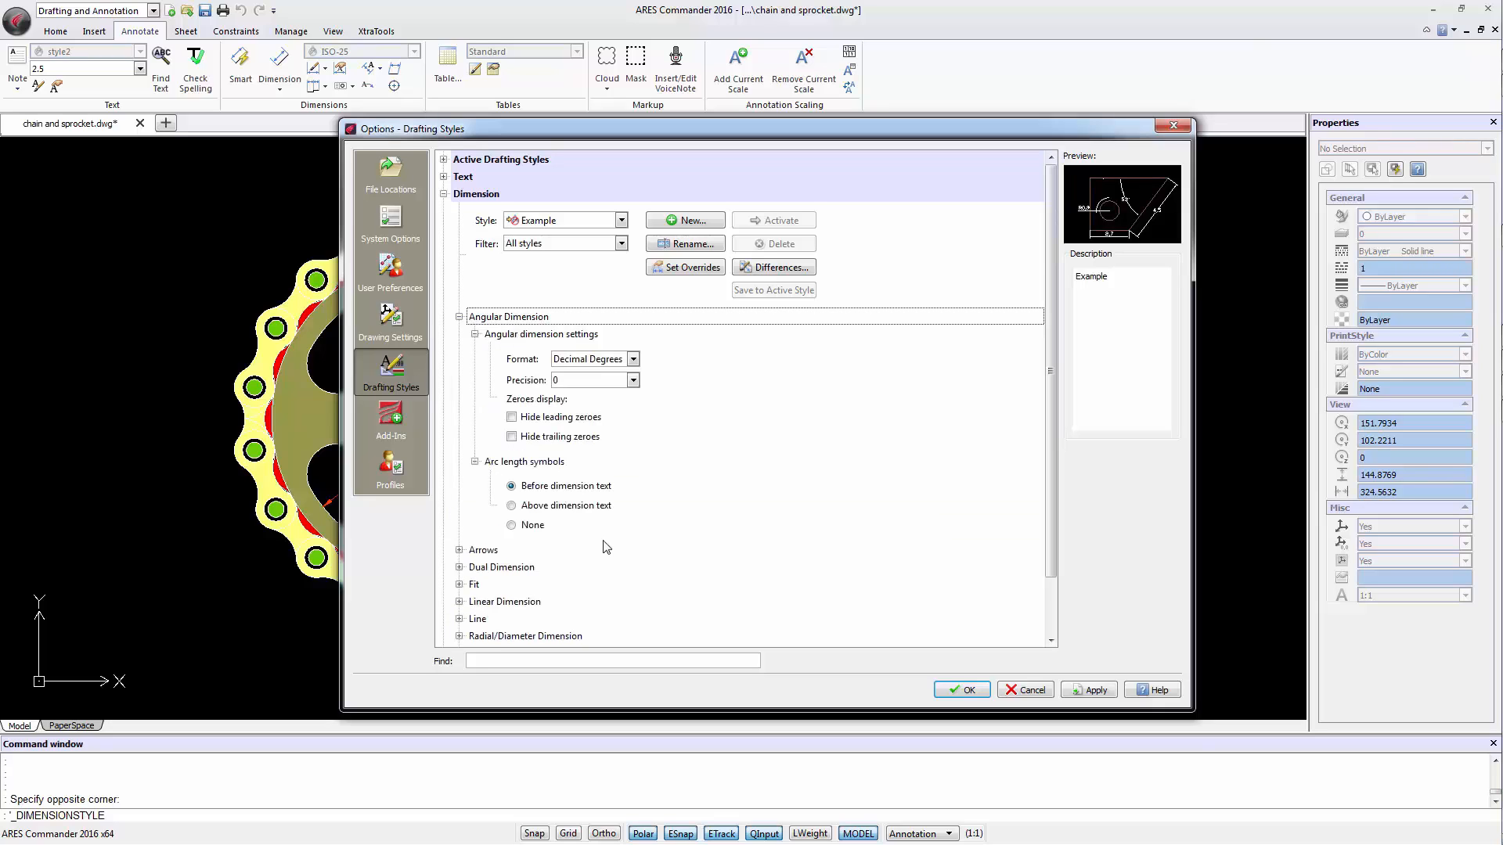
click(633, 374)
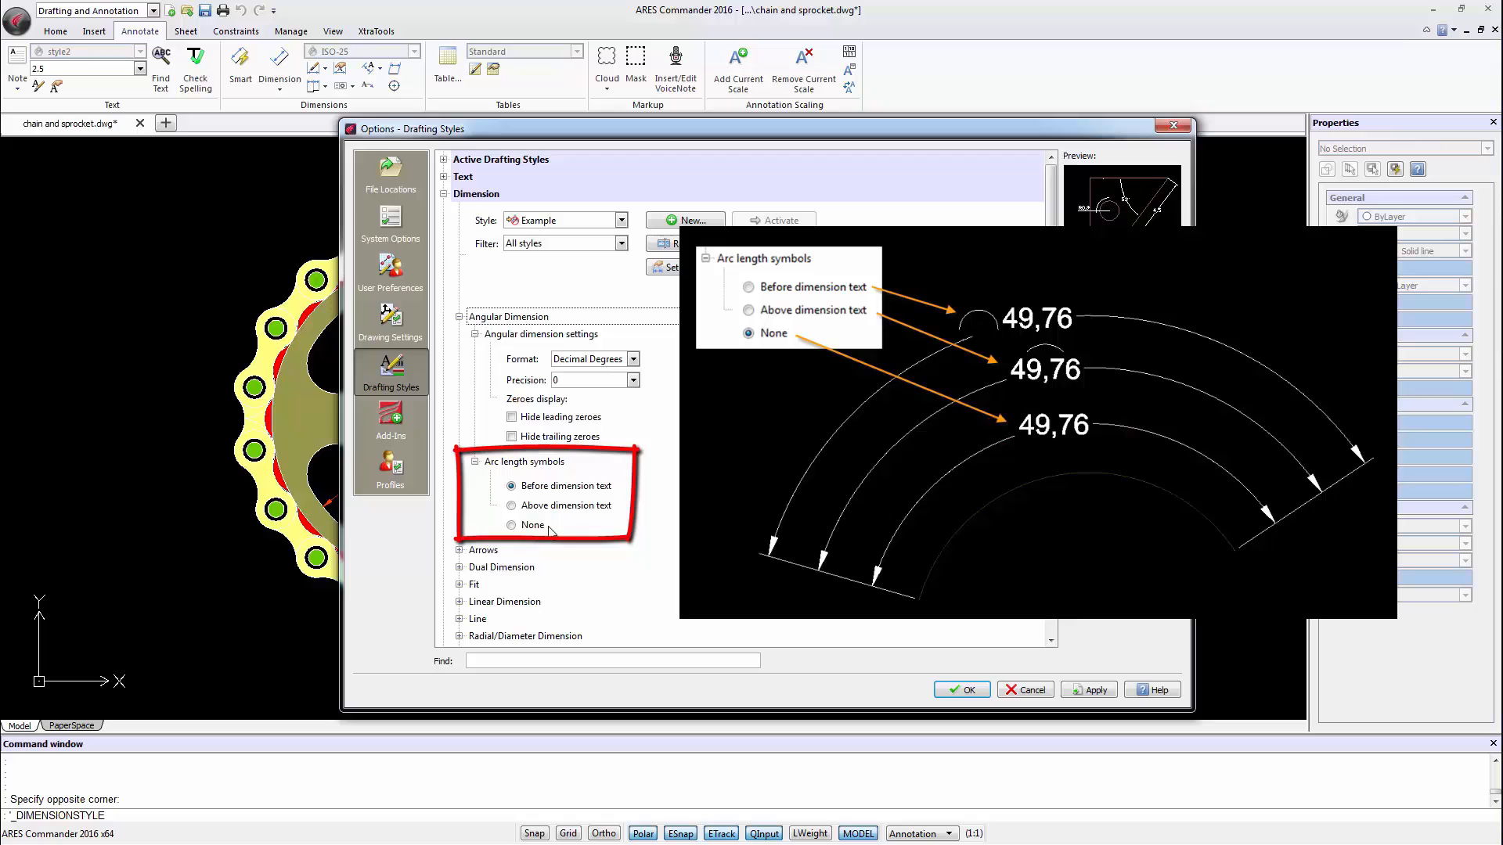
click(459, 318)
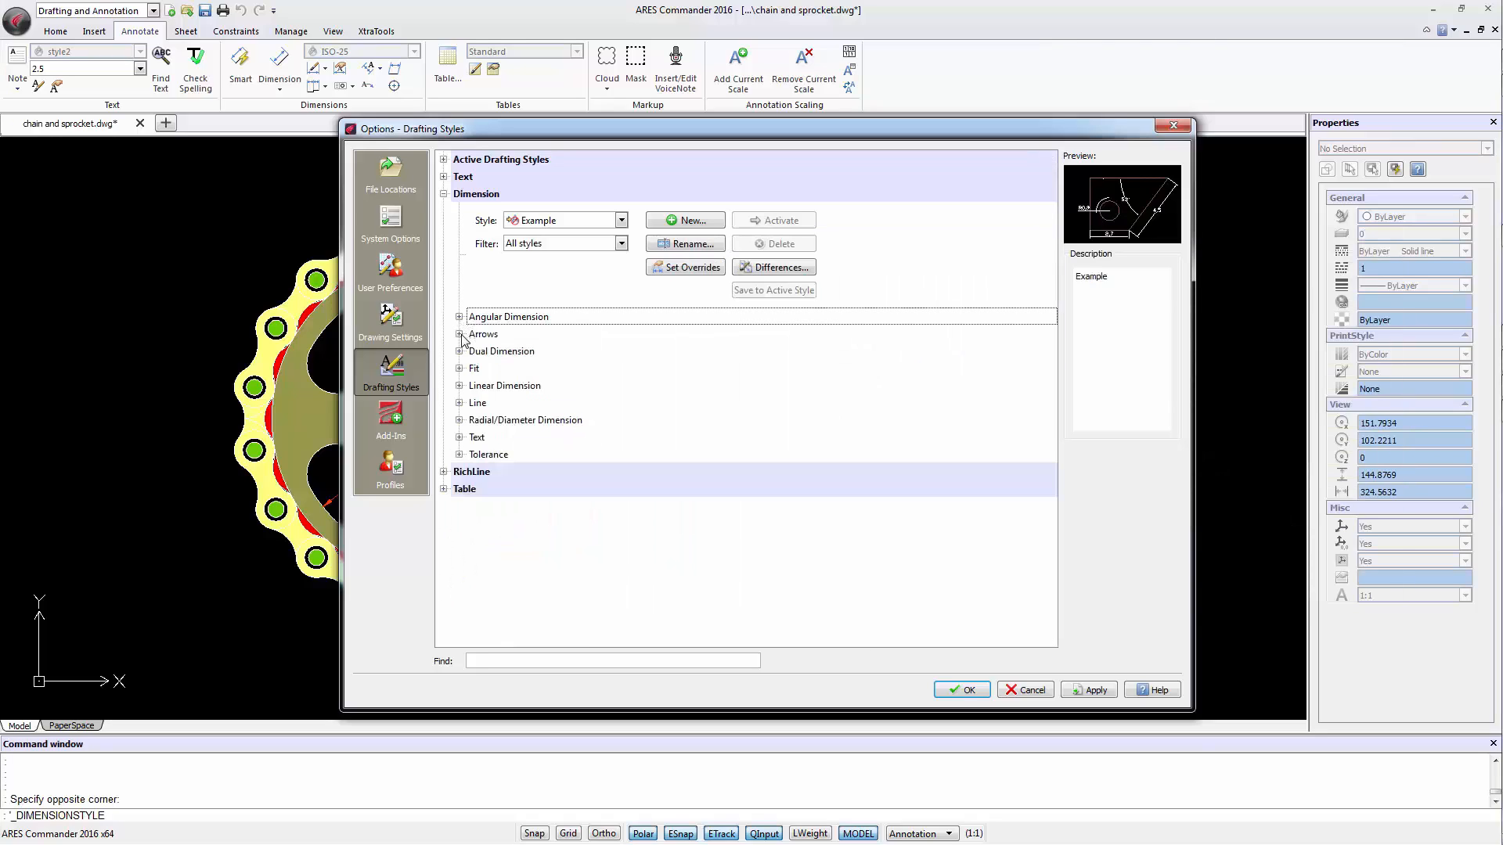
Keep Closed filled for the Example style's start and leader arrowheads.
click(460, 333)
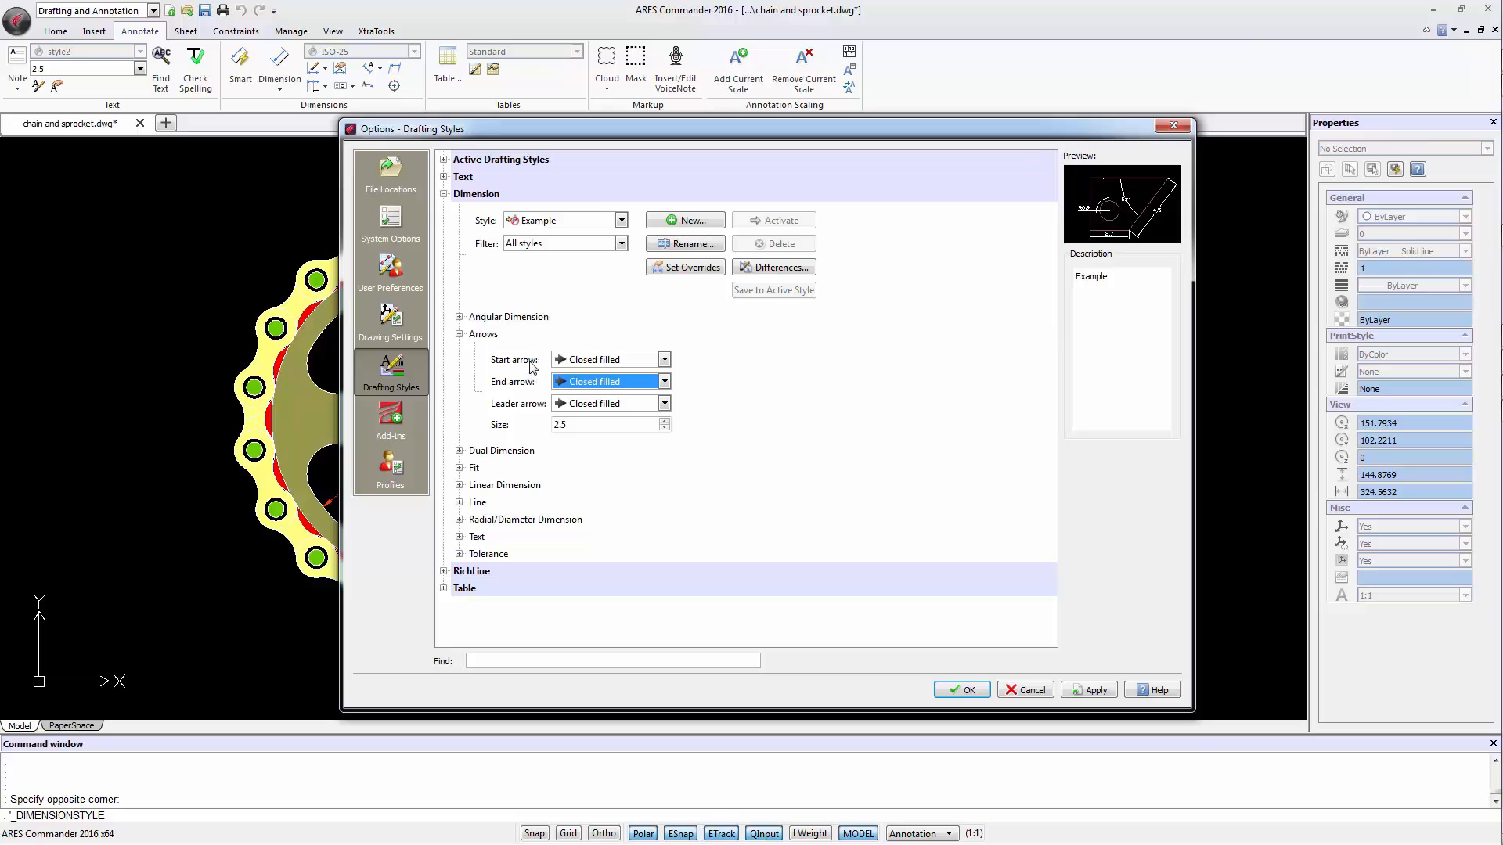
click(664, 360)
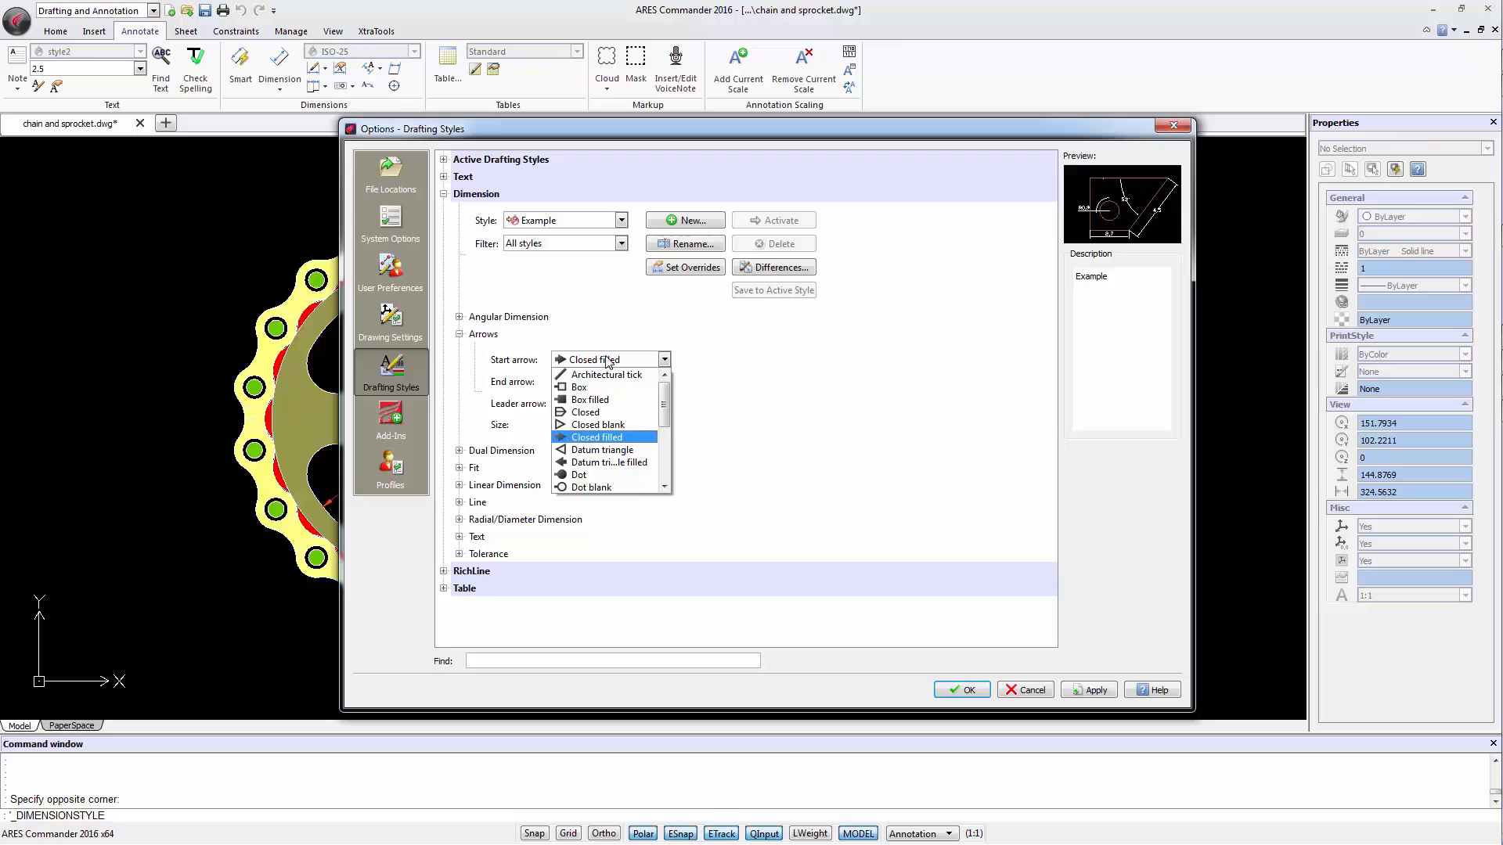
click(597, 436)
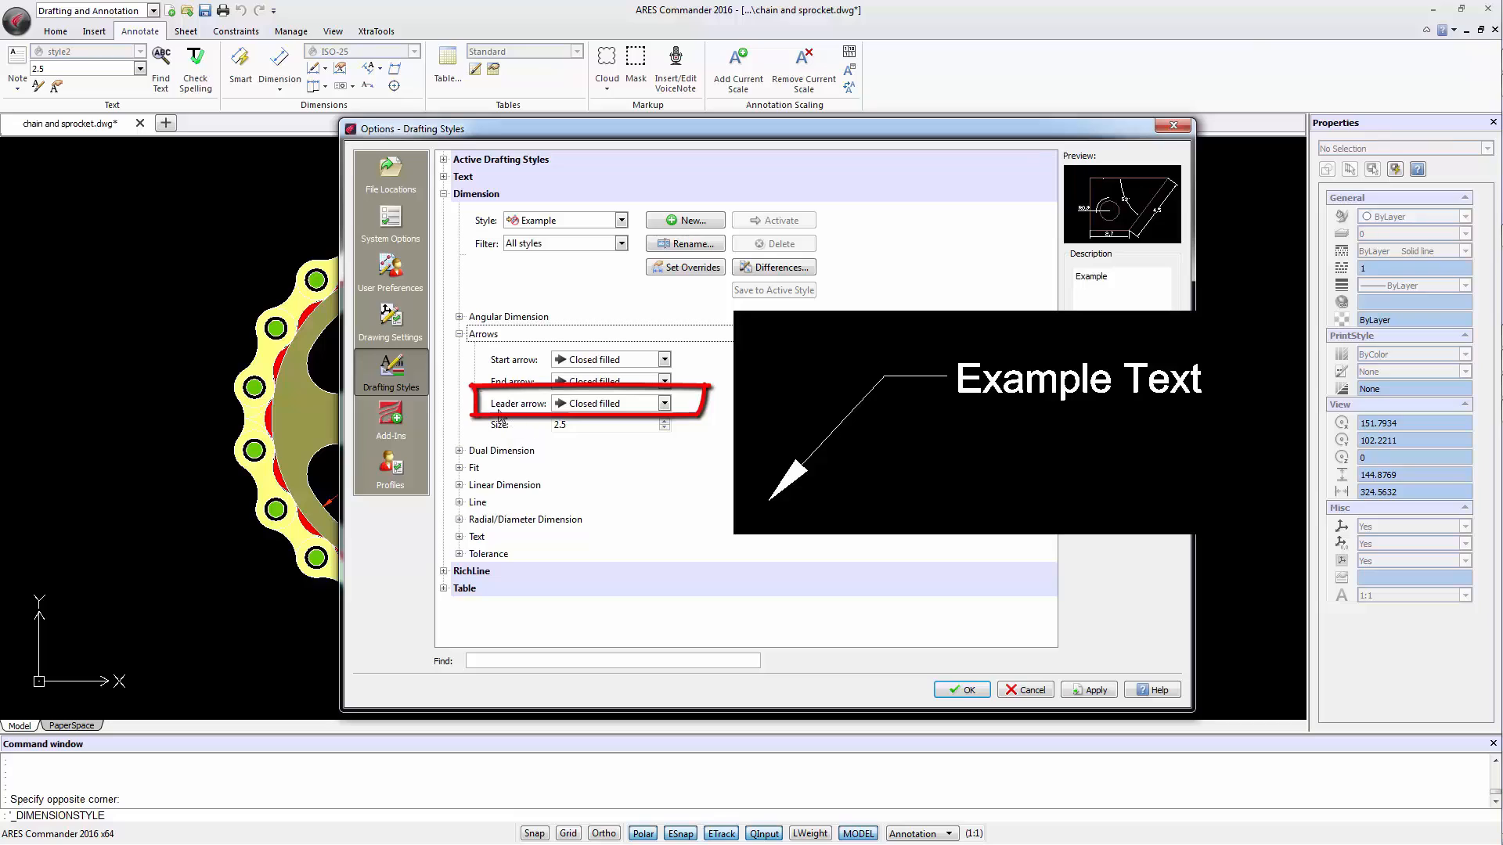
click(664, 402)
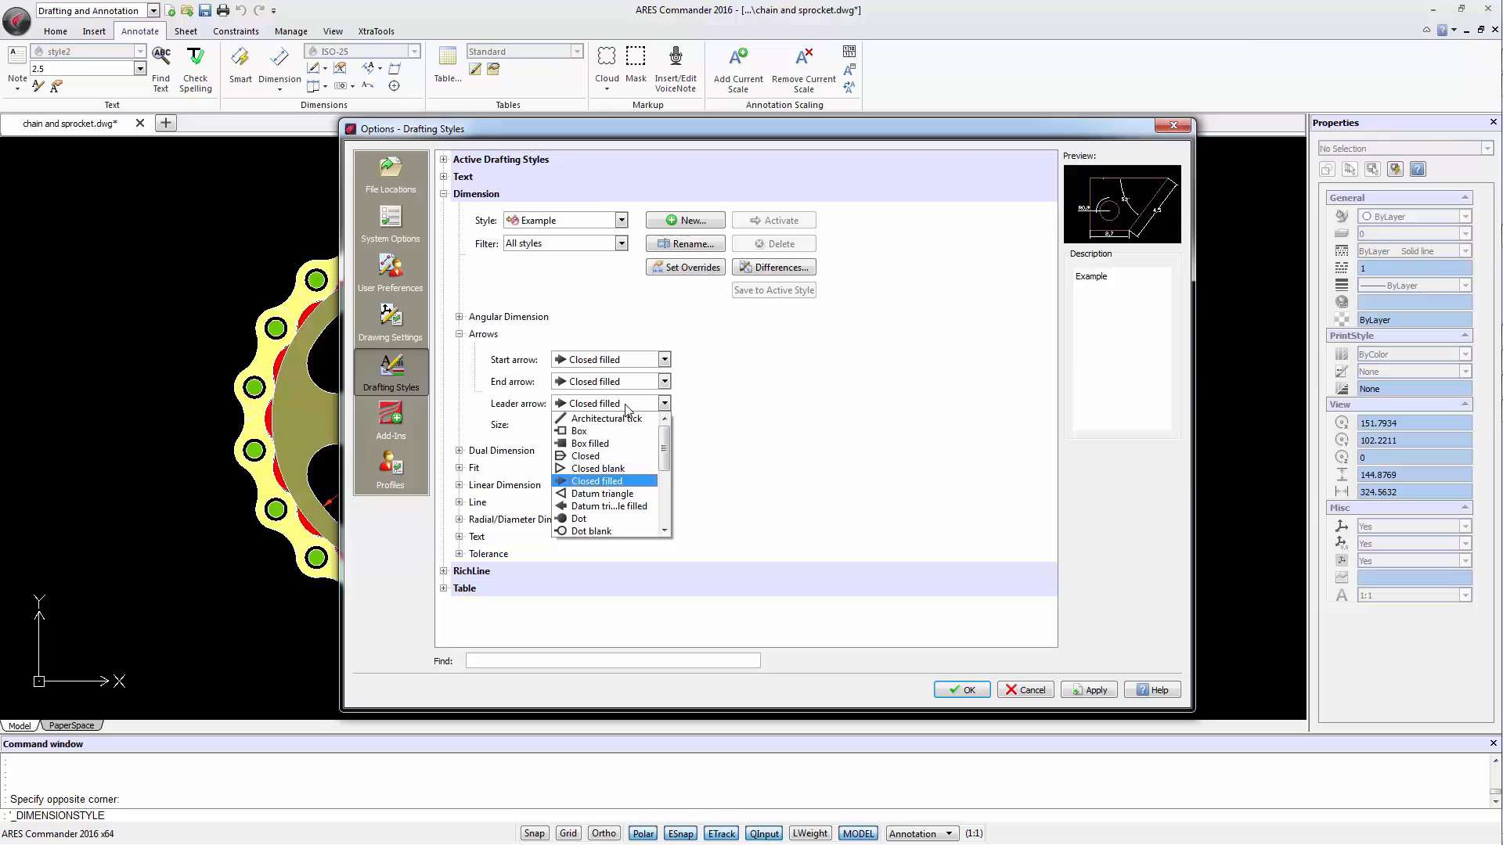
click(595, 481)
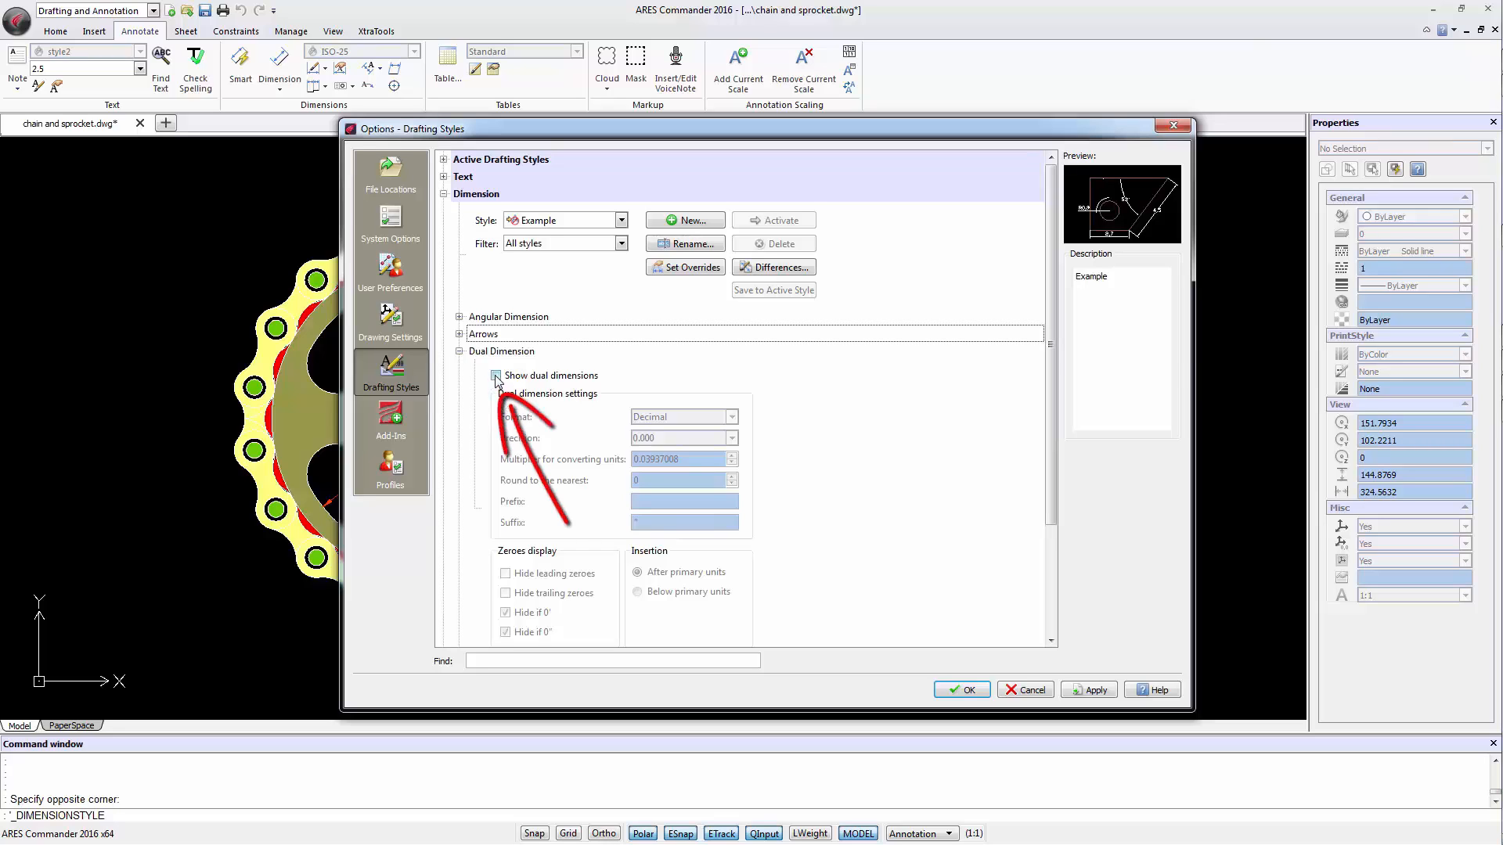
Turn on dual dimensions with Decimal format, 0.000 precision and 0.03937008 multiplier.
click(497, 374)
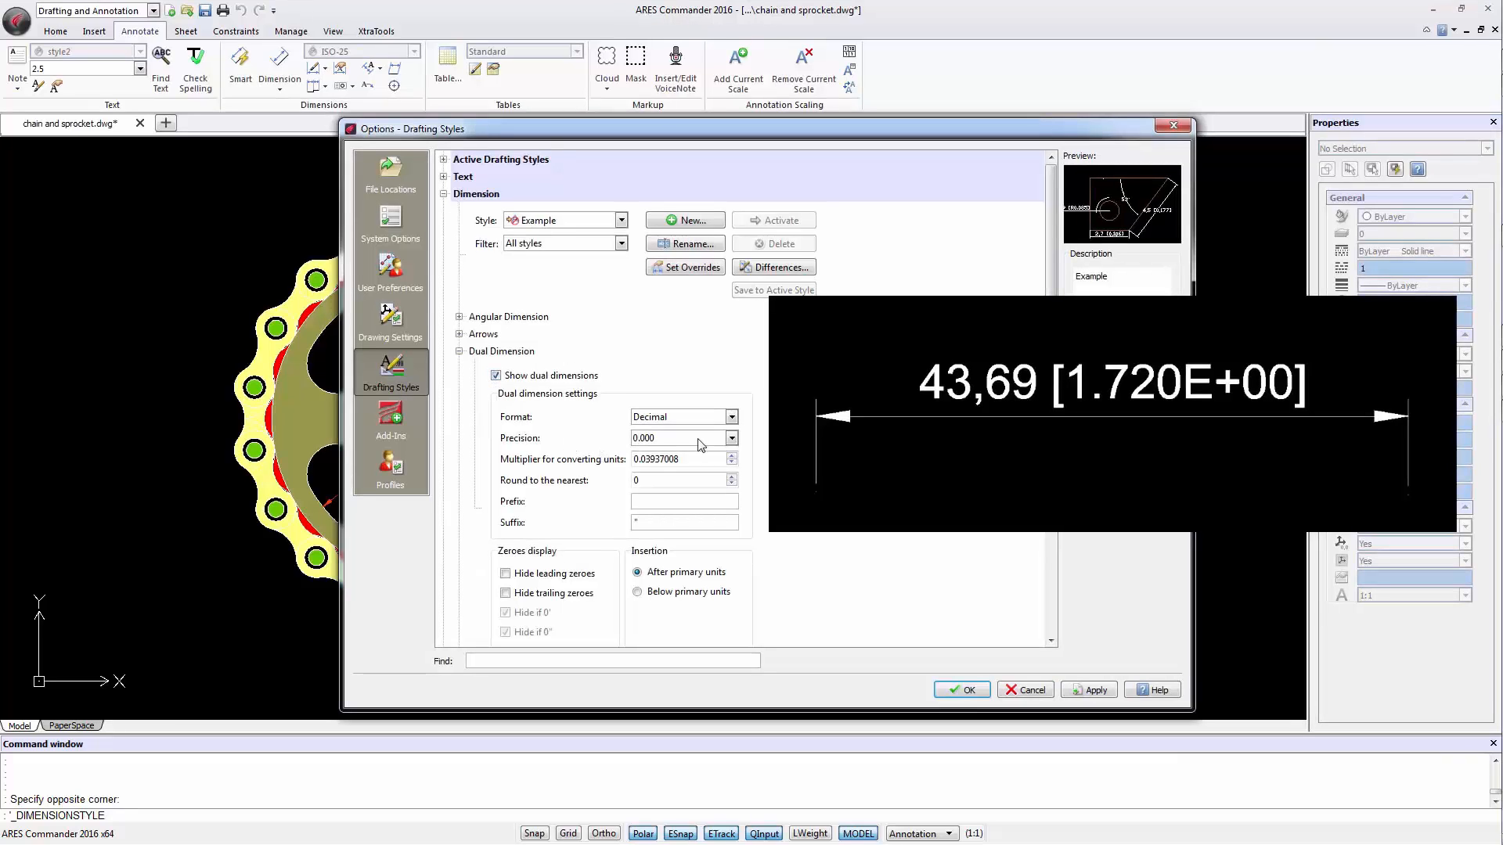
click(731, 416)
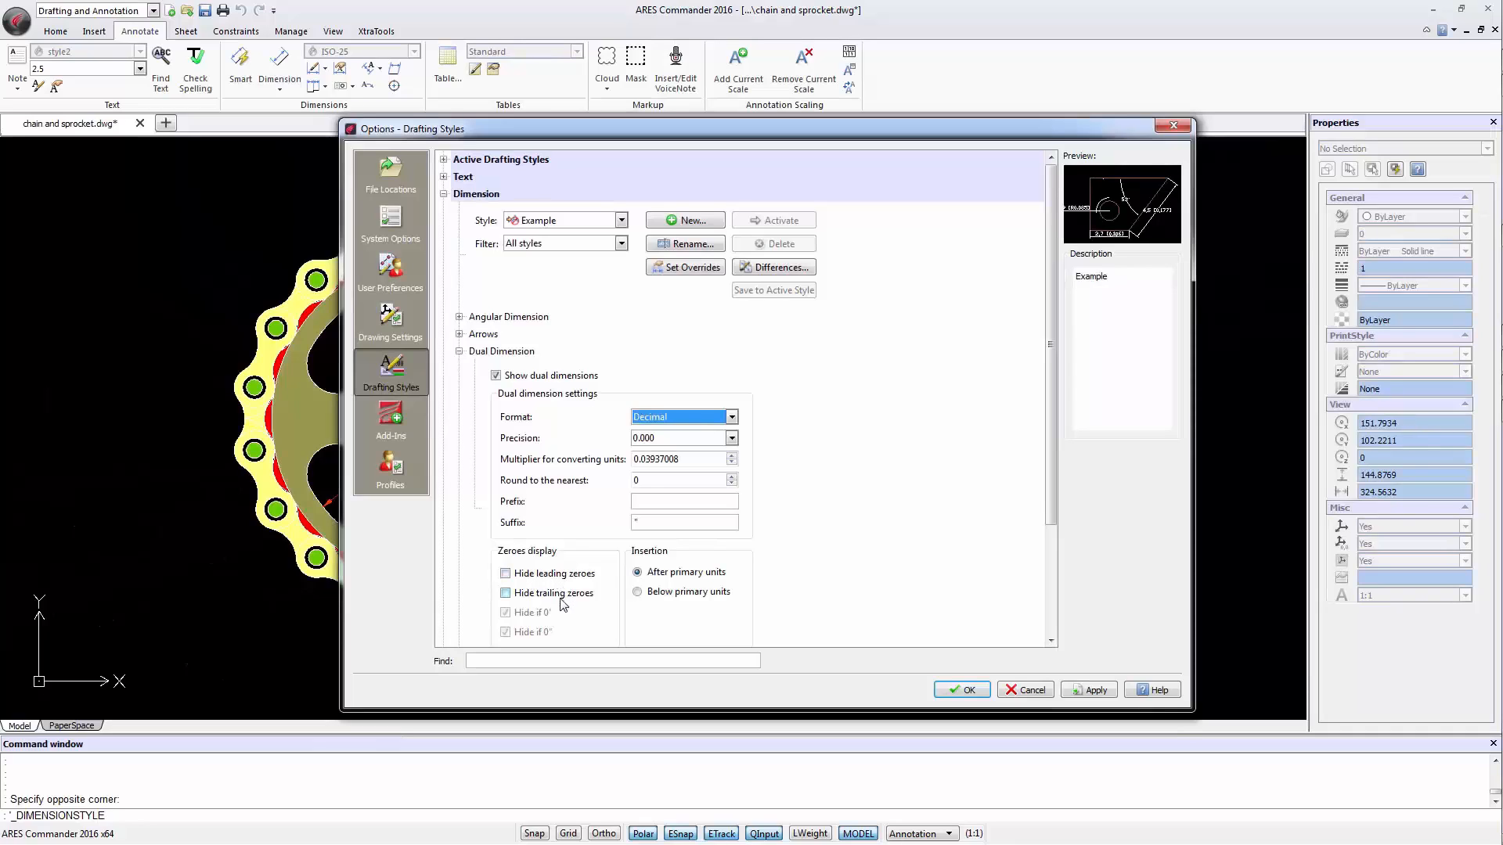
click(638, 592)
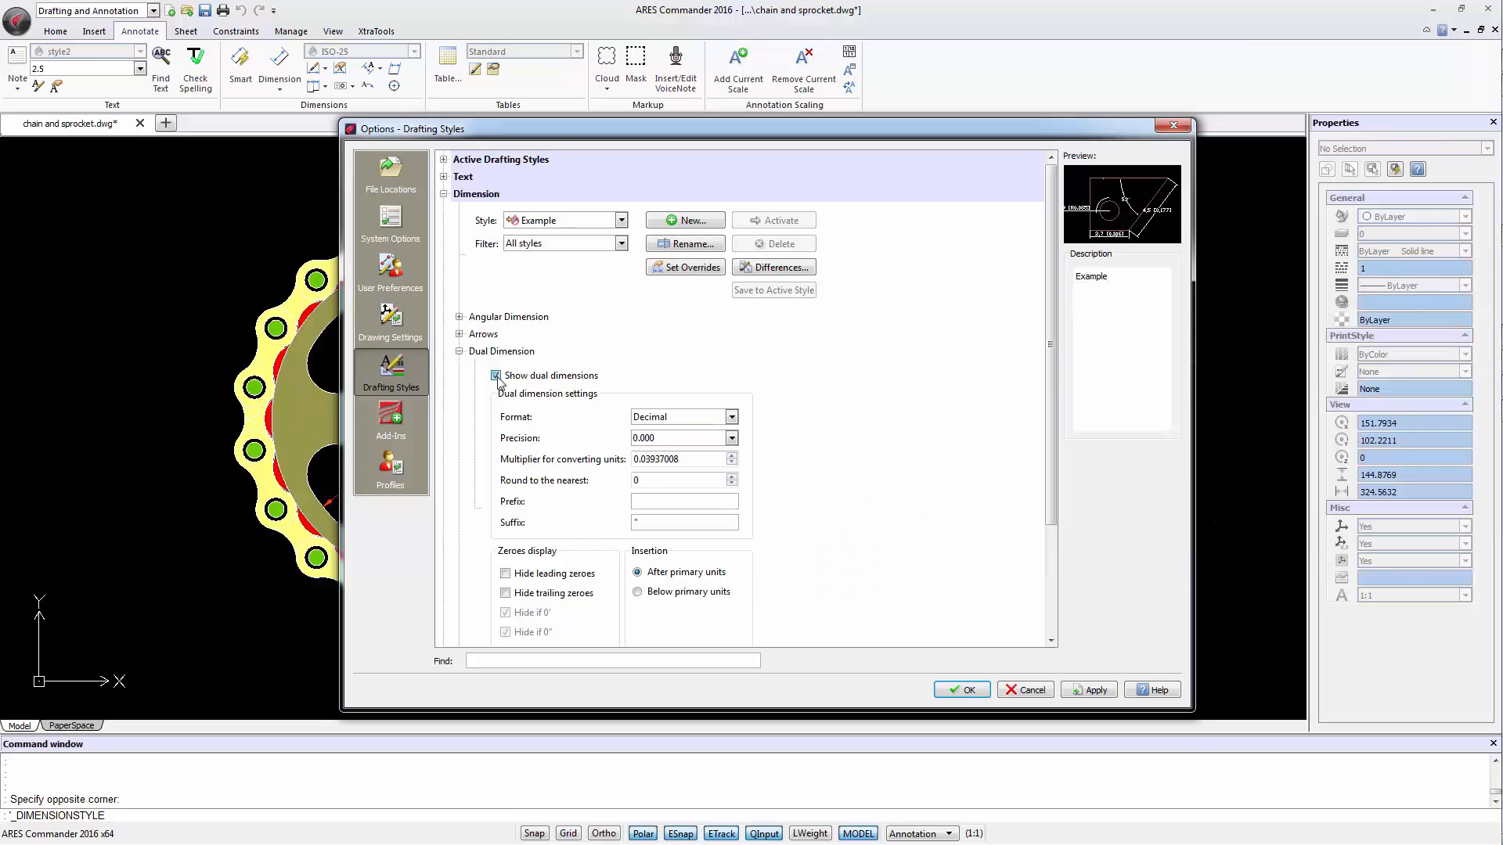
Keep Automatic fit geometry and place moved dimension text next to the dimension line.
click(459, 351)
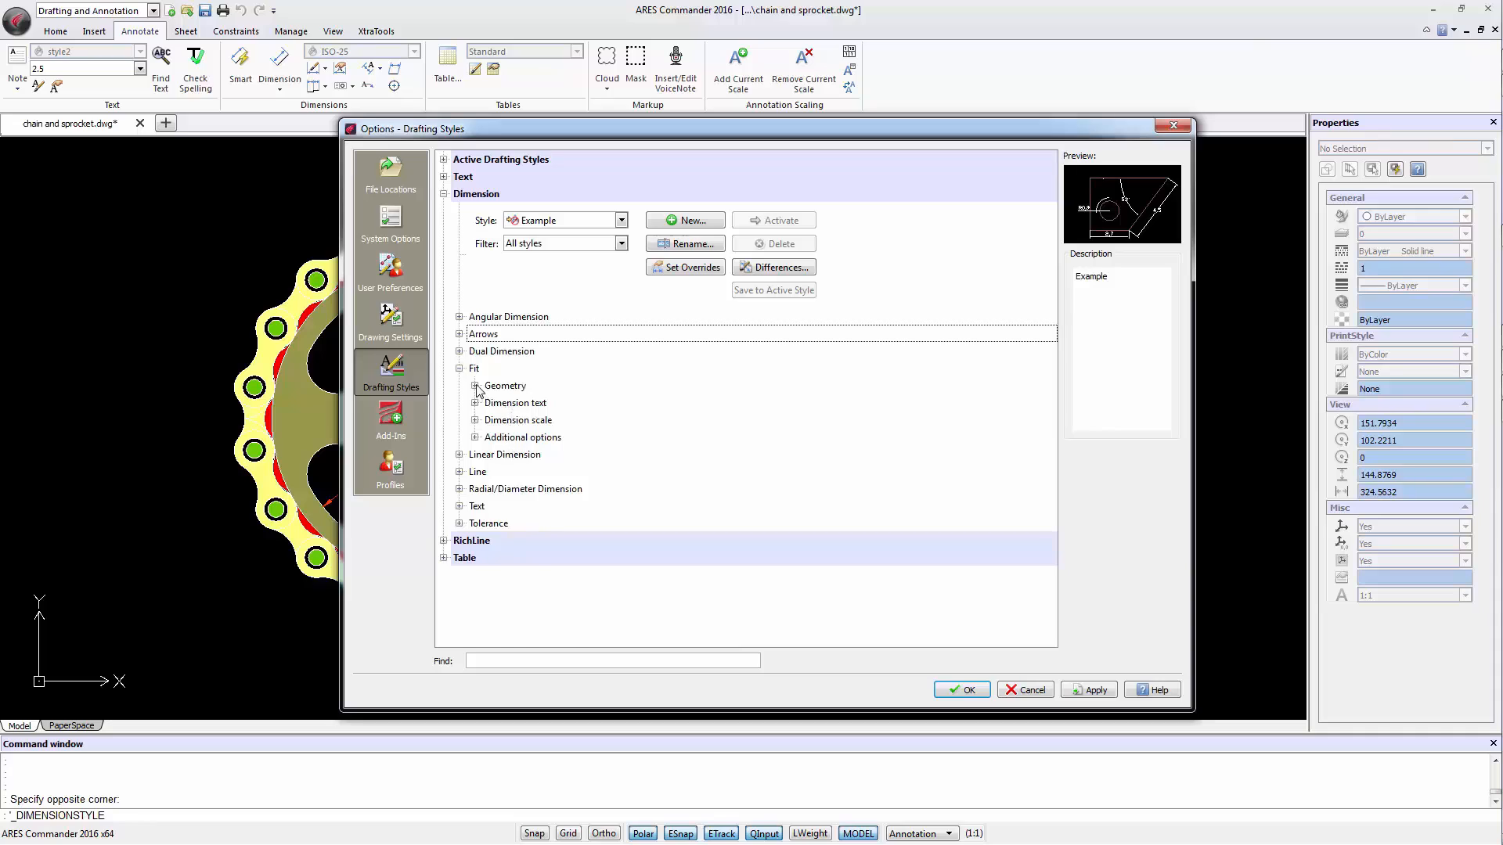
click(476, 386)
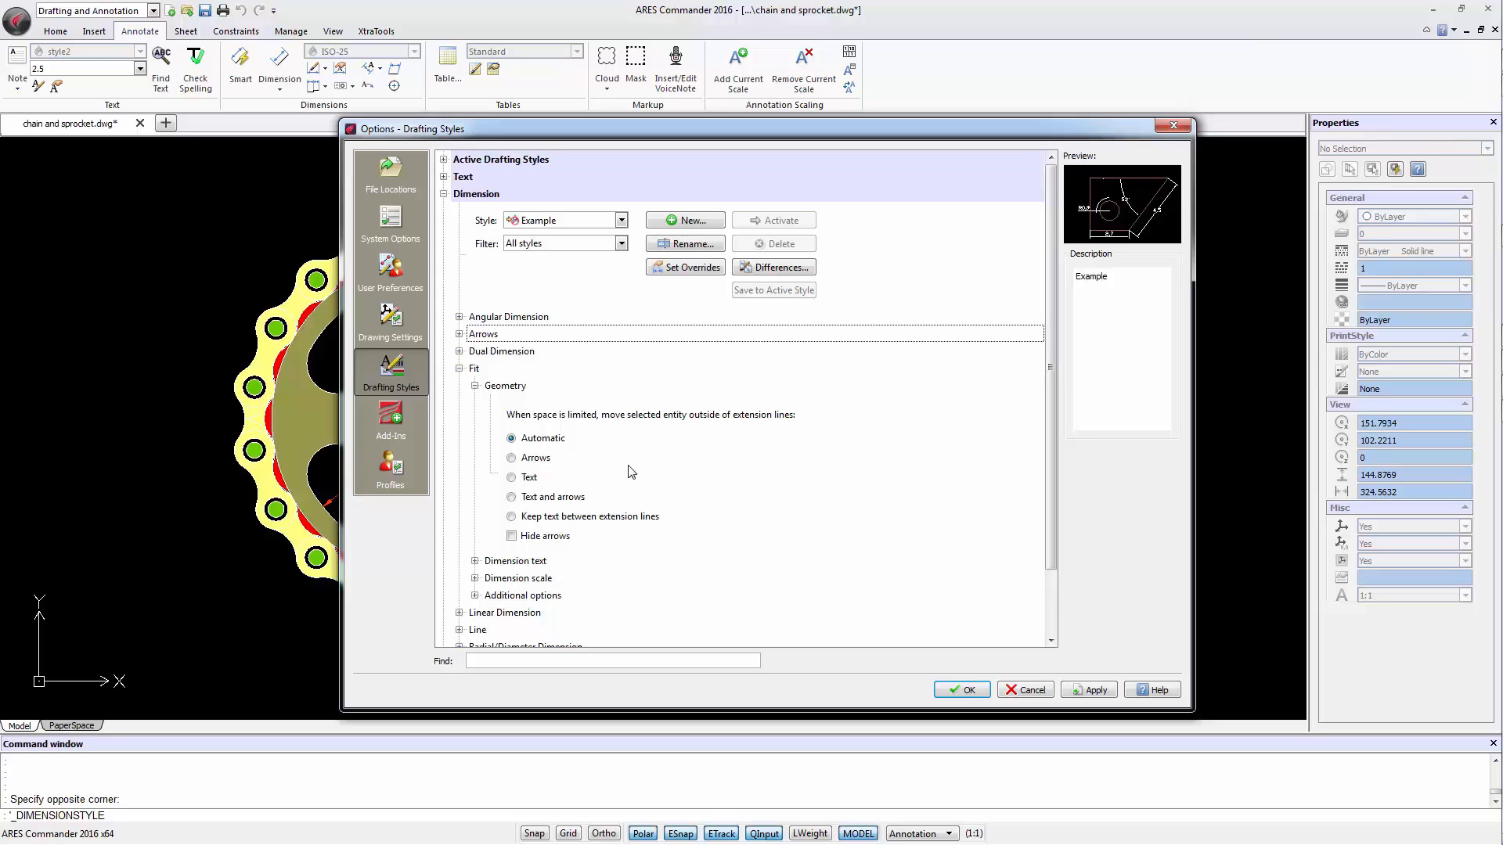
click(510, 439)
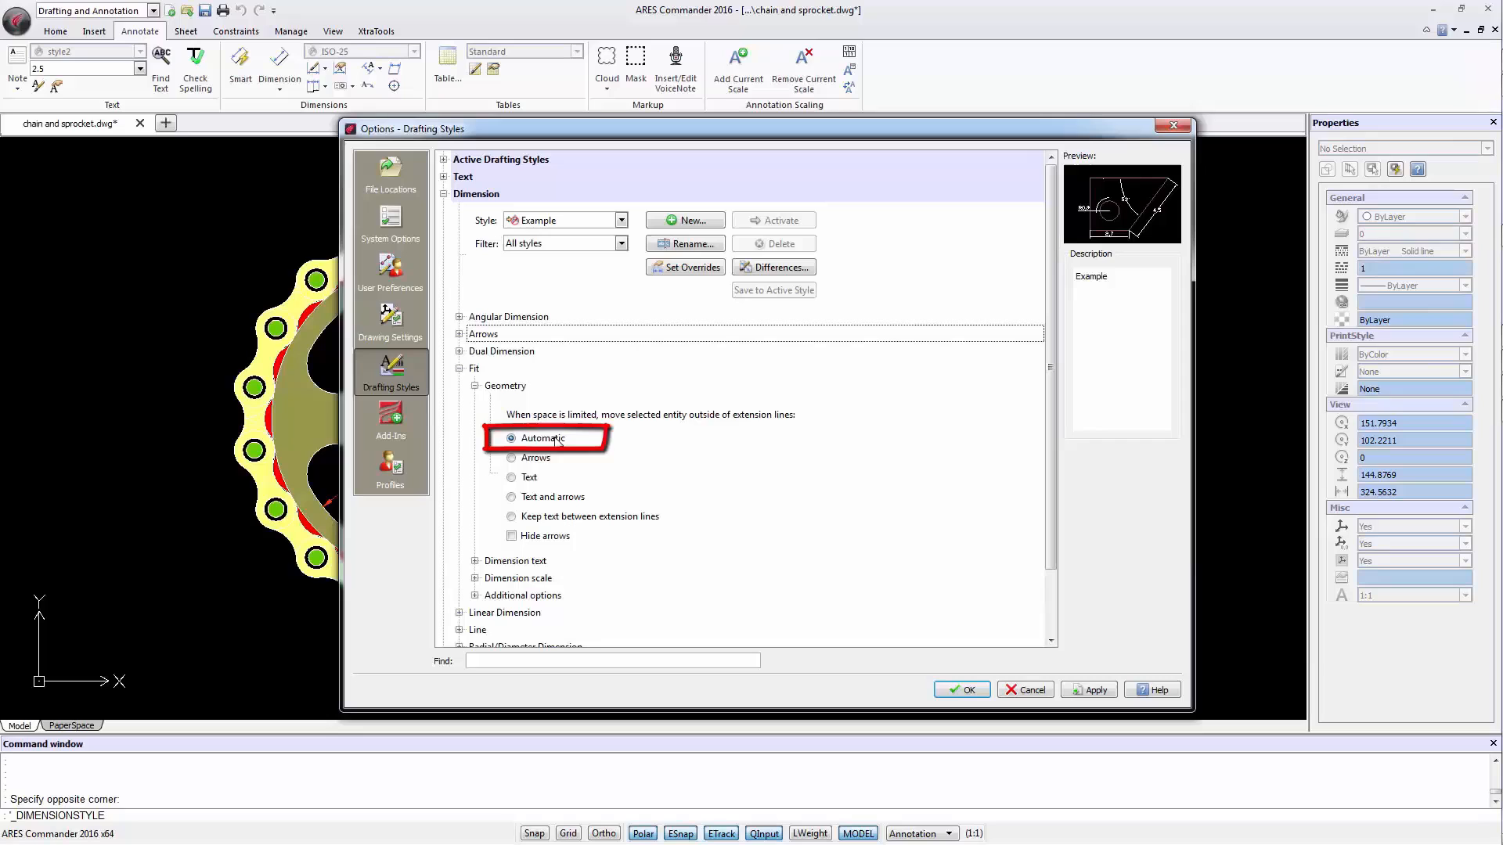
click(511, 457)
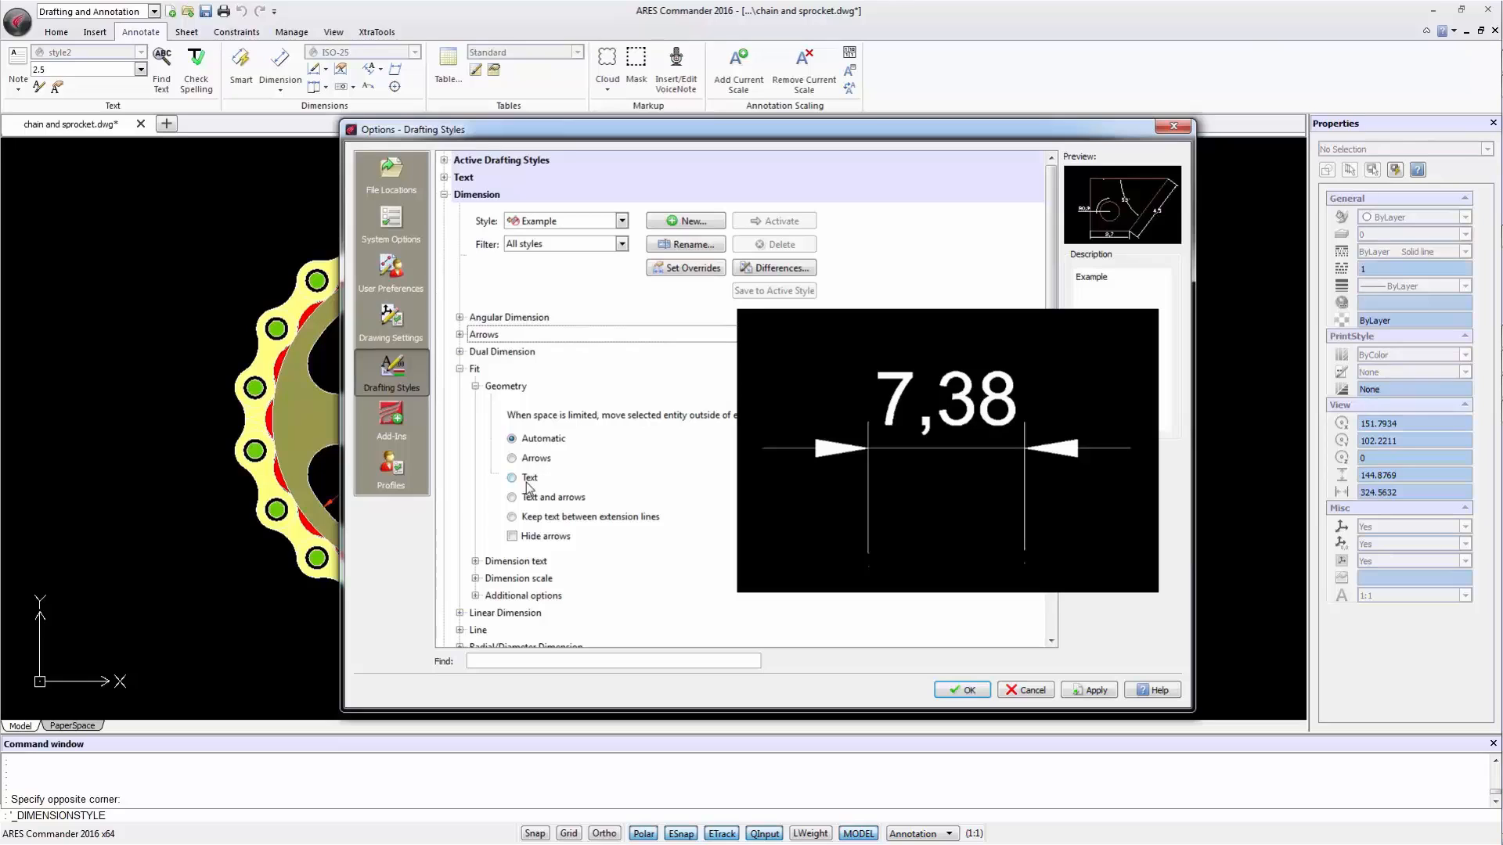
click(511, 477)
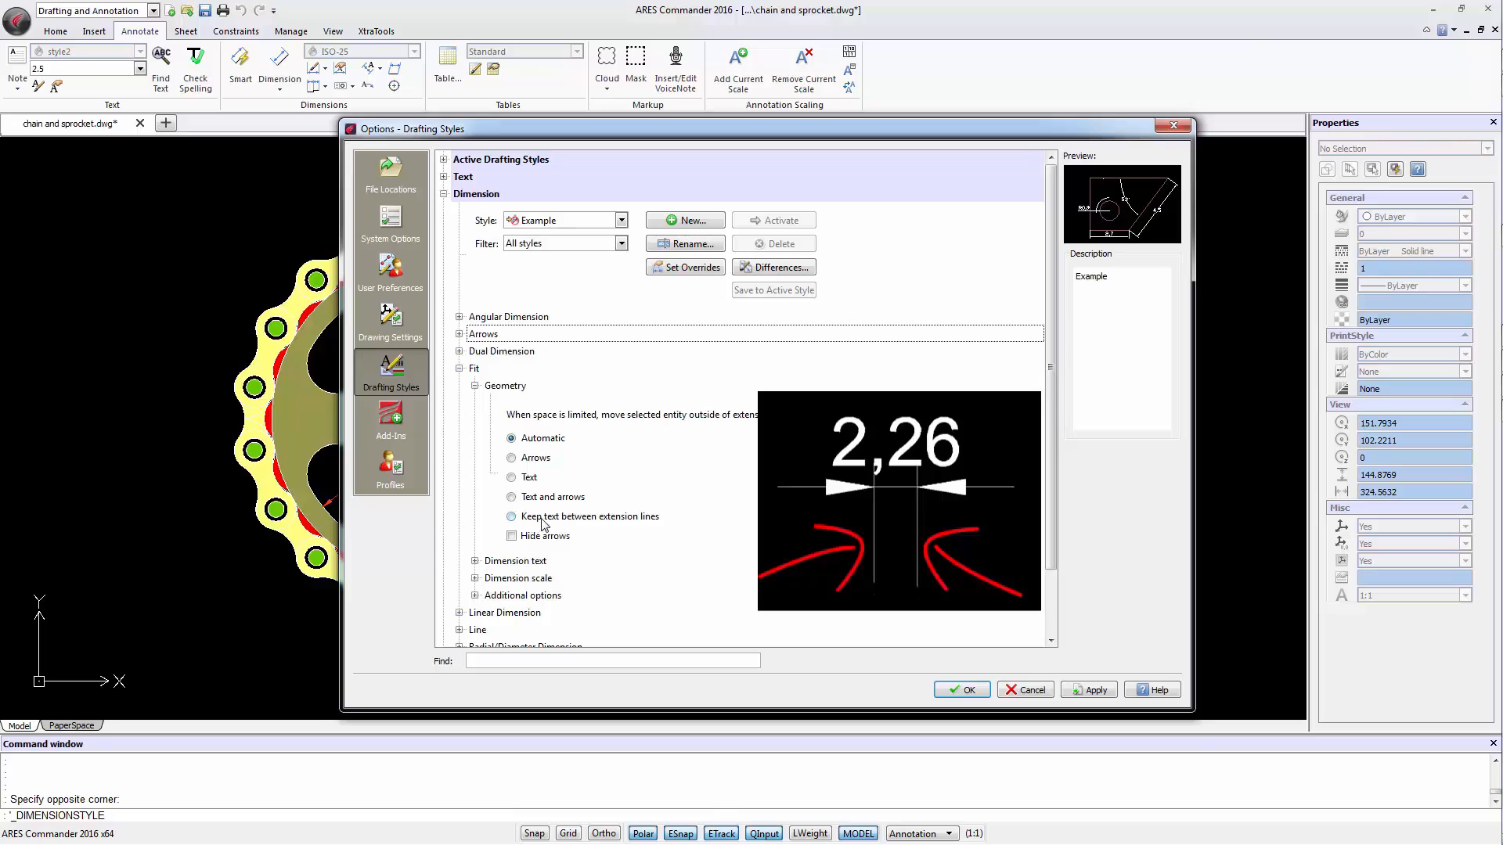
click(511, 536)
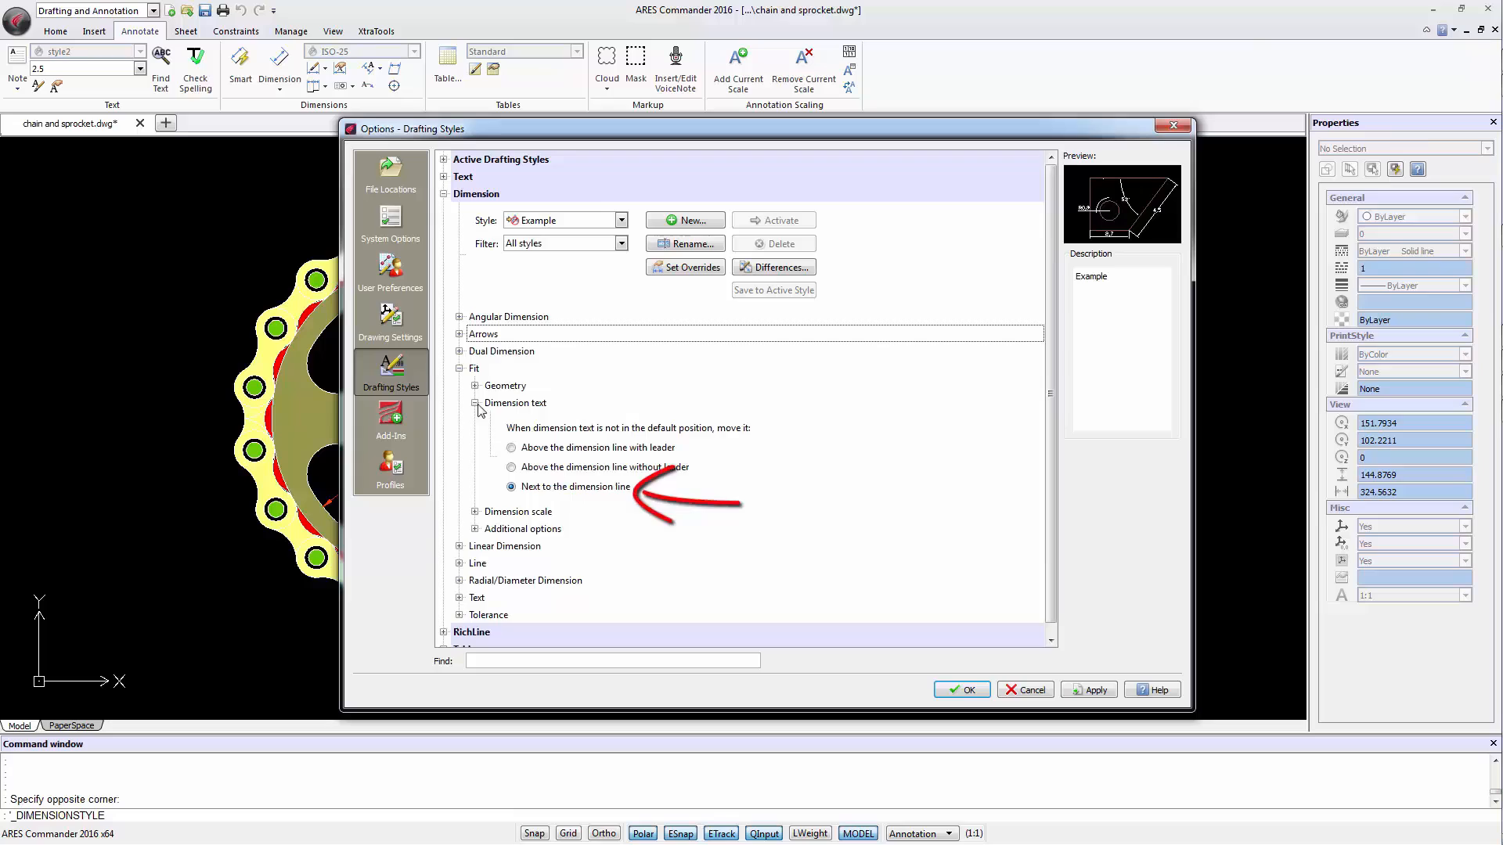
Leave the dimension scale at factor 1 with annotative scaling off.
click(474, 402)
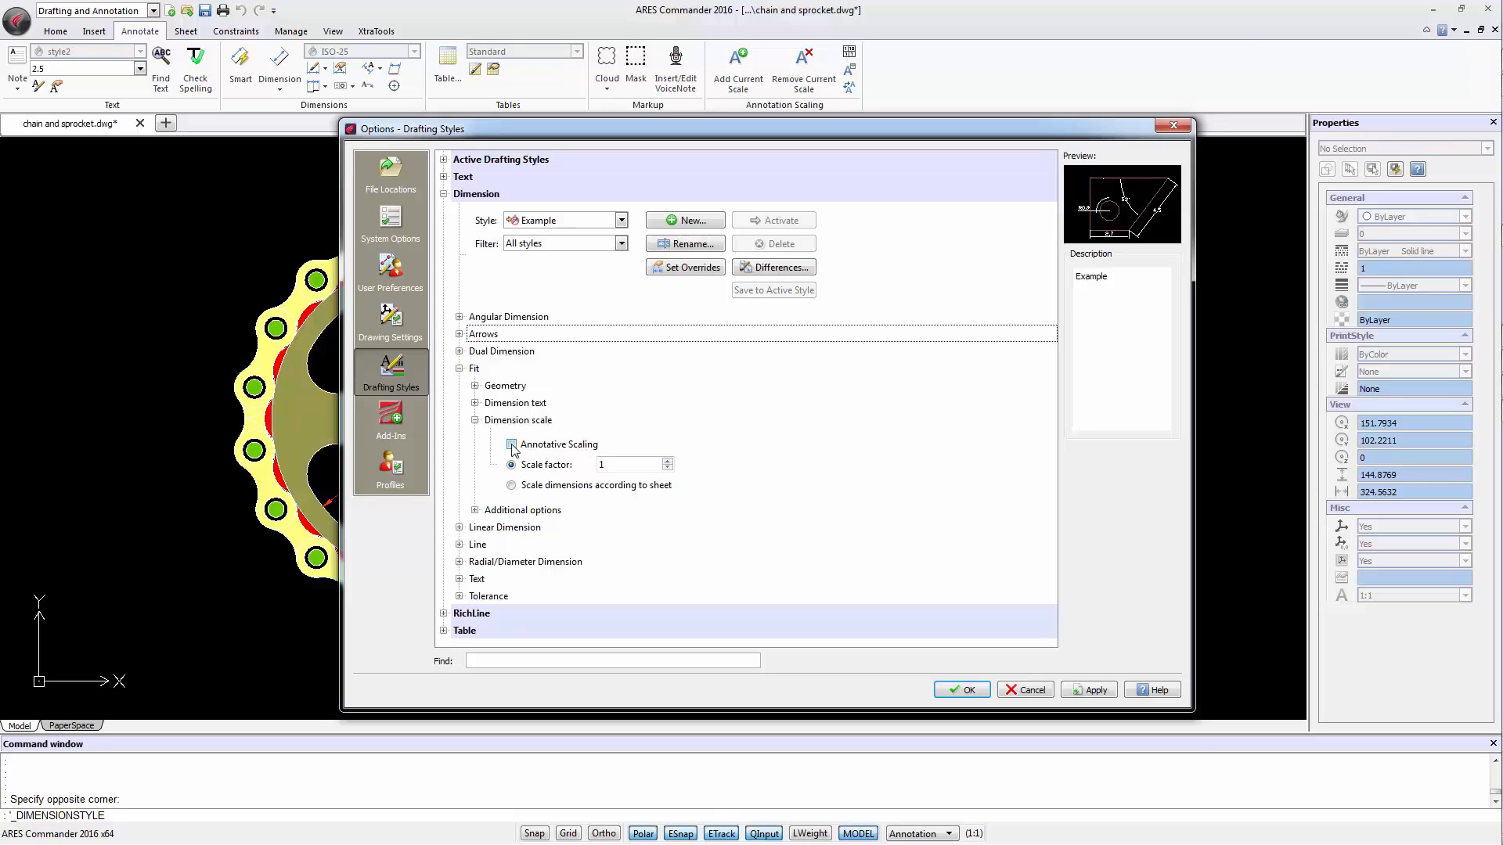
click(510, 443)
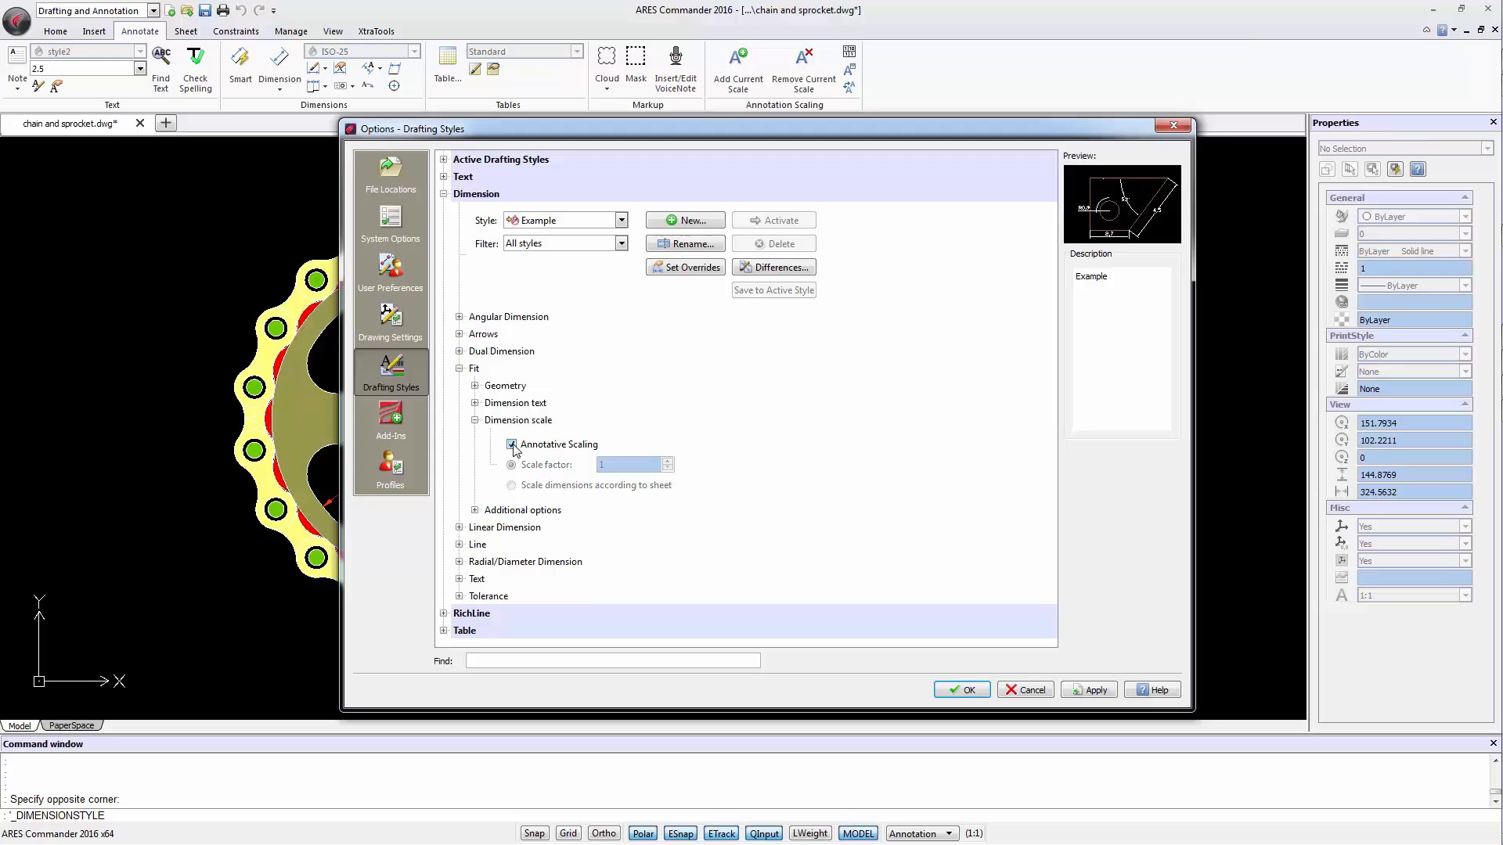
click(512, 443)
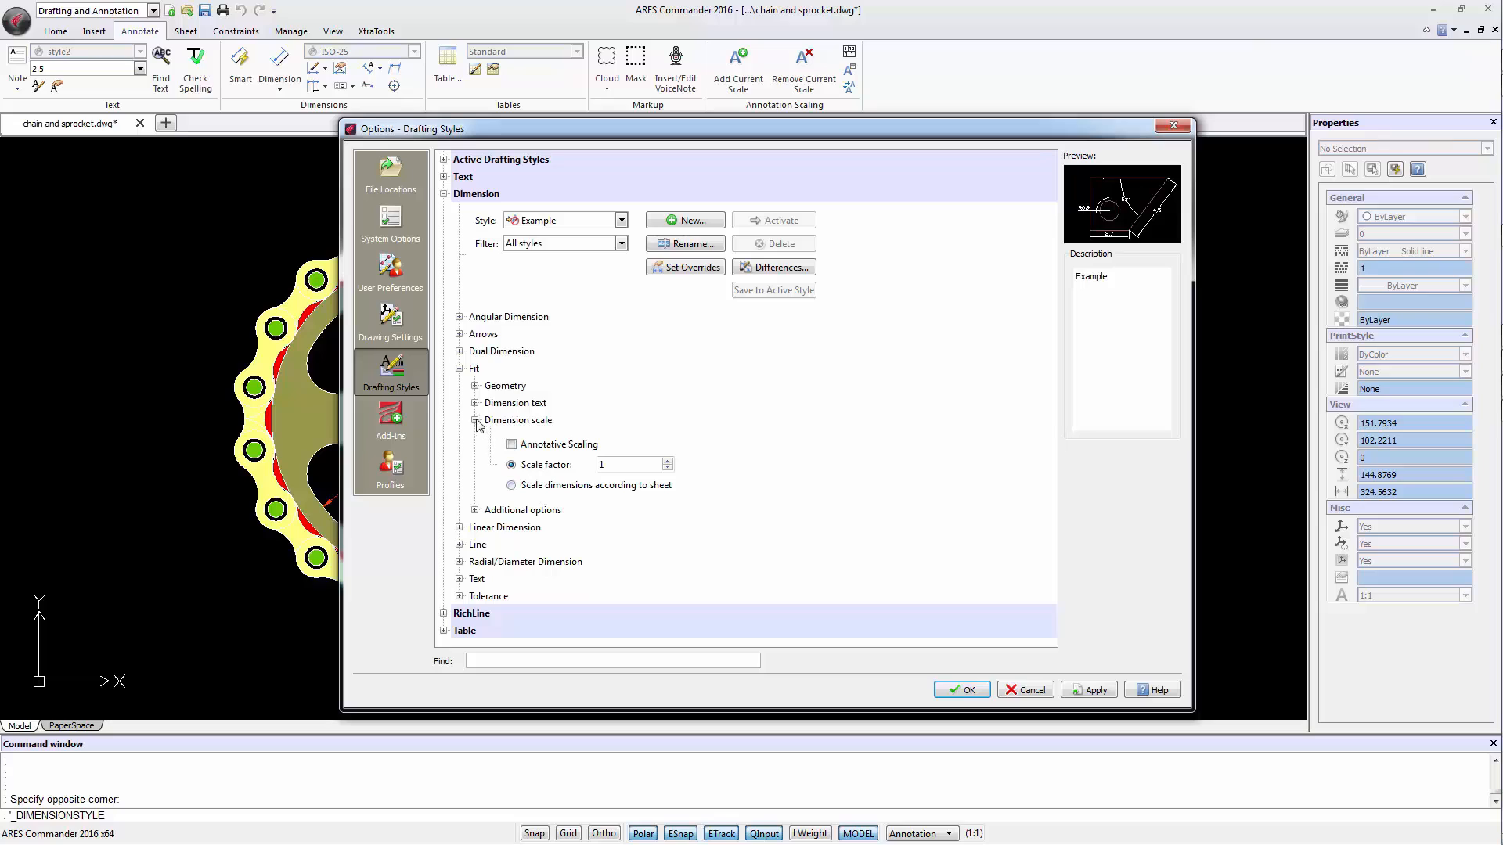
click(459, 419)
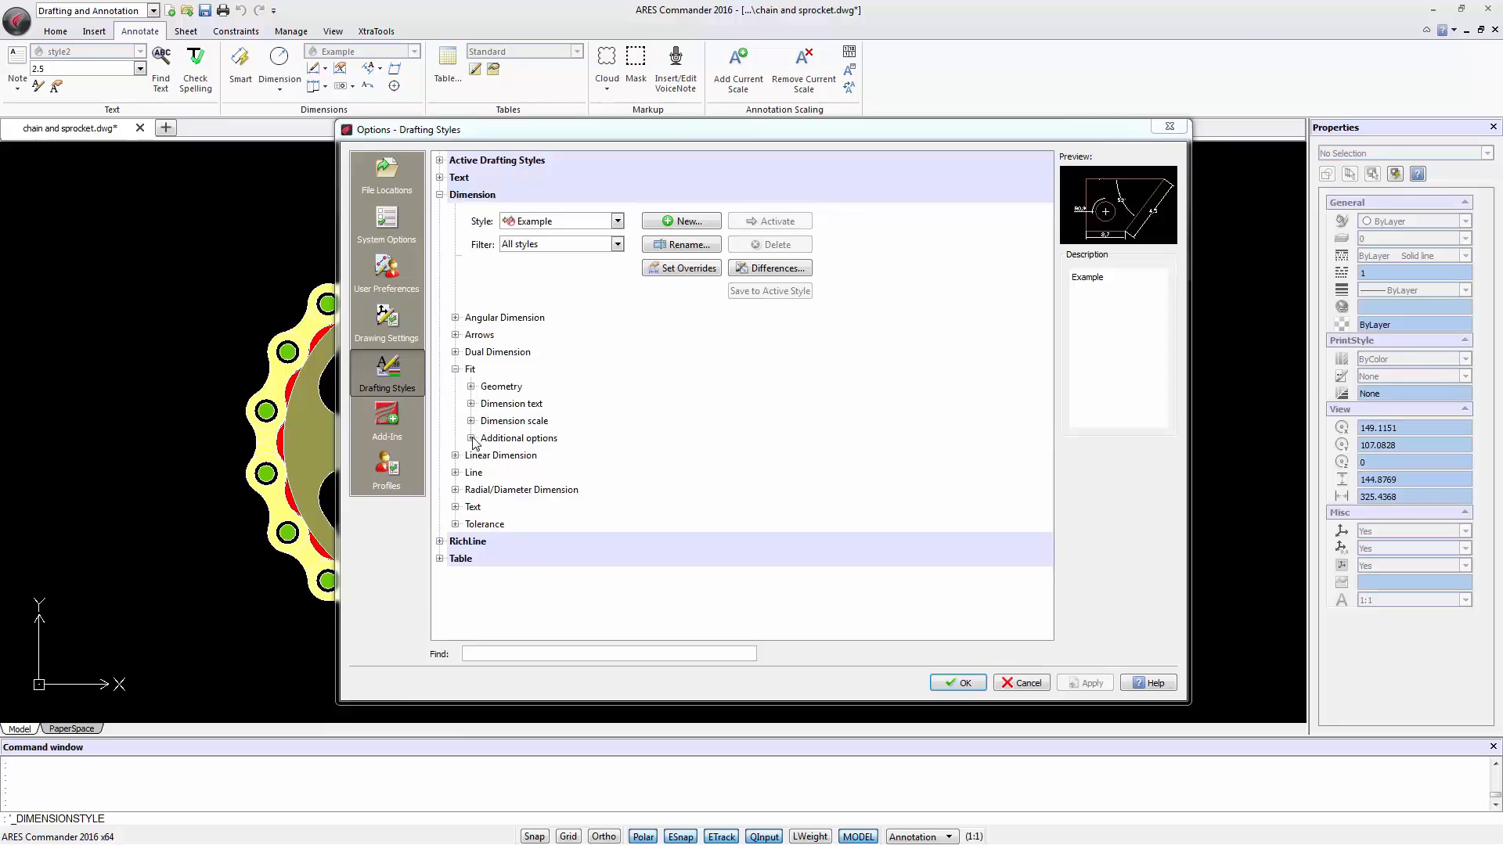
Enable 'Dimension lines between extension lines' in the additional fit options.
click(471, 439)
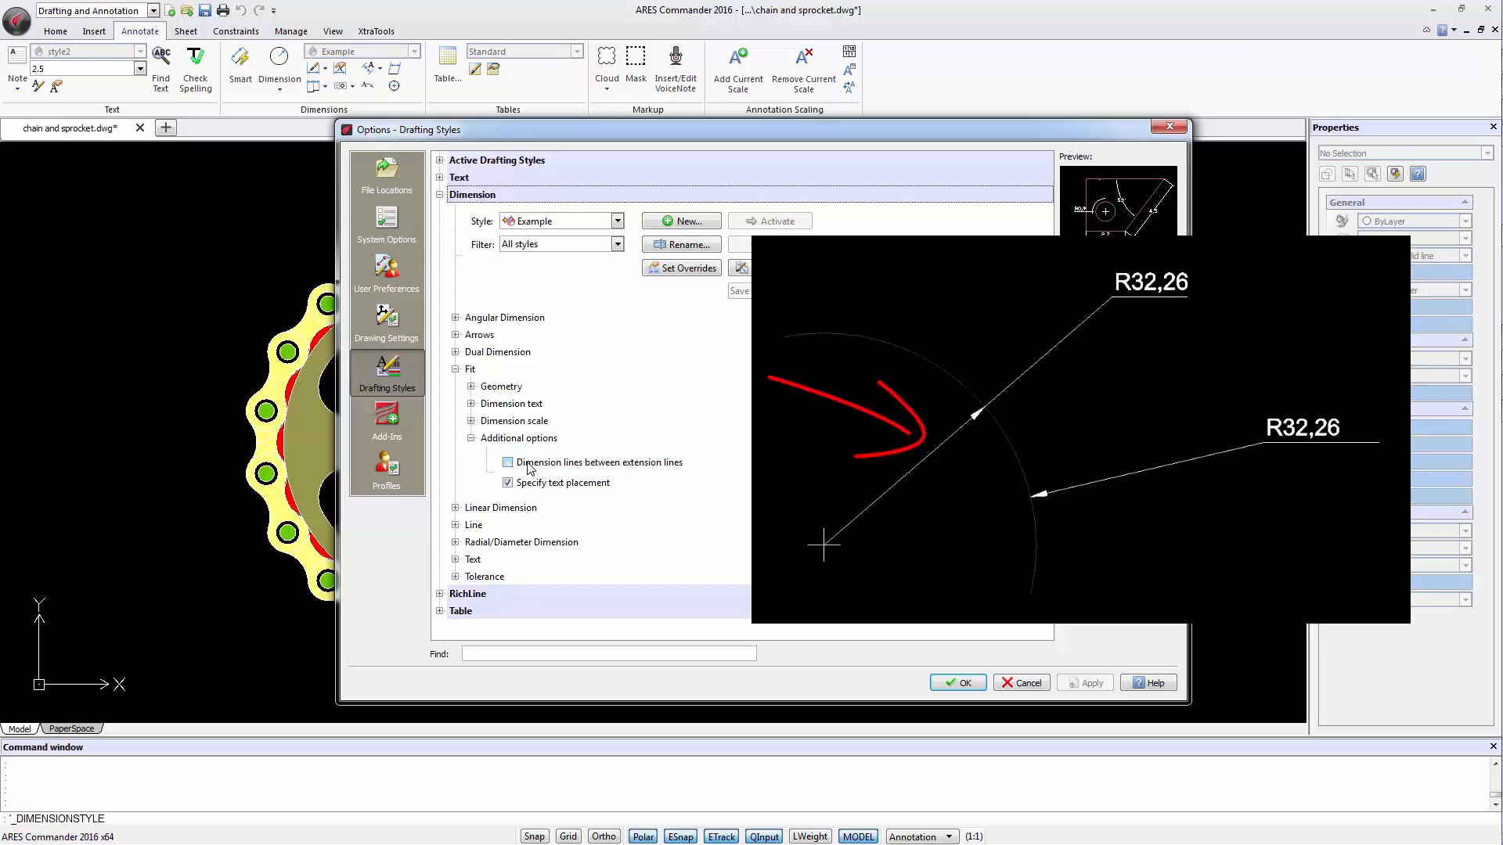
click(507, 462)
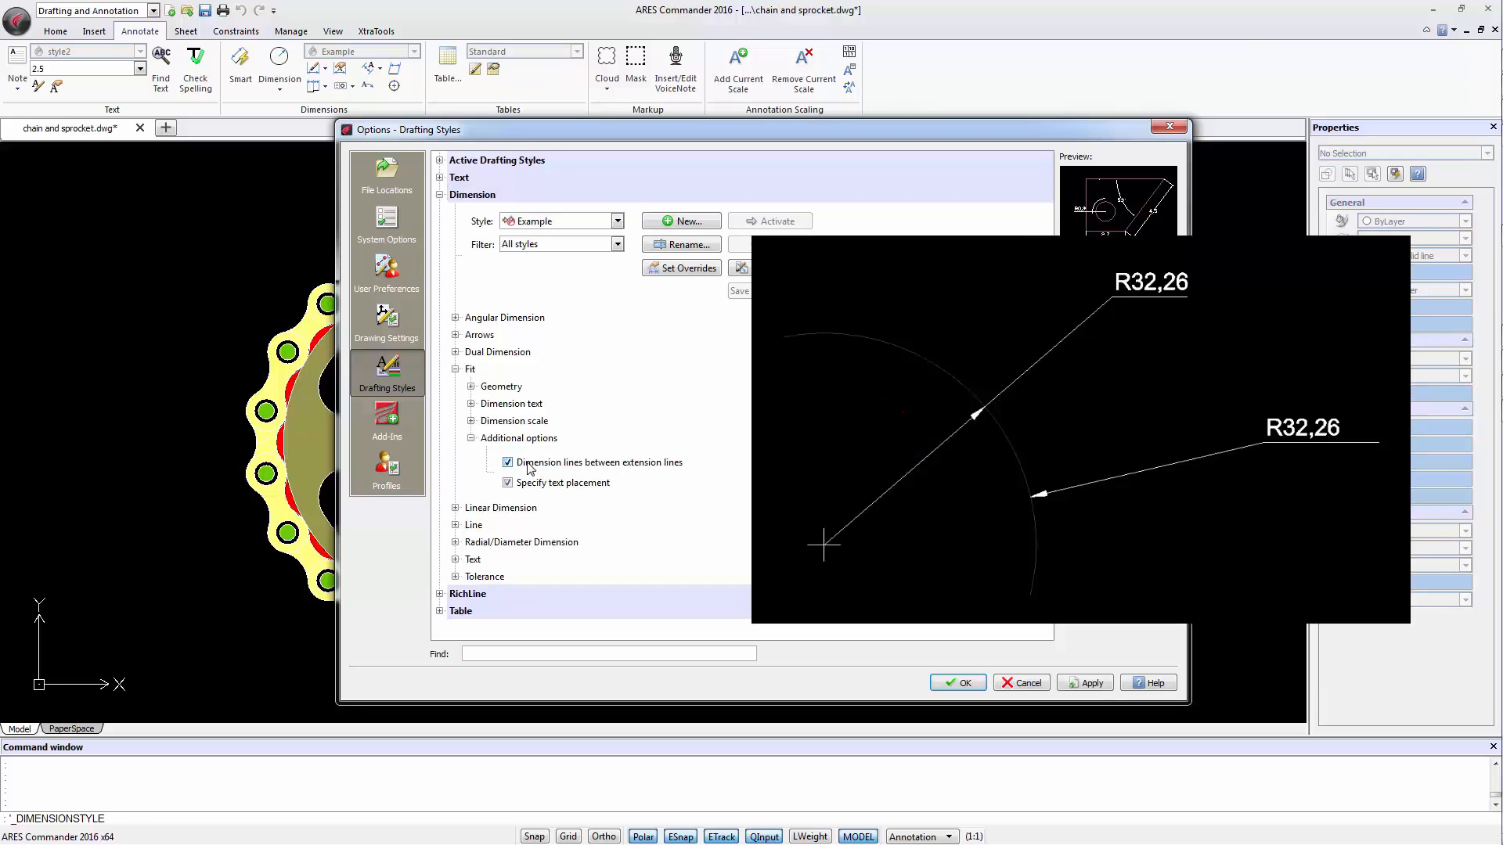
click(509, 462)
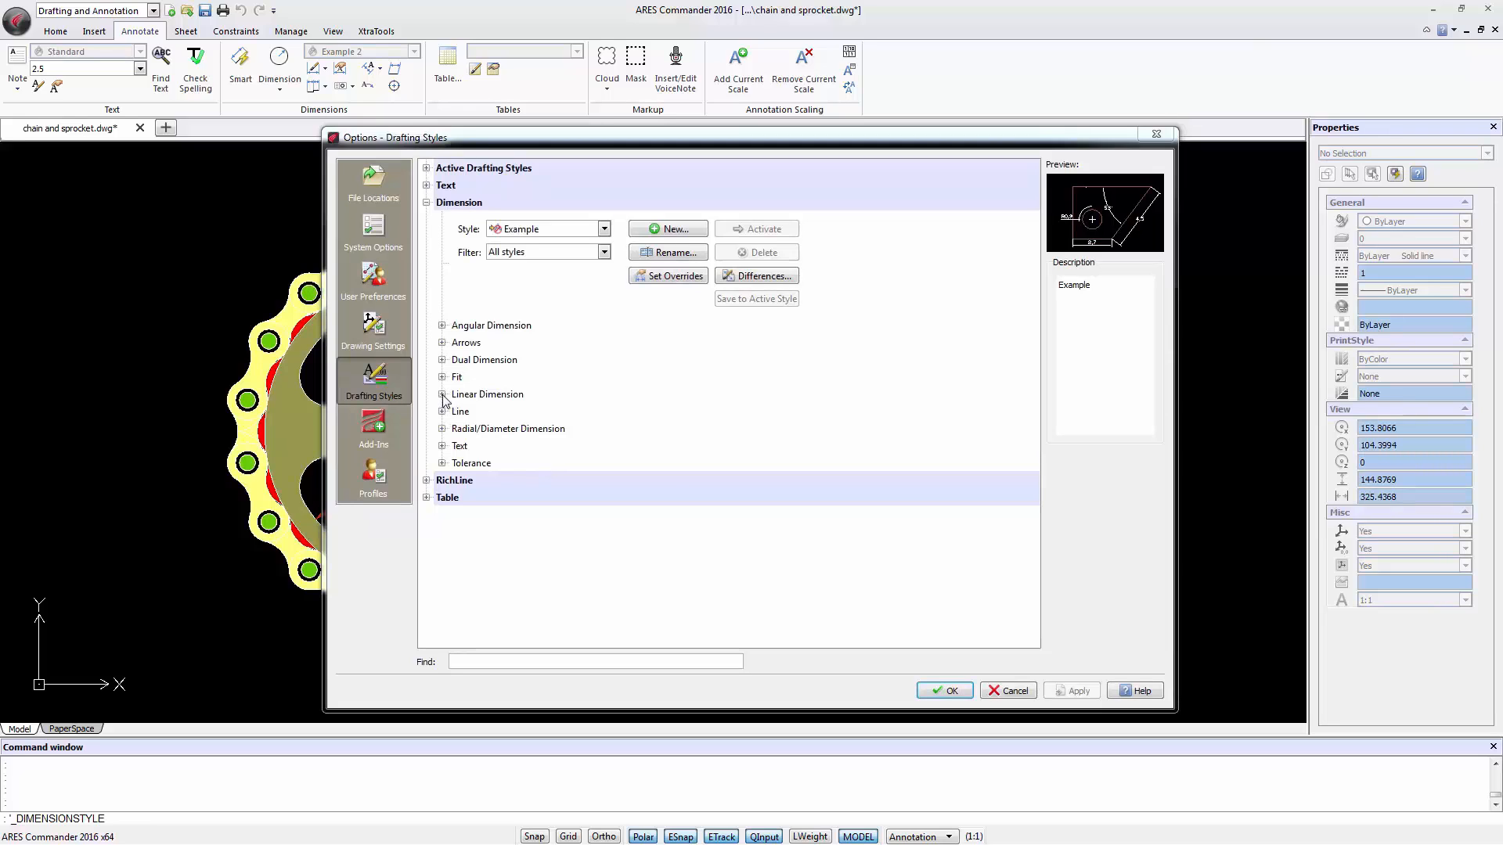
Keep decimal format with comma separator and set the linear scale factor to 100.
click(441, 394)
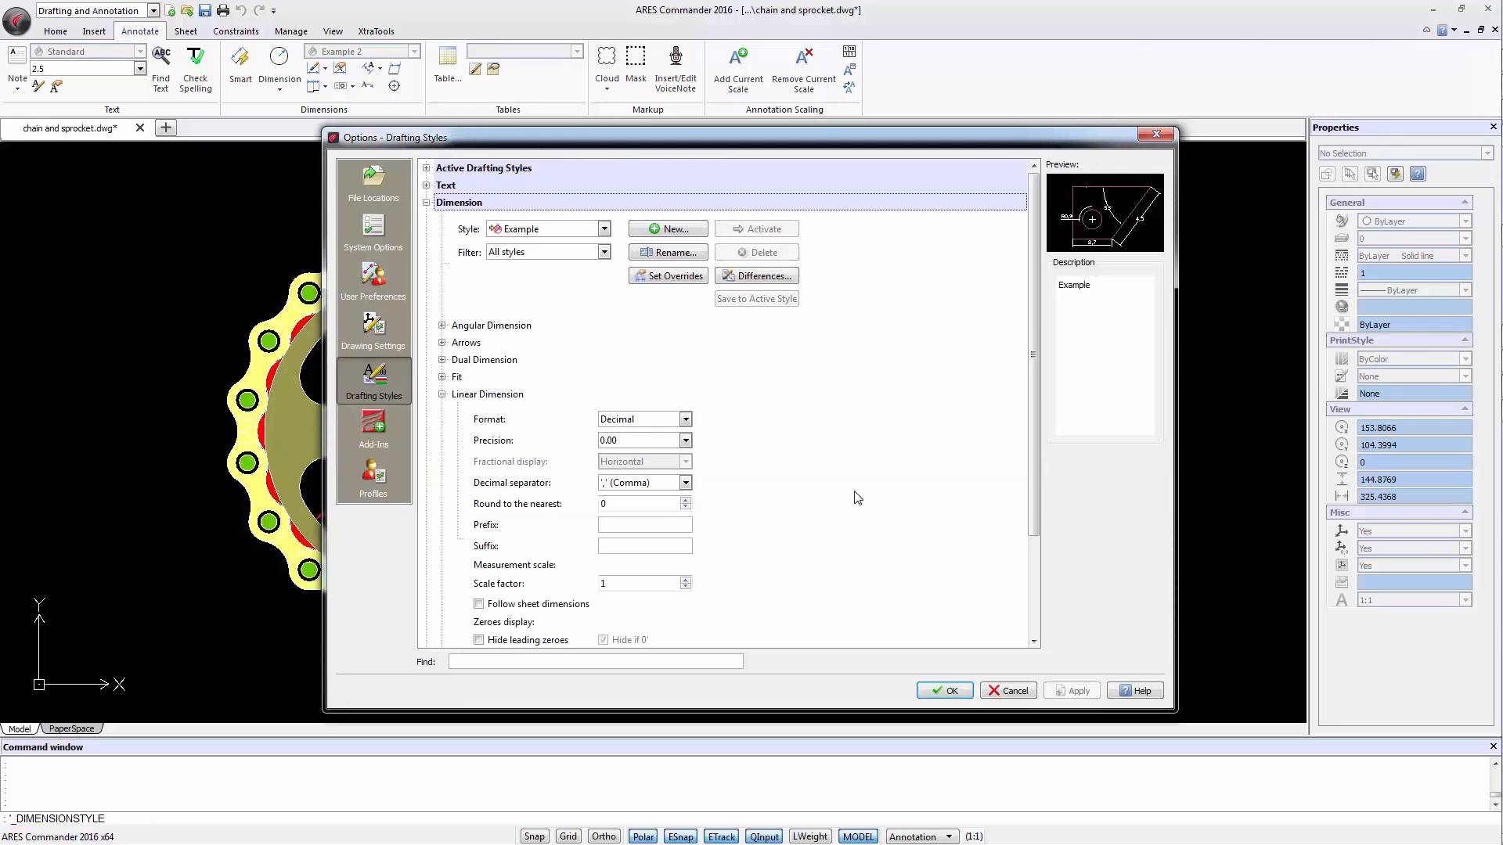
mouse_move(833, 495)
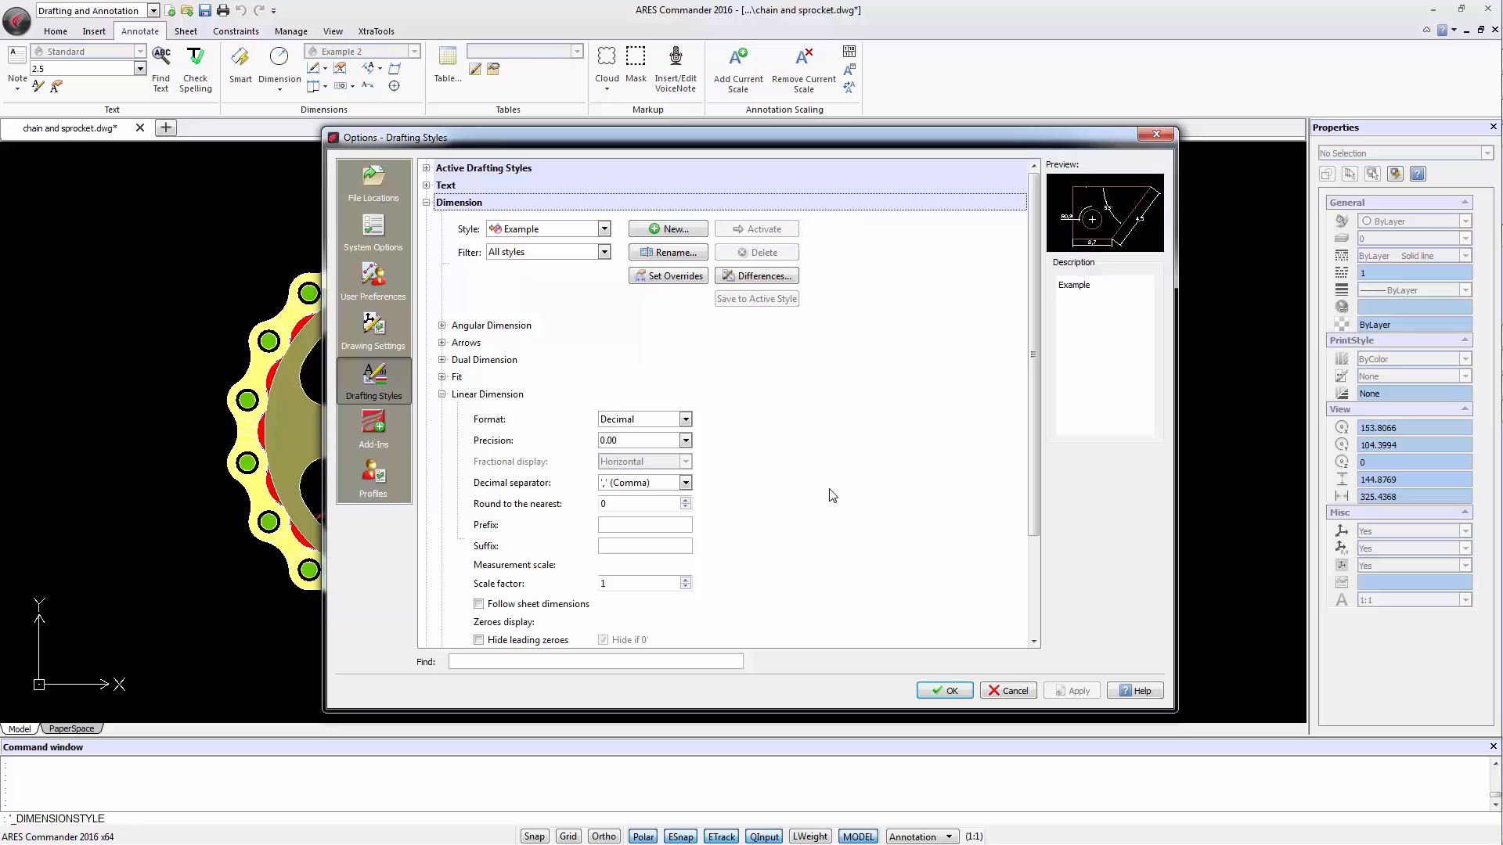
mouse_move(498, 428)
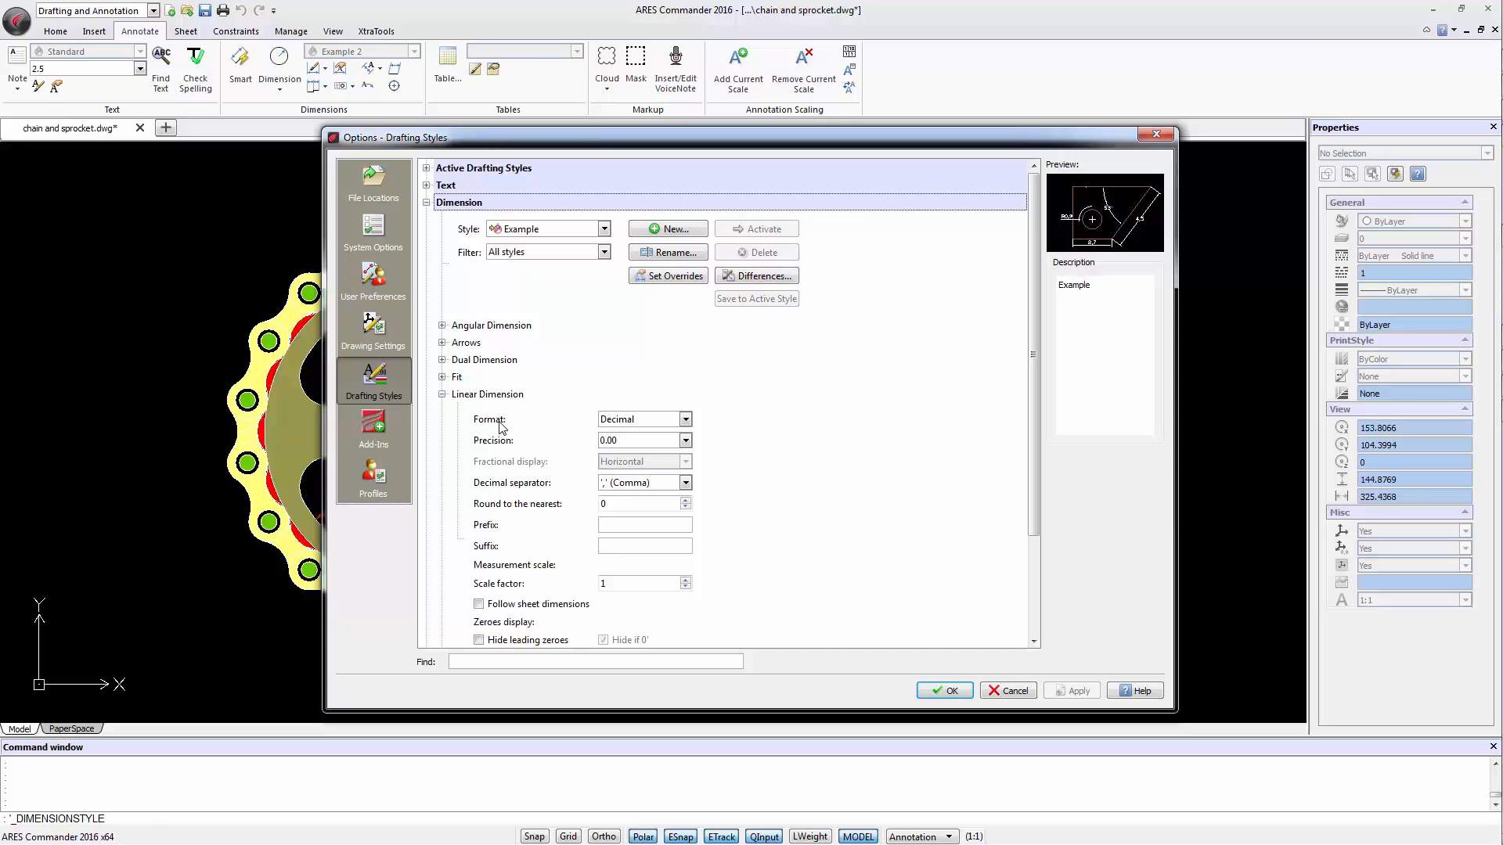
click(642, 419)
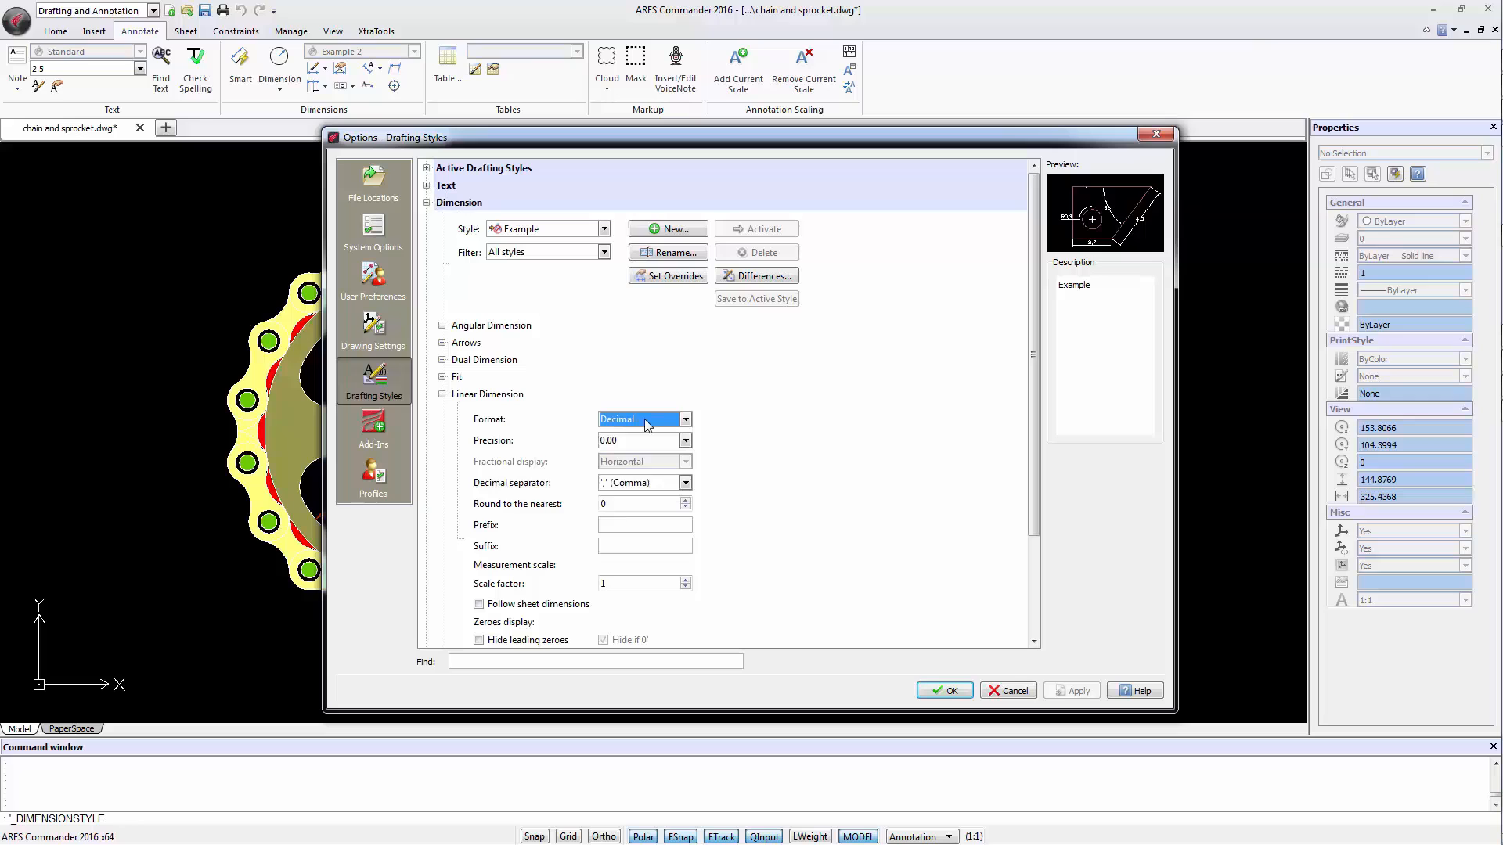
click(642, 482)
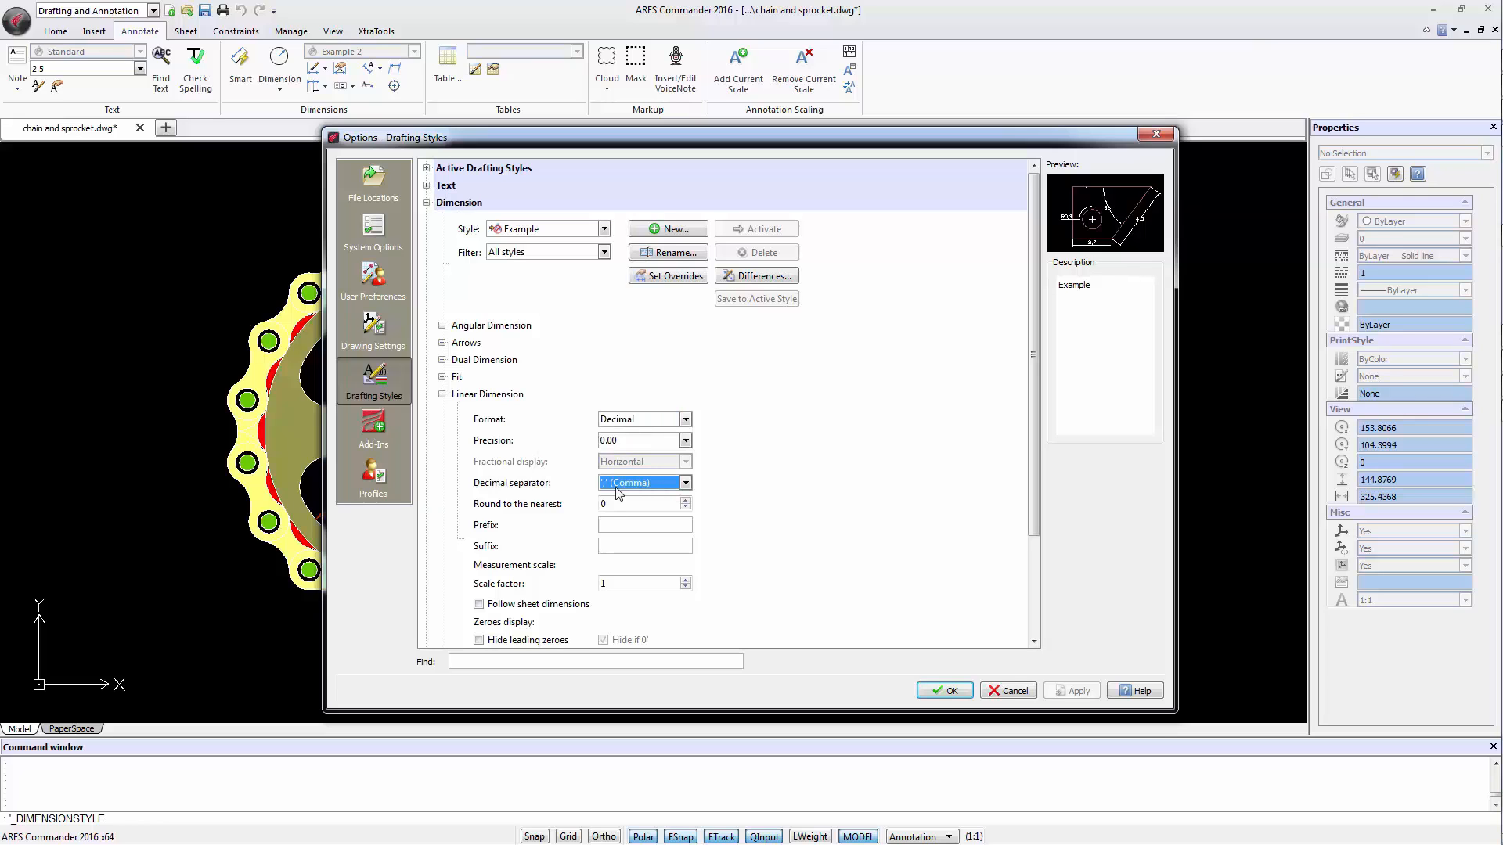
mouse_move(667, 488)
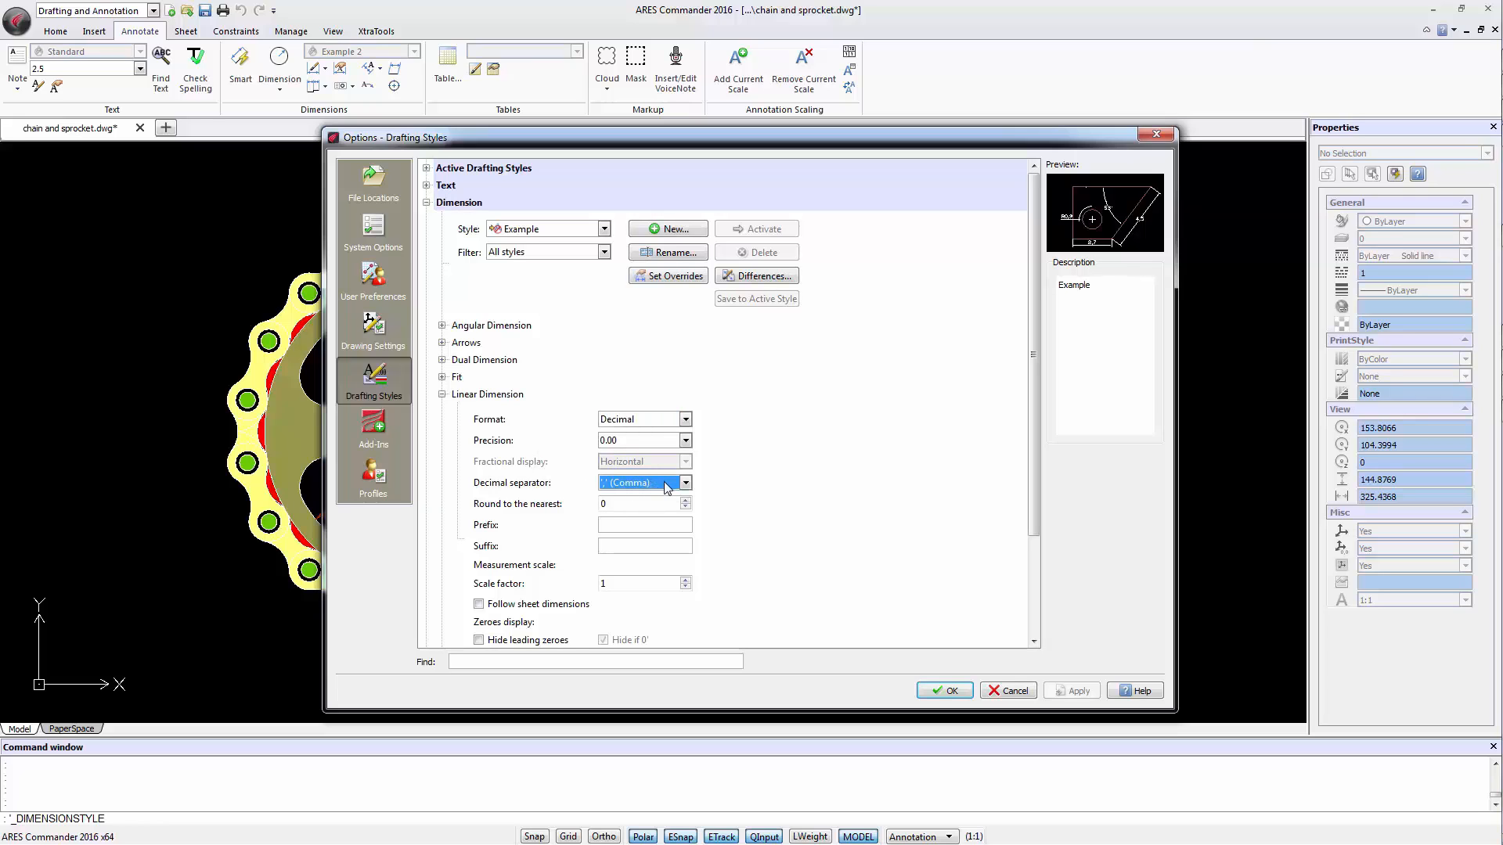
mouse_move(565, 515)
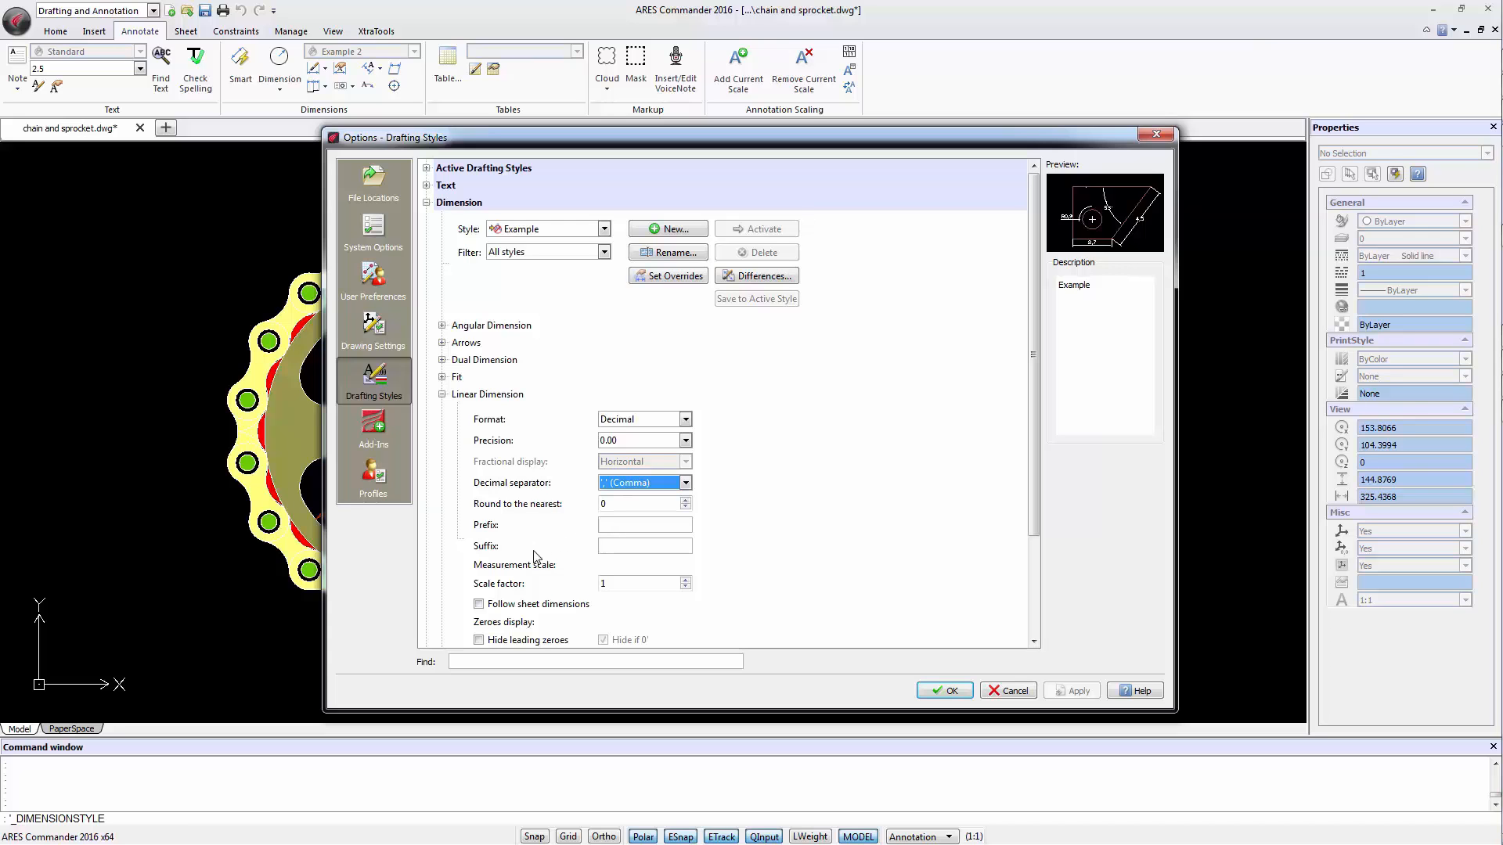
mouse_move(472, 592)
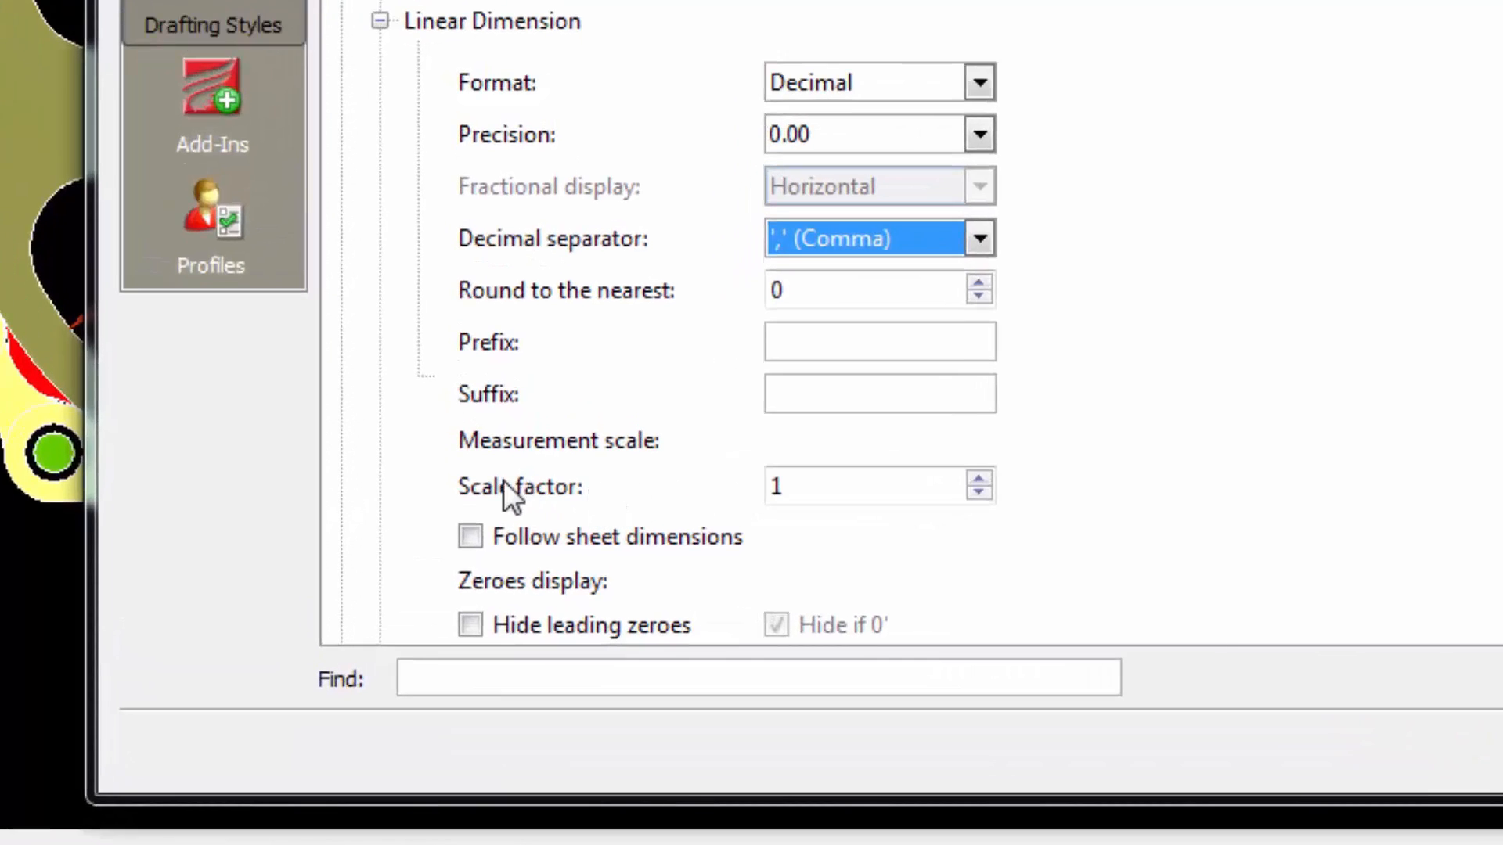
mouse_move(575, 513)
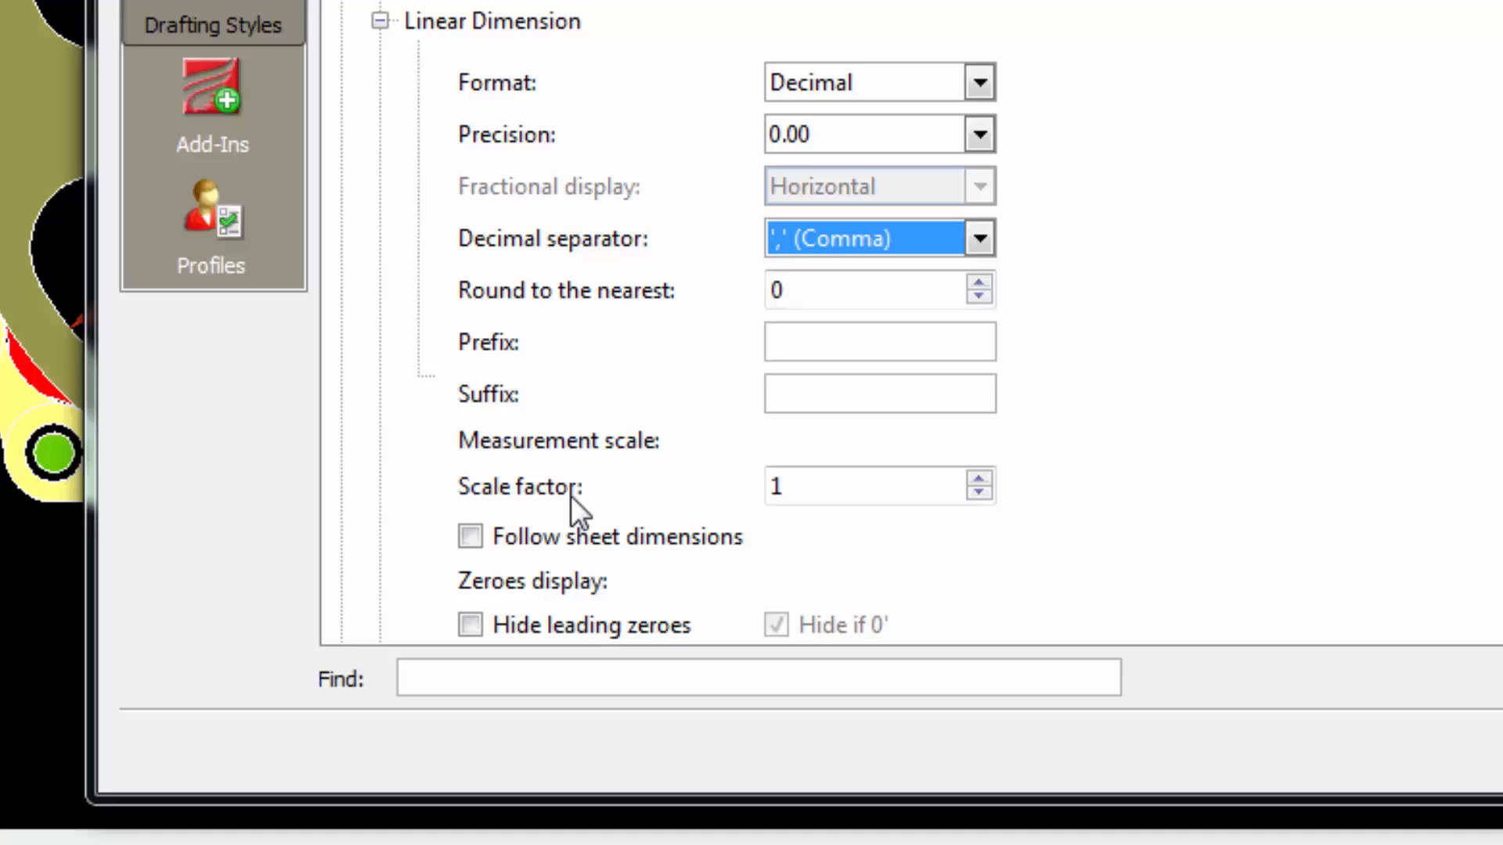
mouse_move(794, 468)
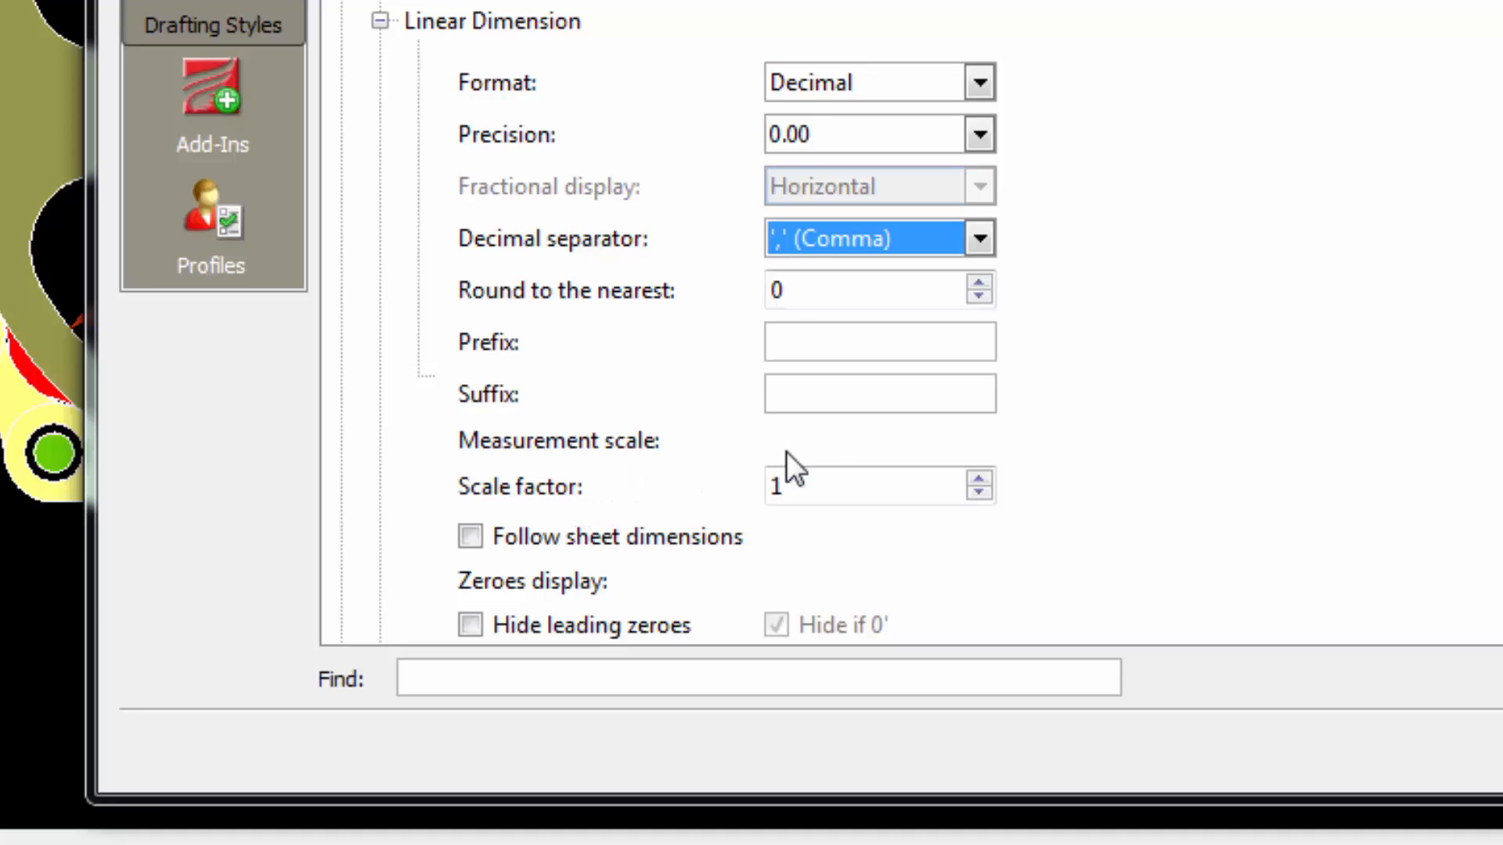
click(872, 485)
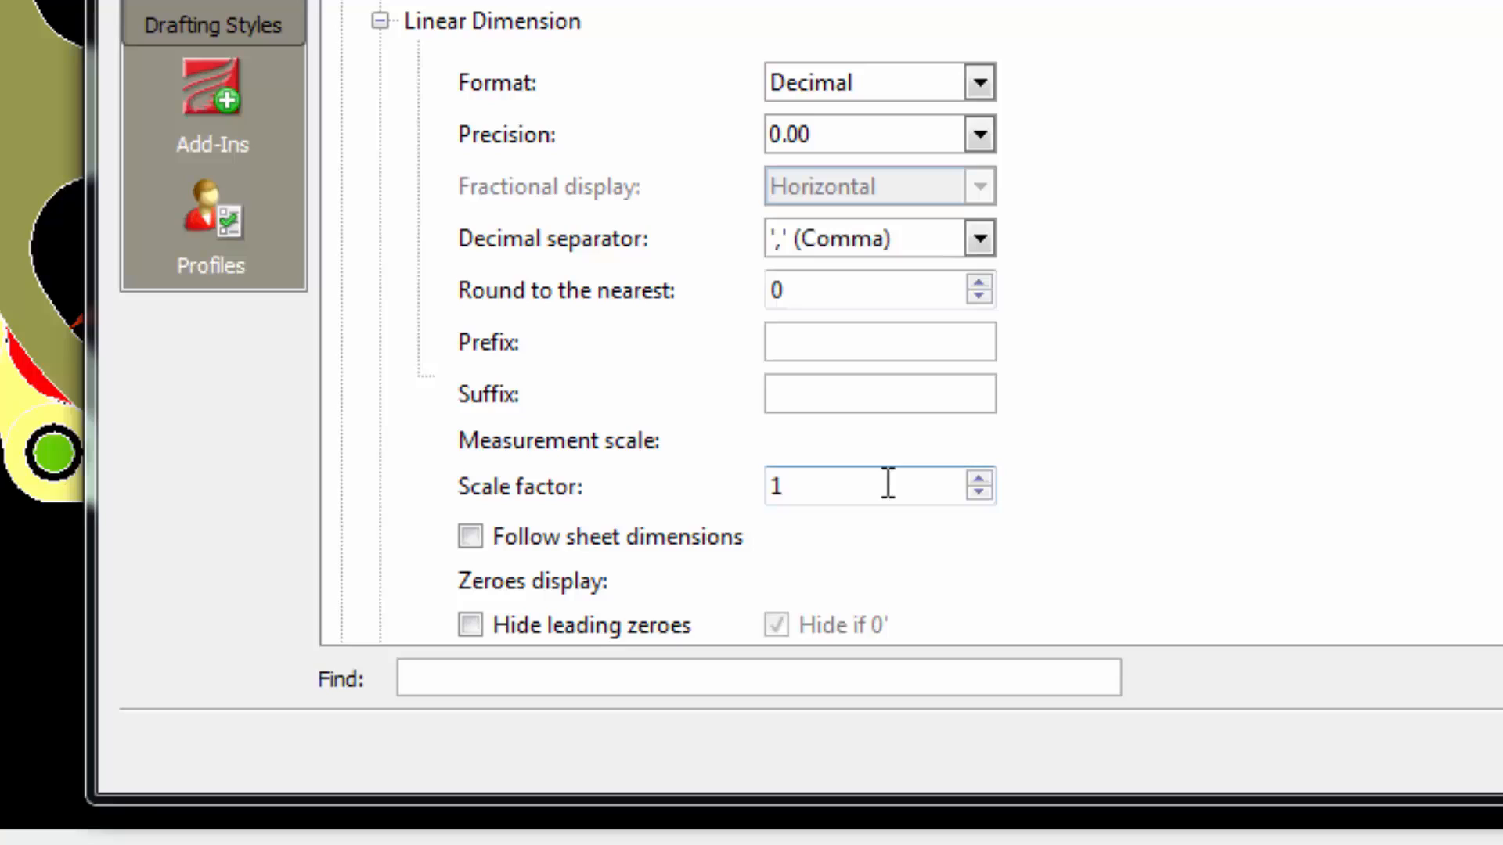
text(00)
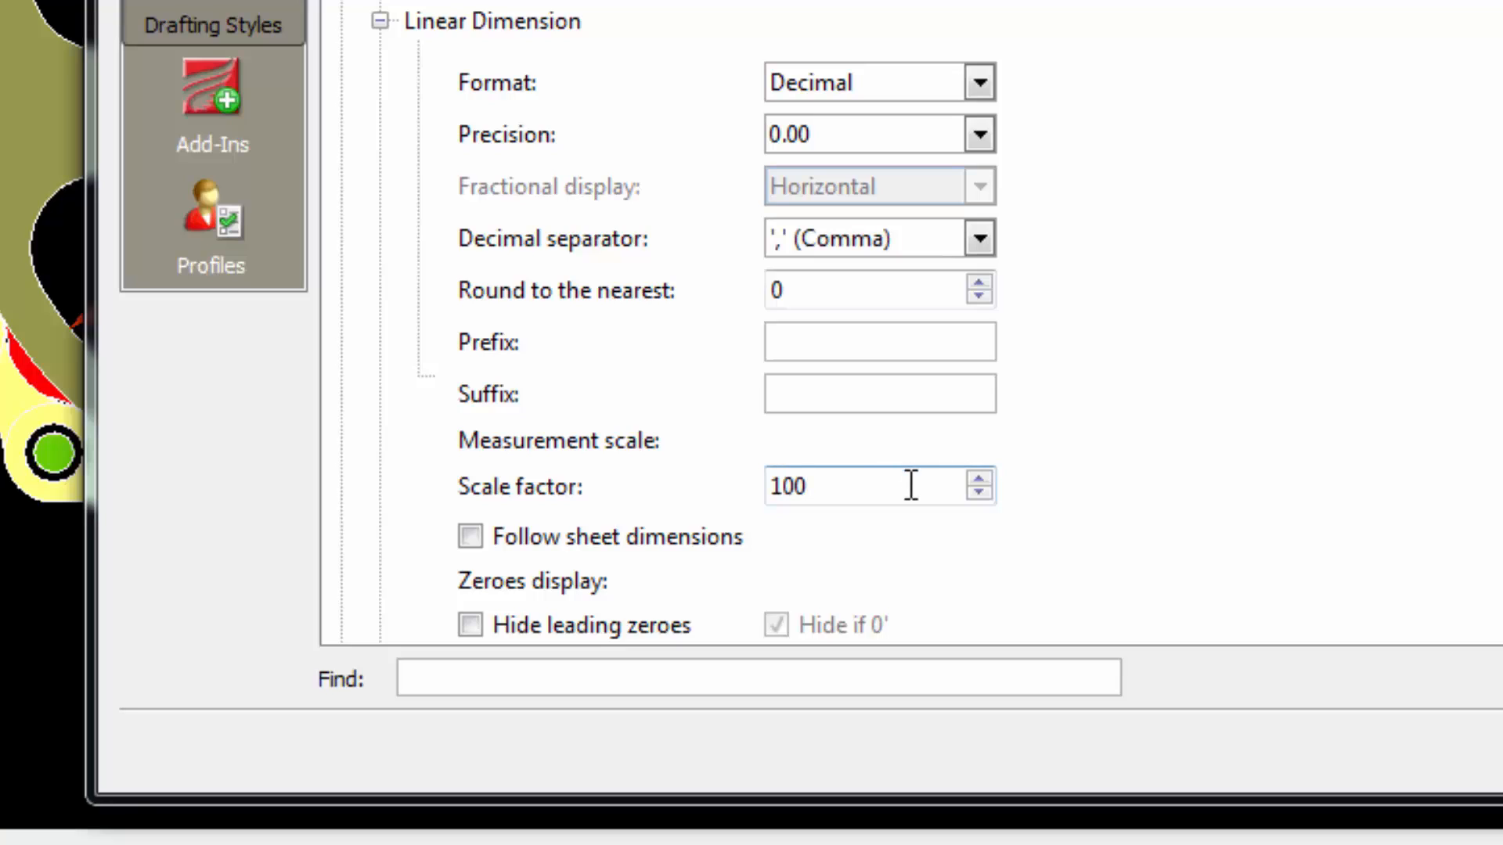
mouse_move(954, 532)
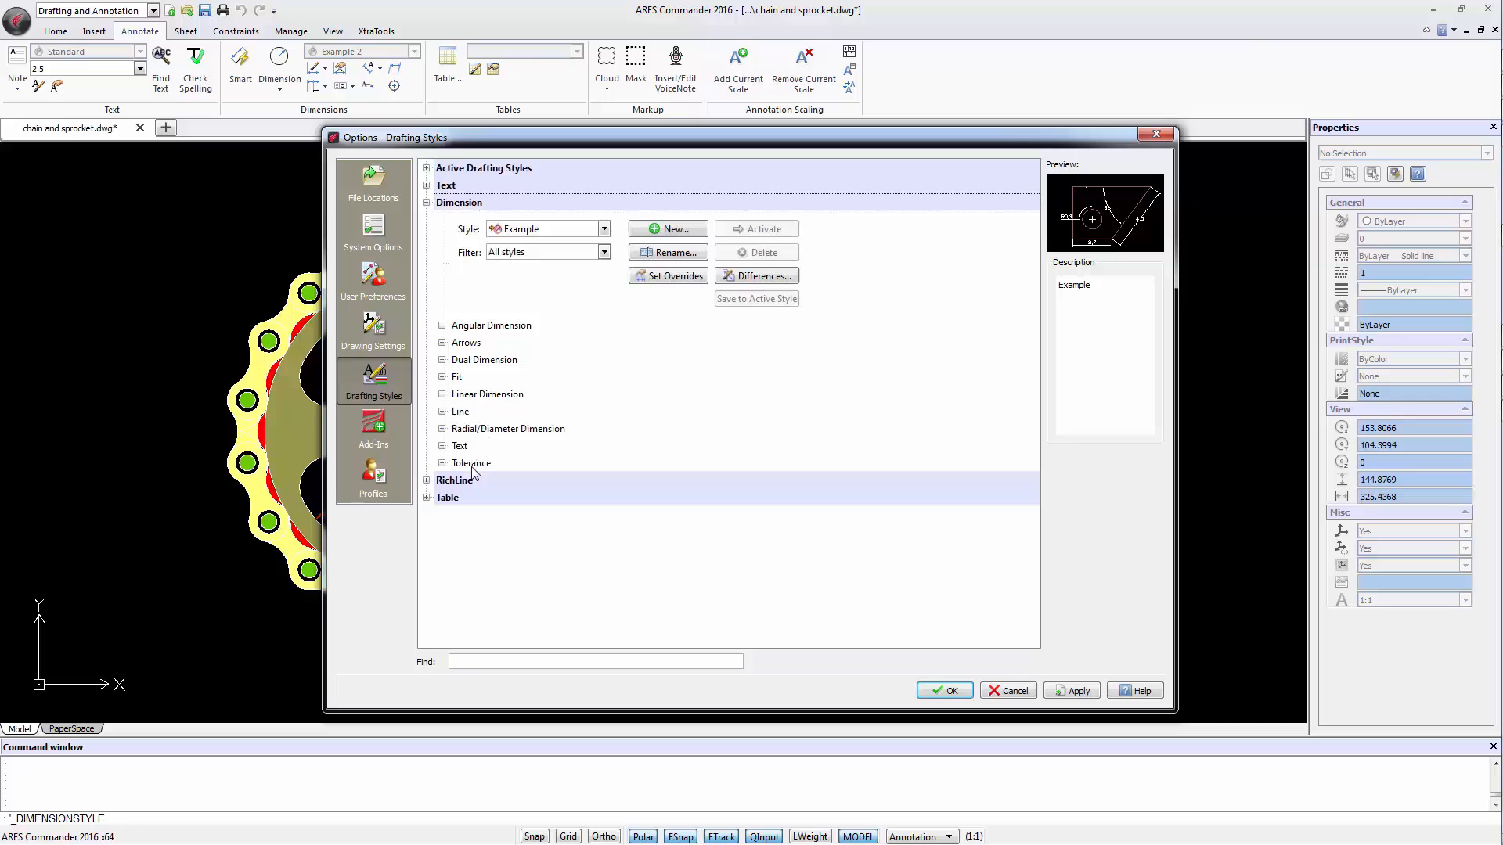
Review the dimension line settings: ByBlock style with a 3.75 offset.
click(442, 412)
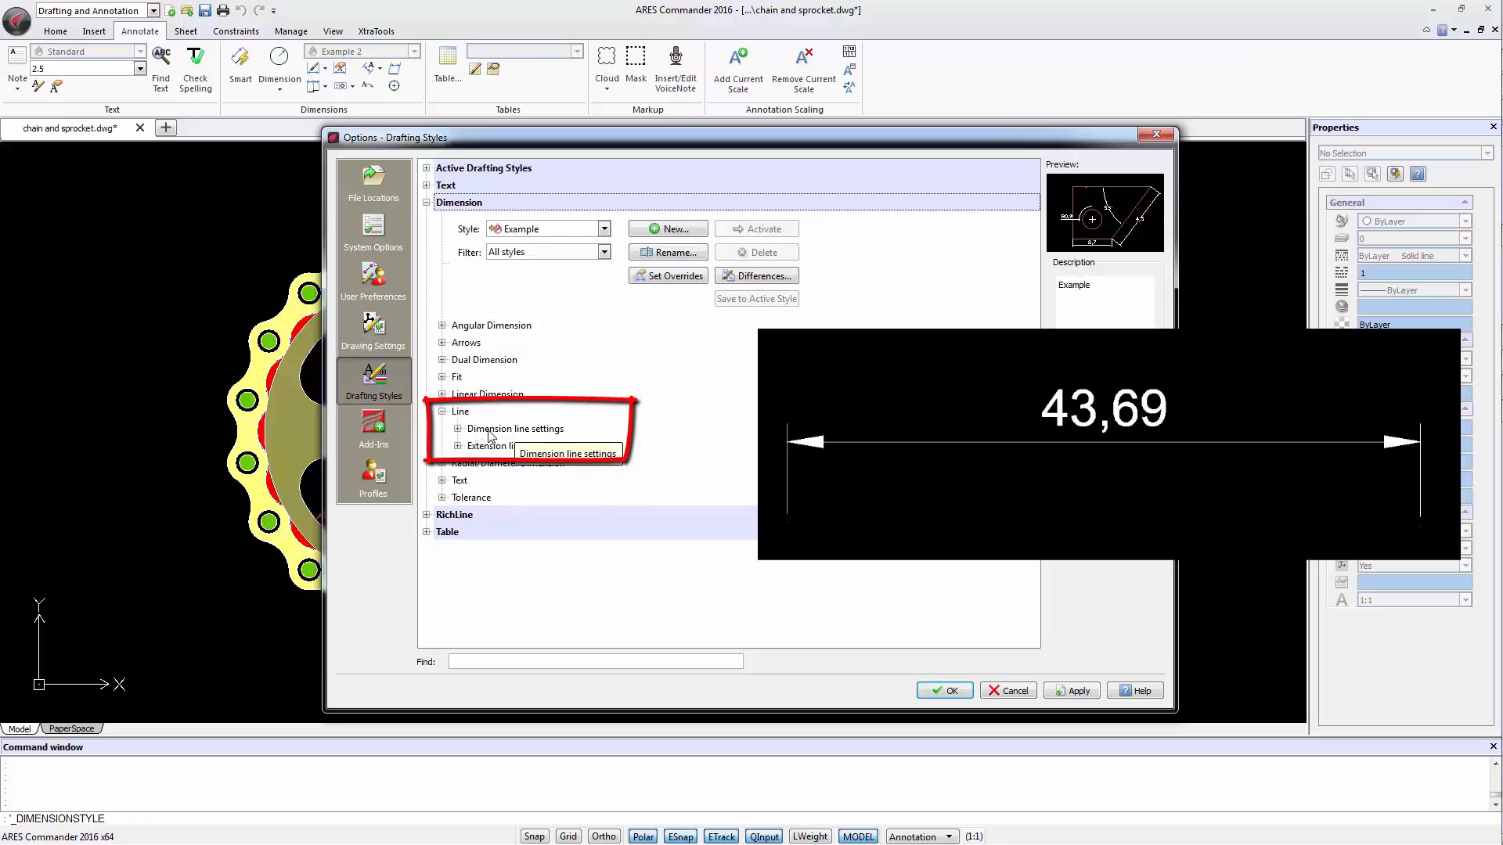
mouse_move(523, 446)
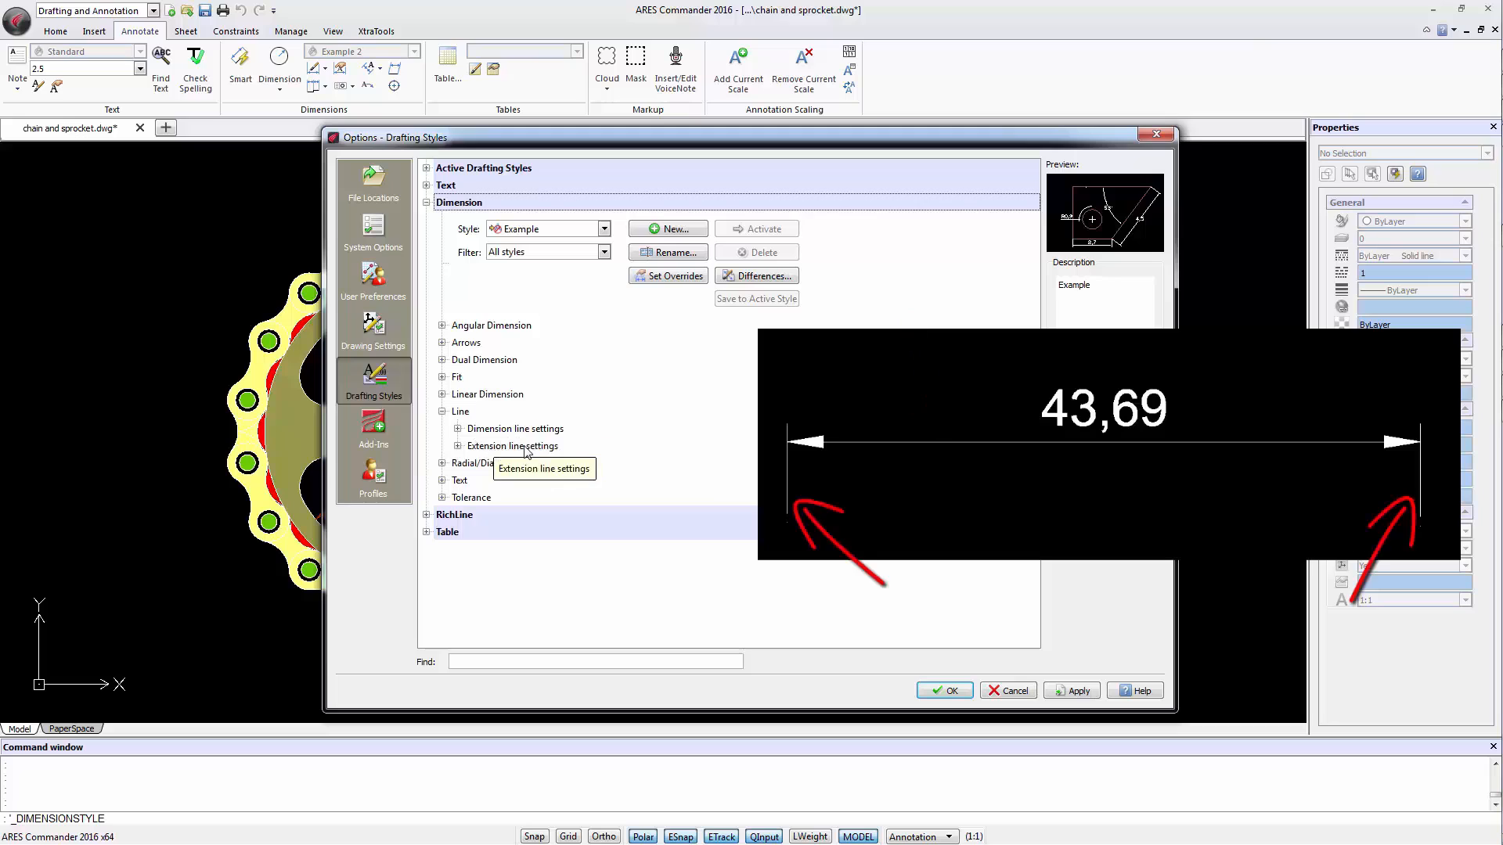
click(441, 412)
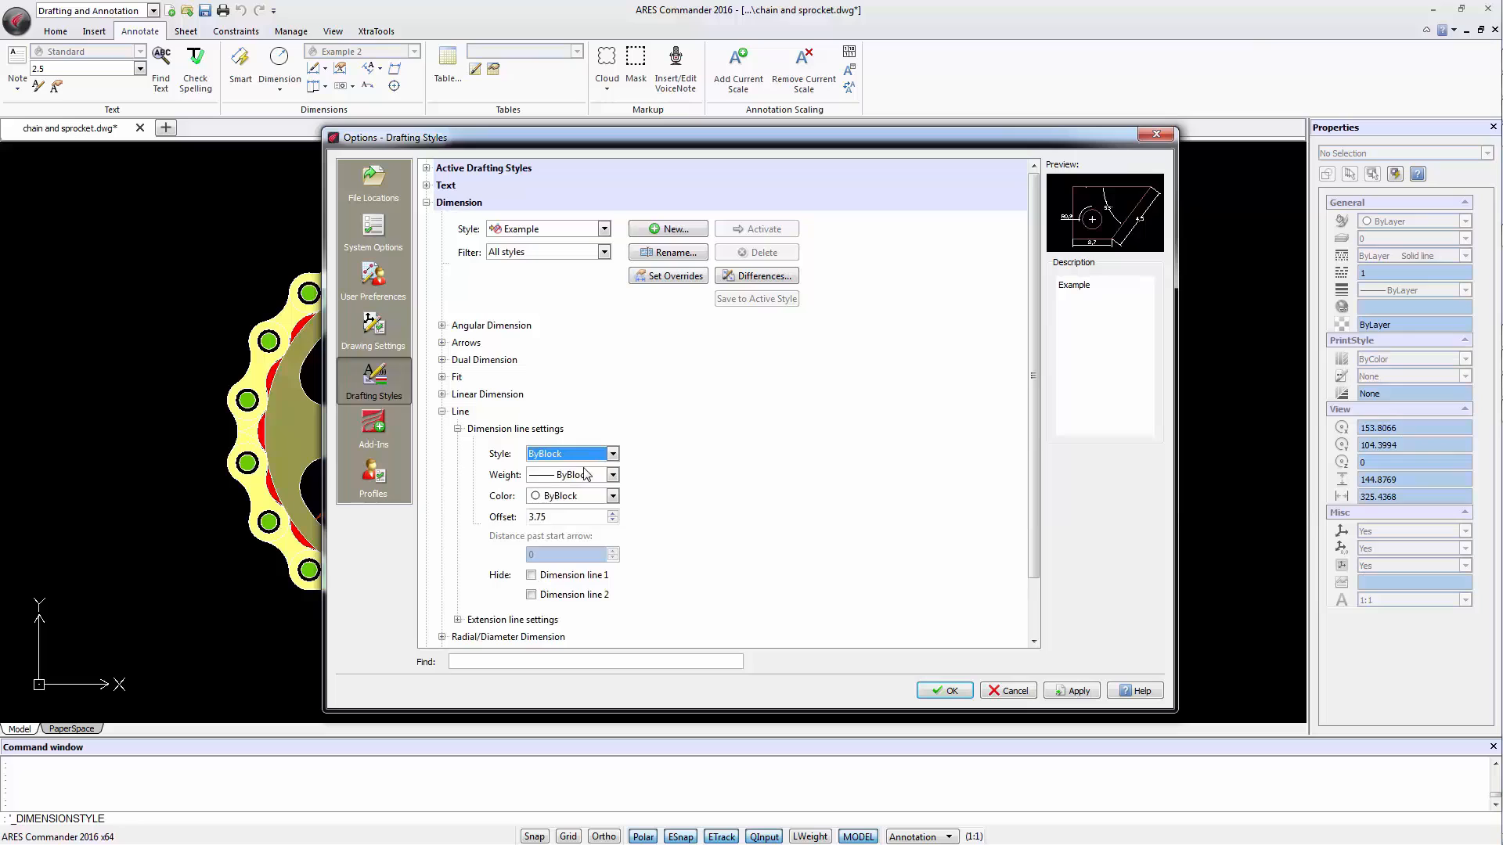
mouse_move(555, 520)
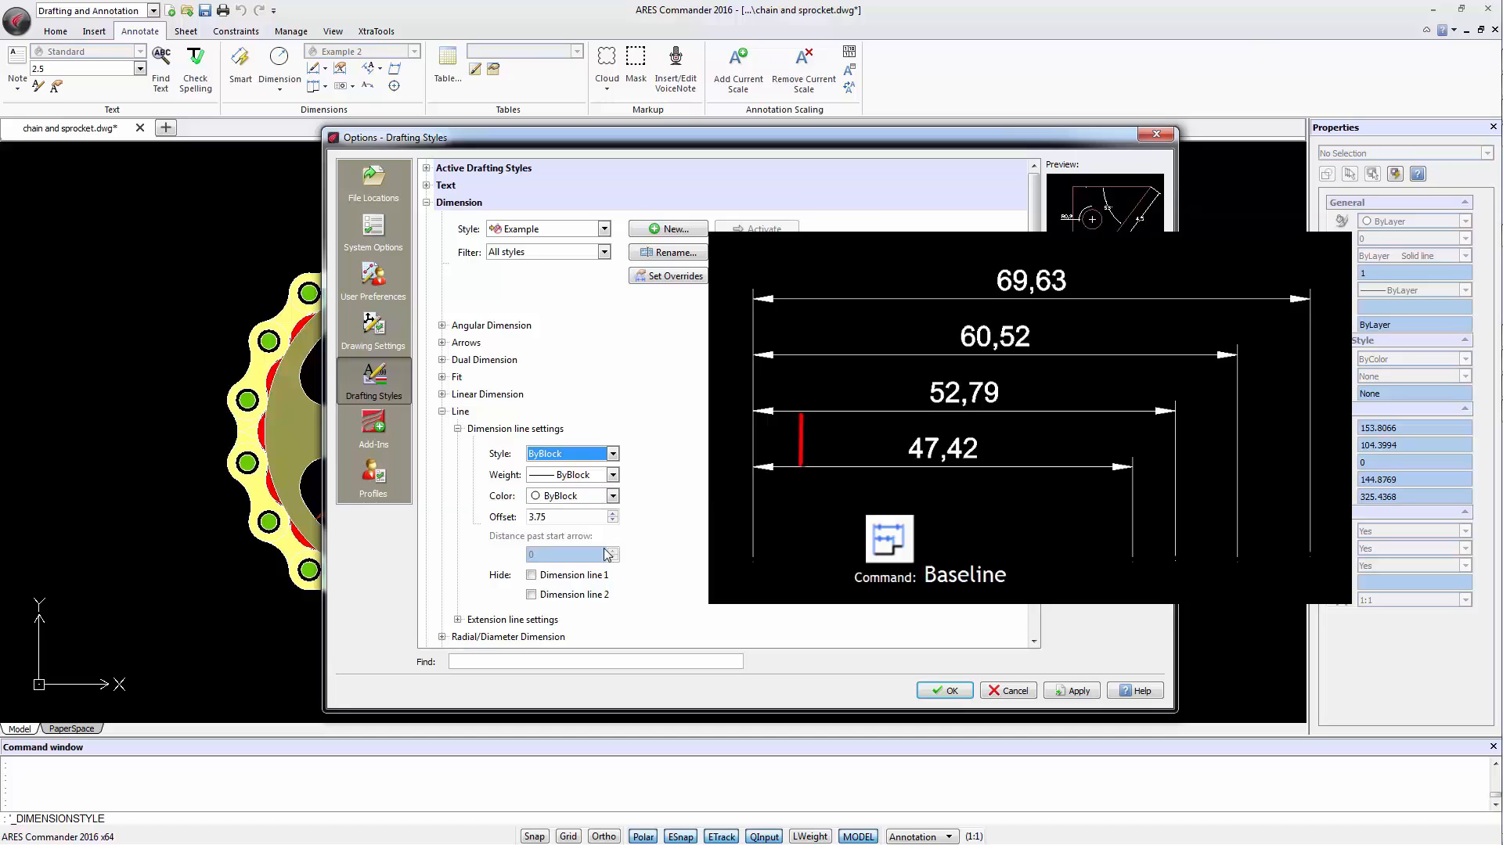
click(531, 574)
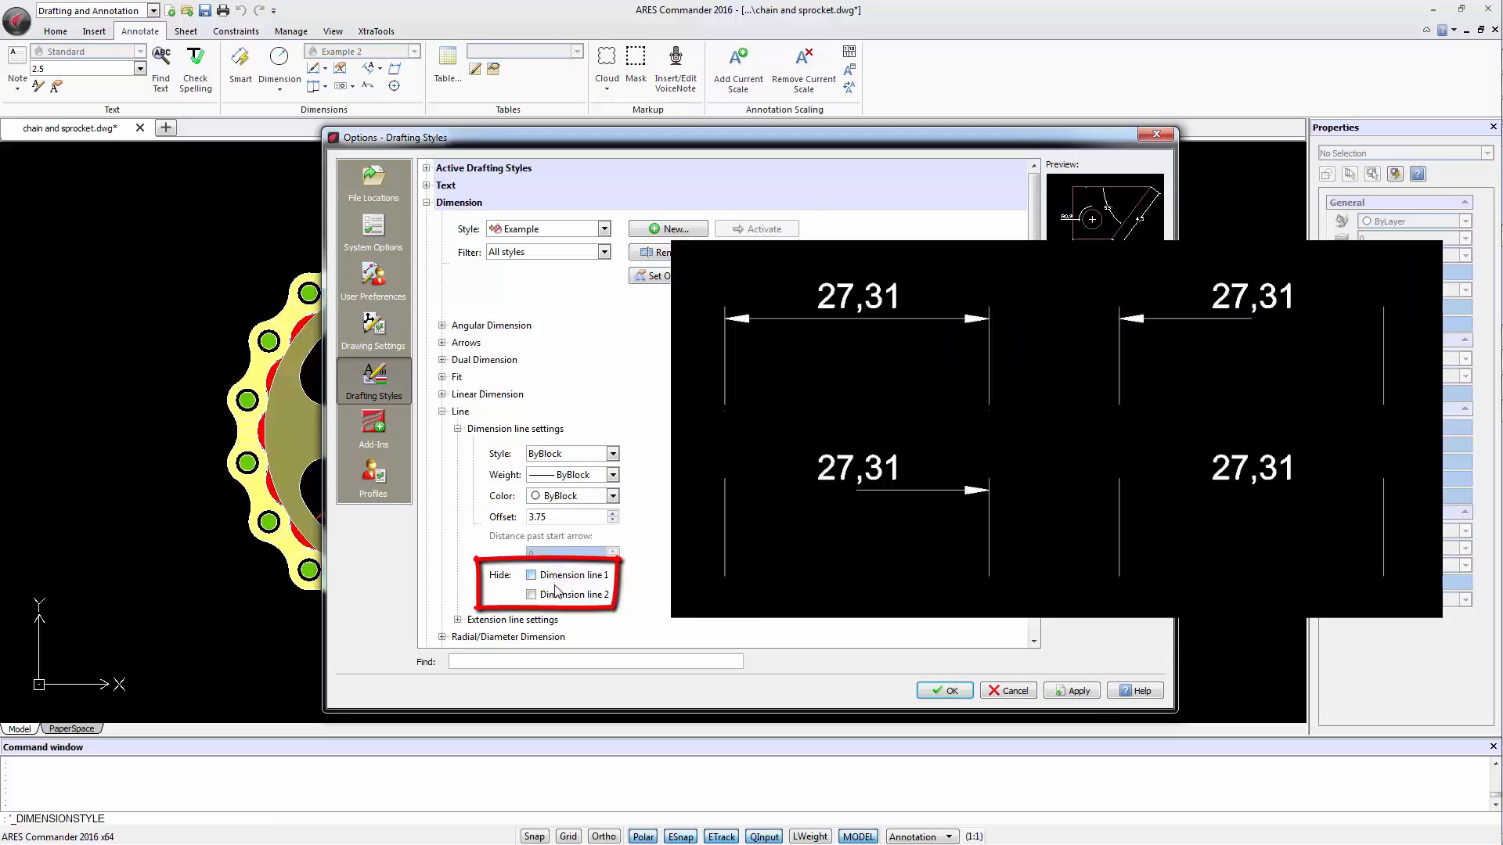
click(441, 412)
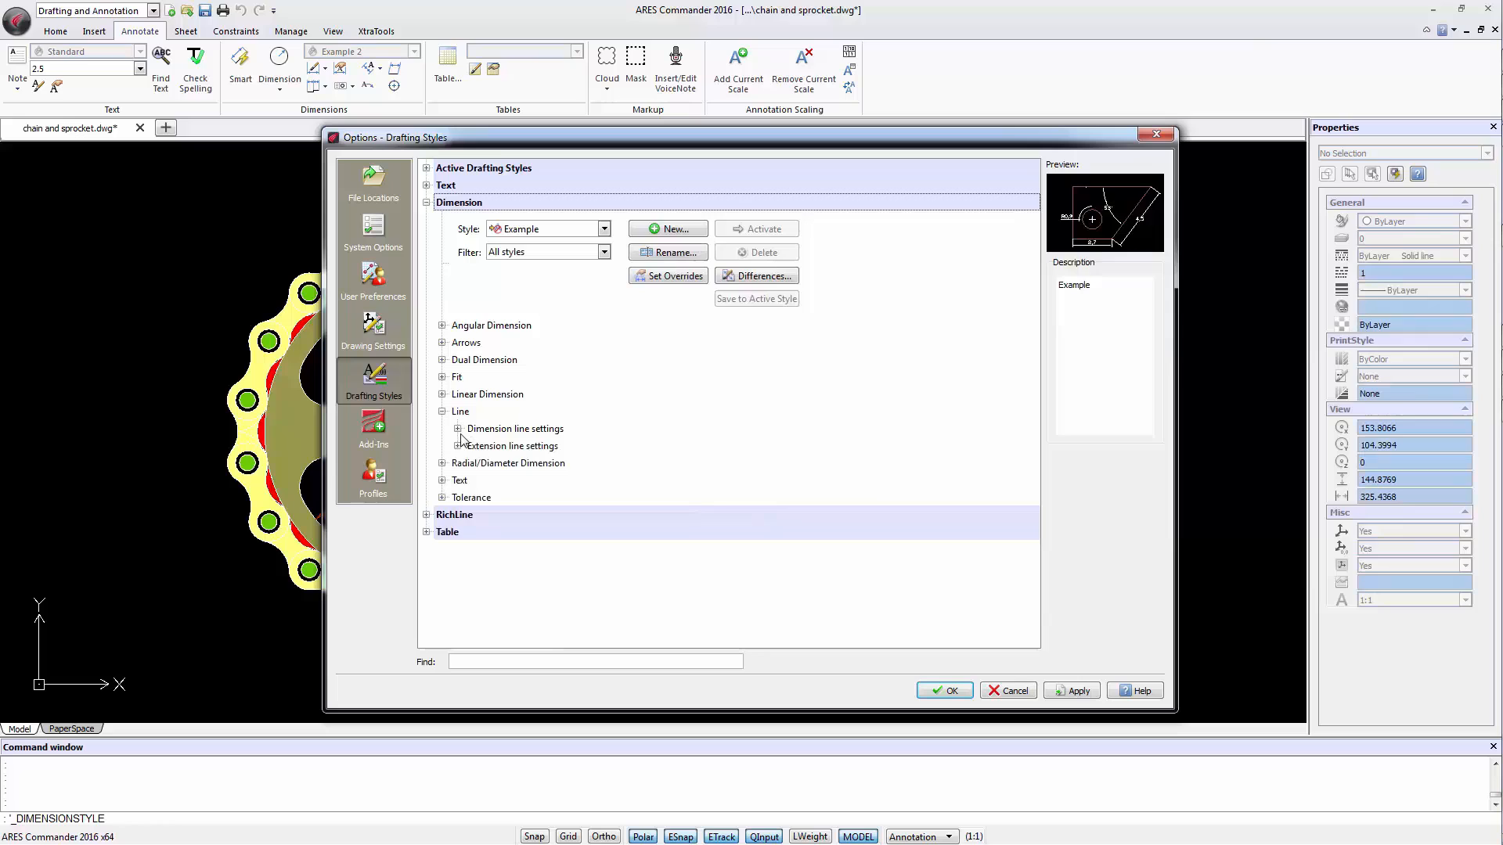
Keep ByBlock extension lines with 0.625 offset and 1.25 extension, then collapse Line.
click(457, 446)
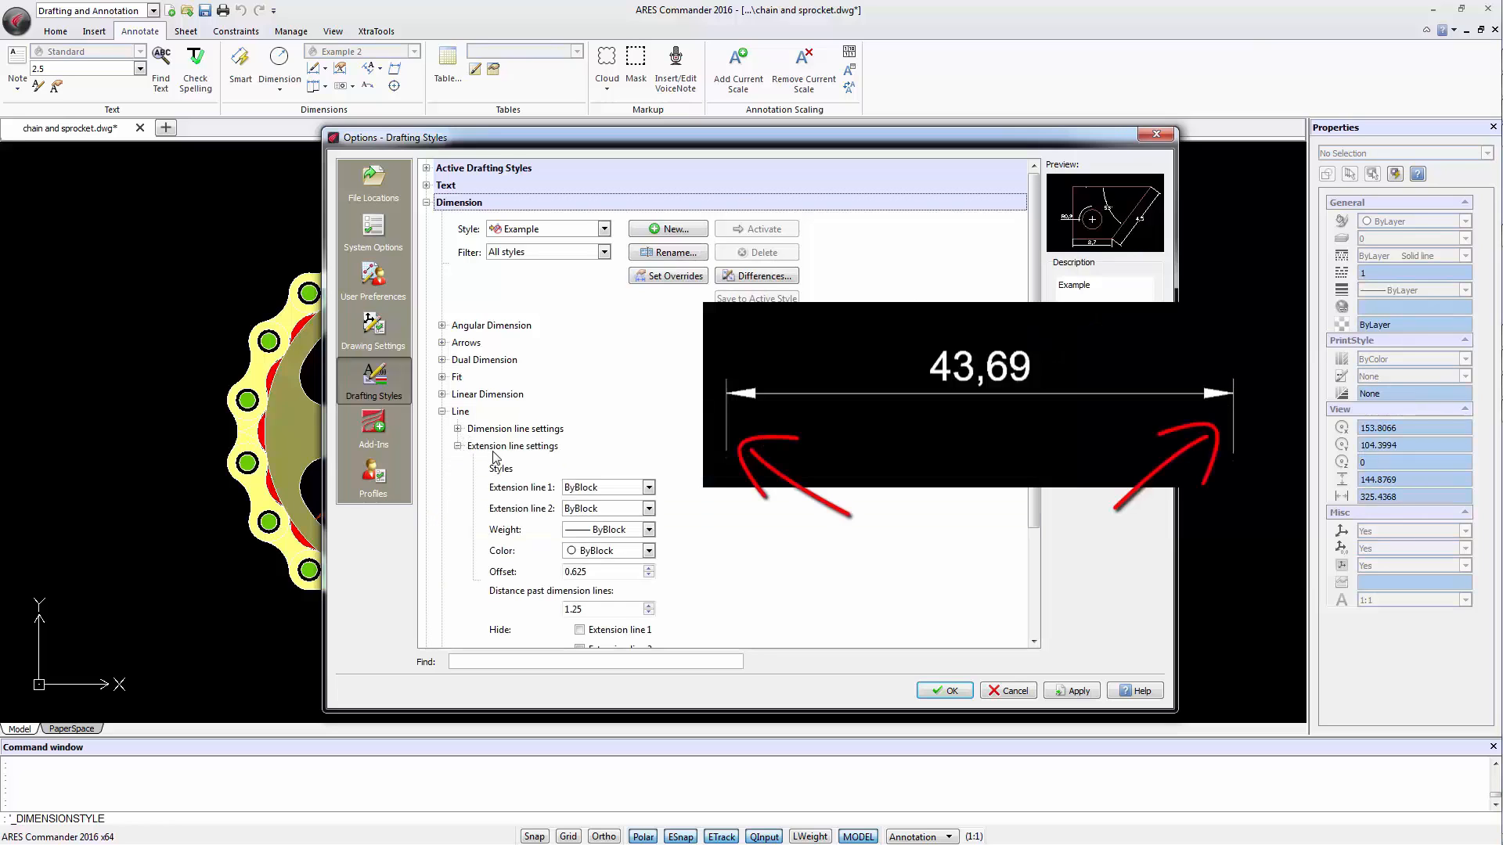
mouse_move(528, 470)
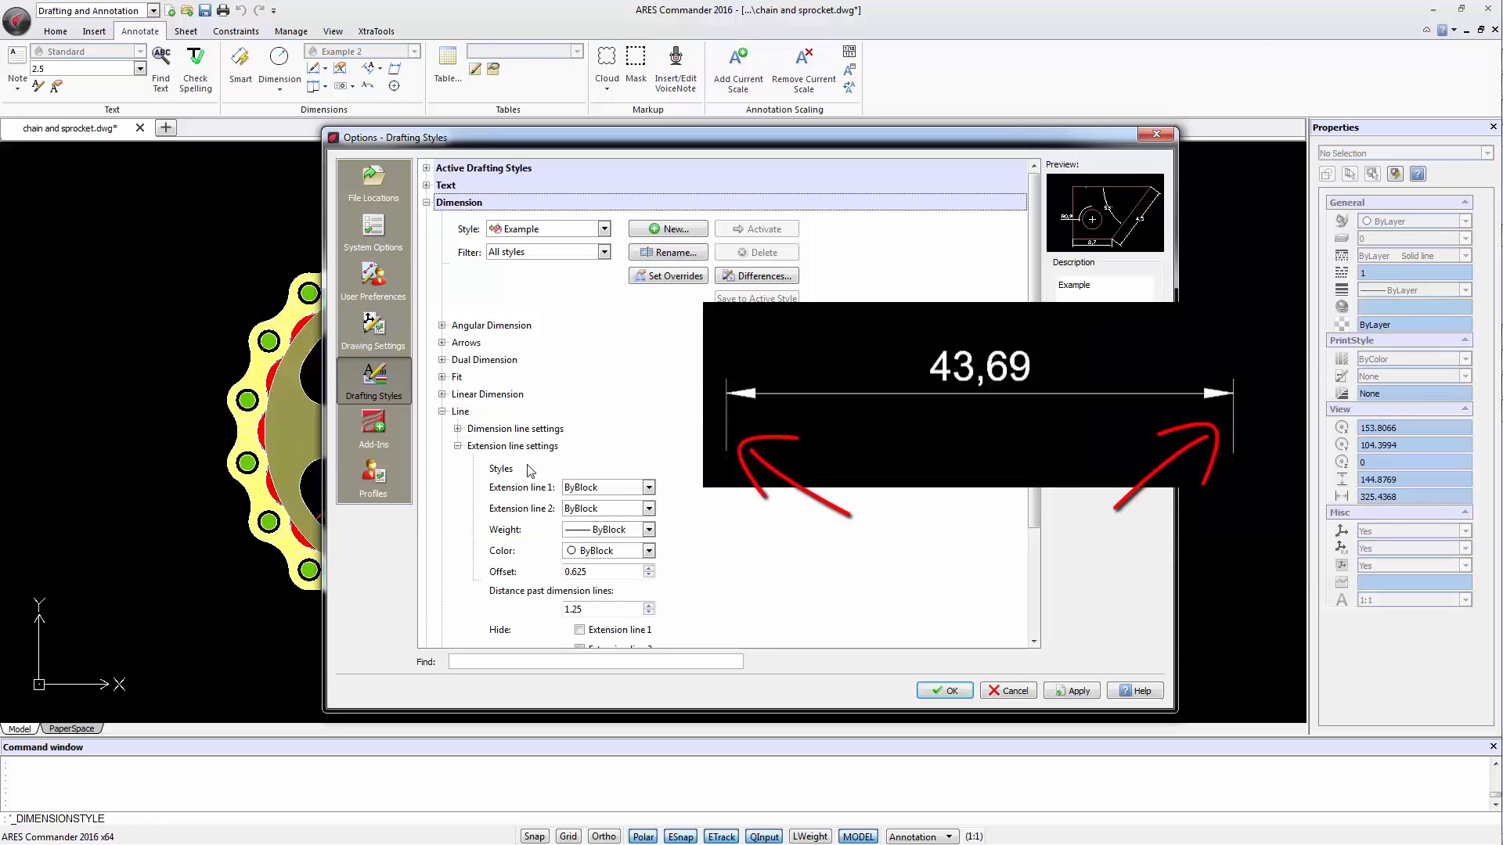
click(648, 487)
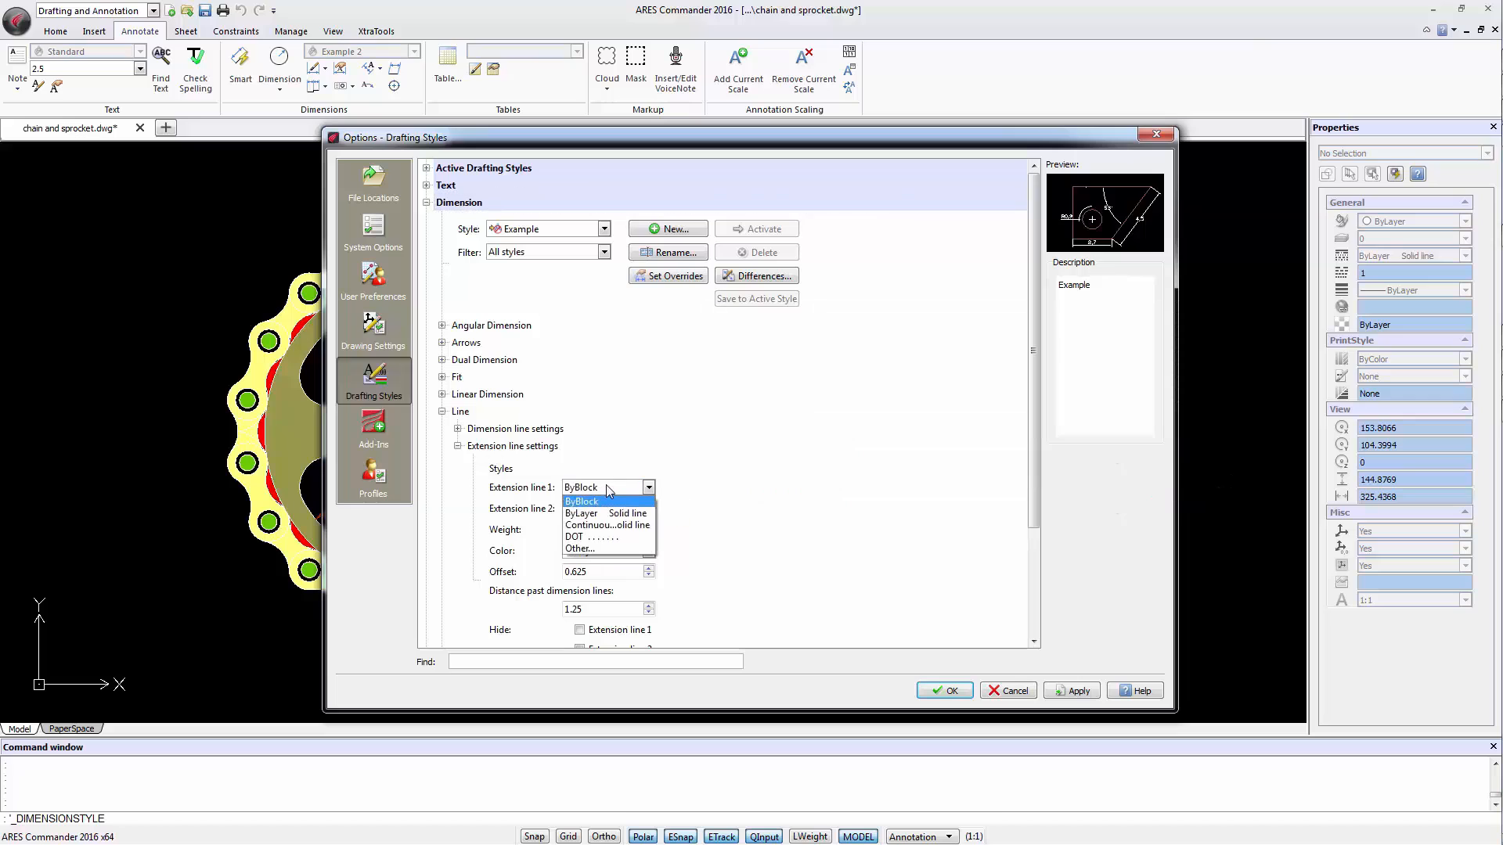
click(583, 501)
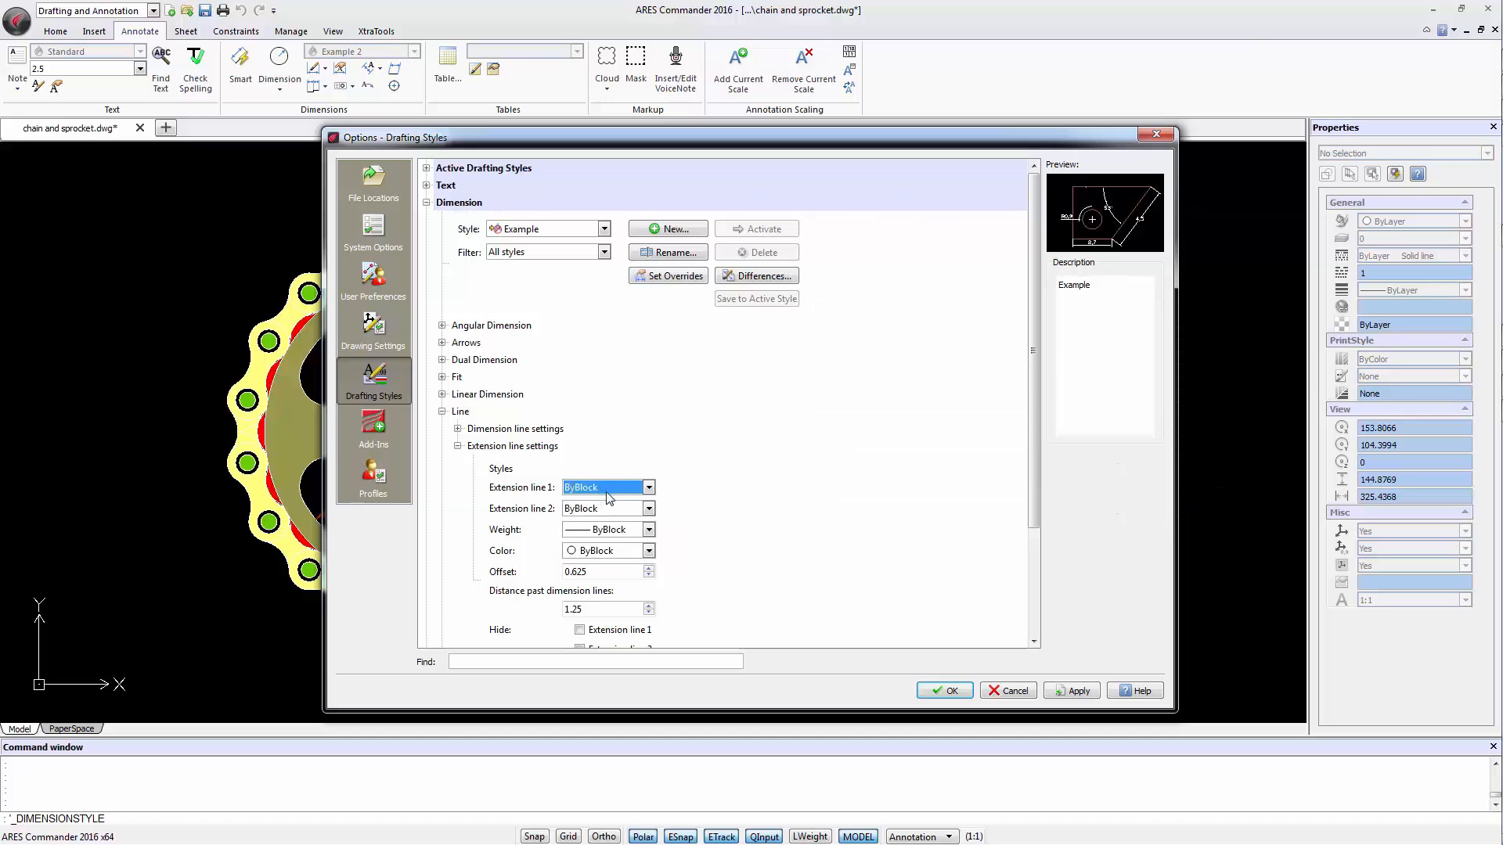
mouse_move(584, 536)
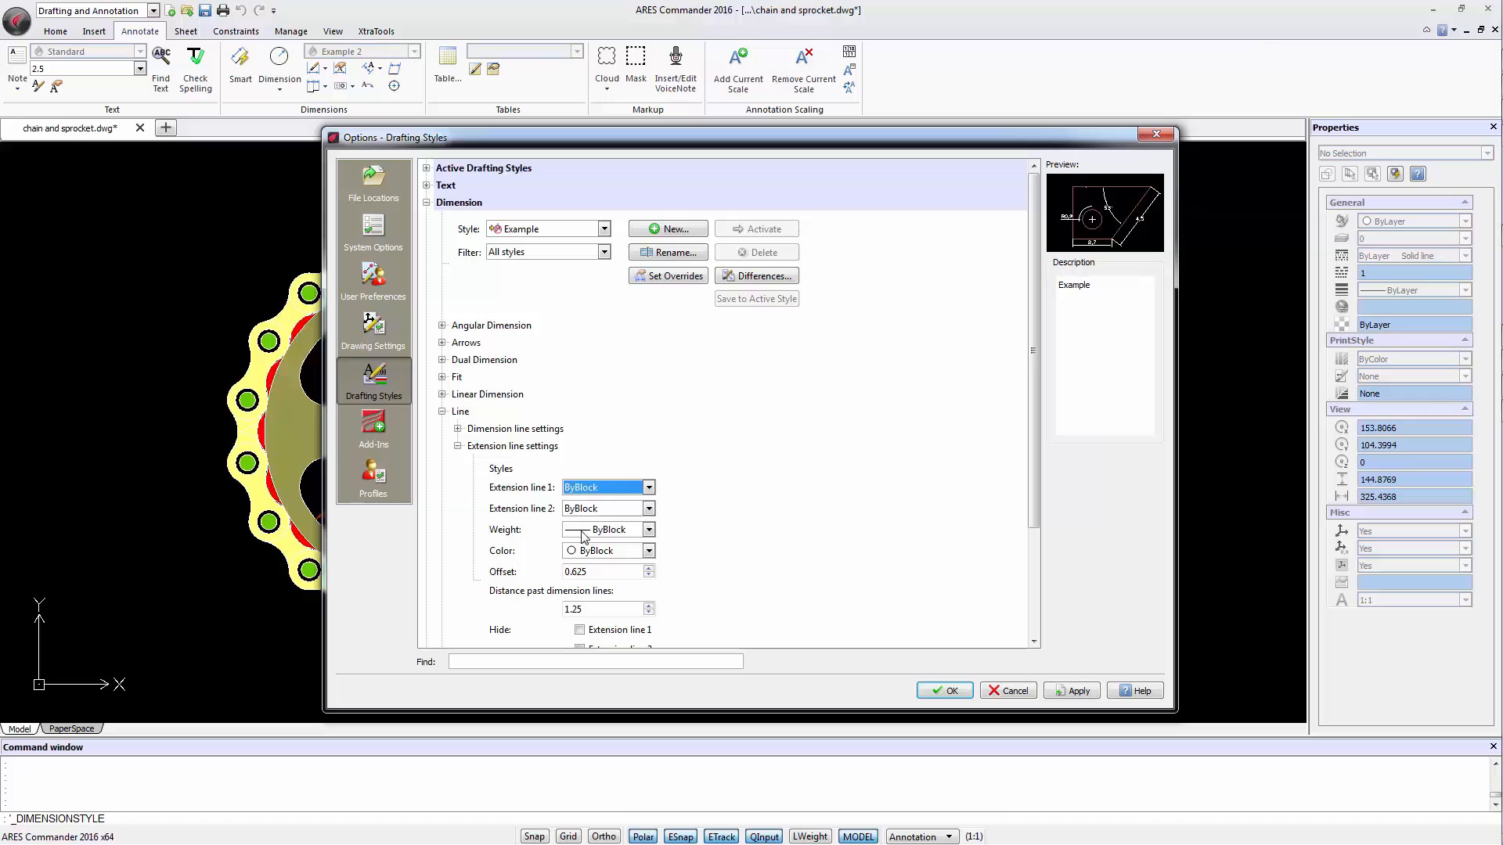
mouse_move(610, 556)
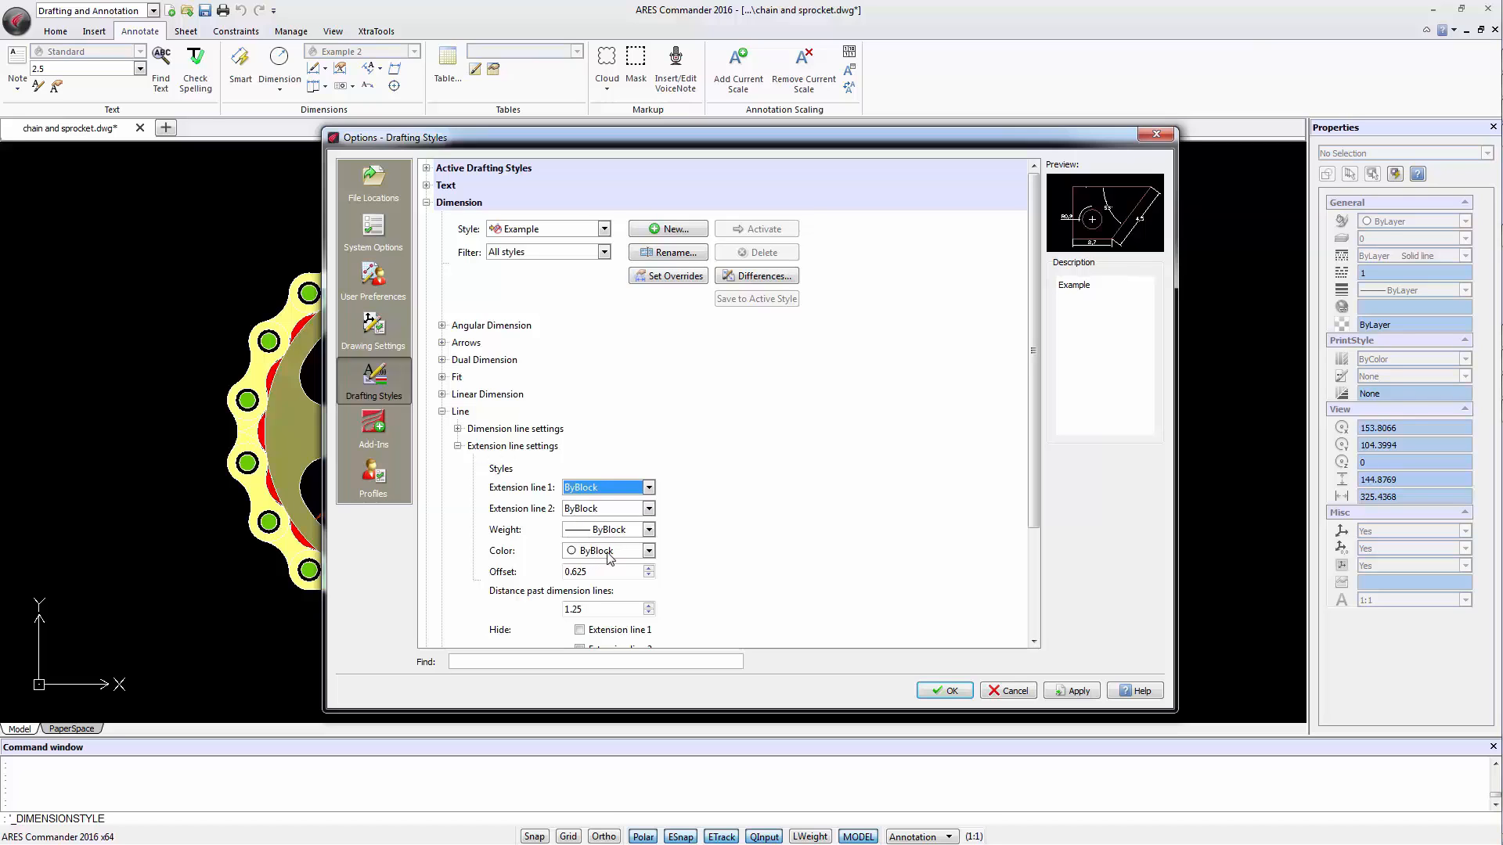
click(591, 571)
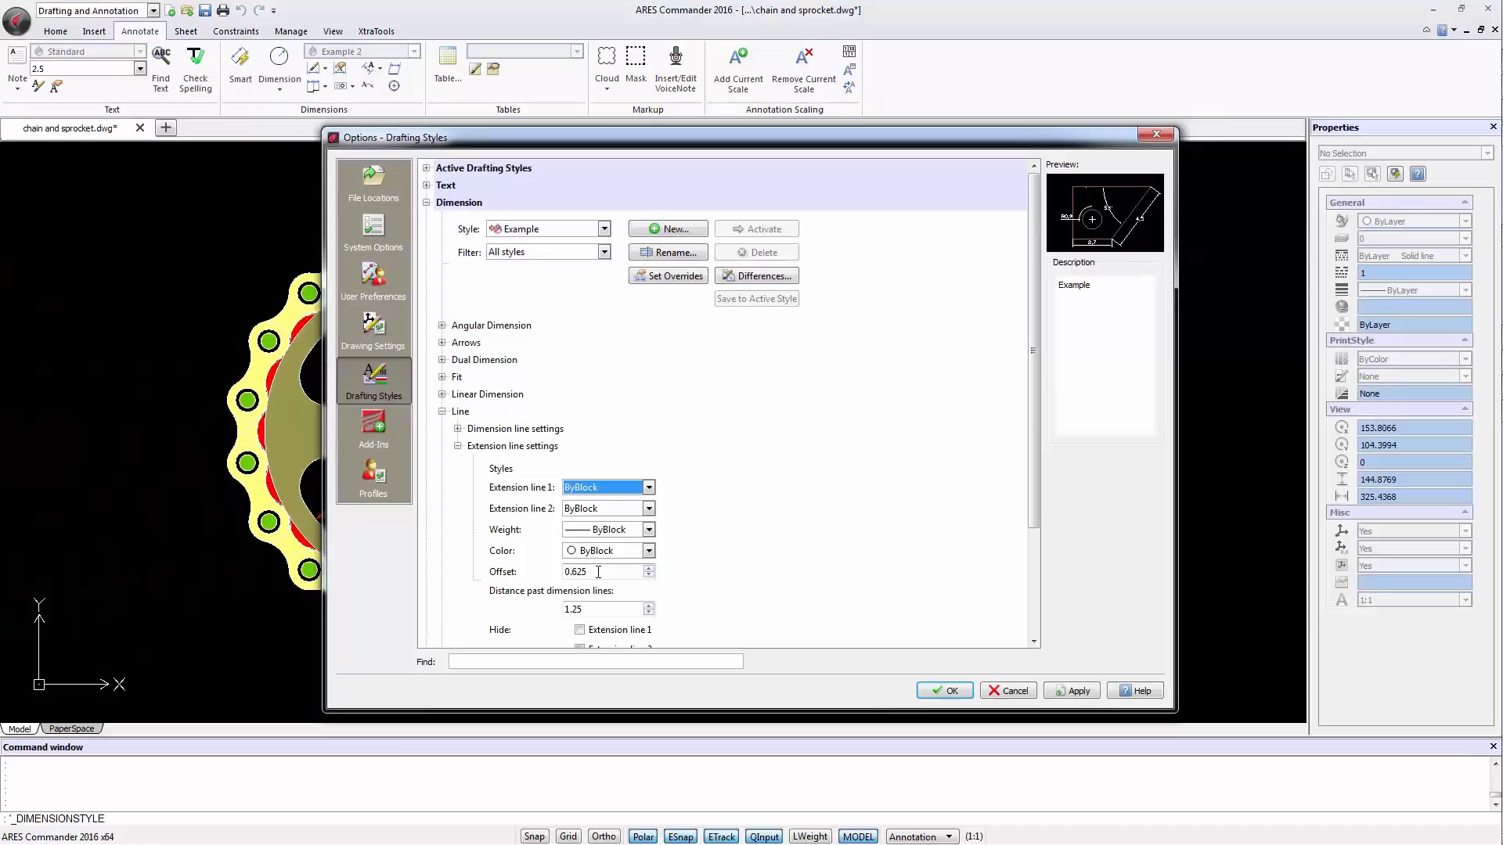
scroll(down, 3)
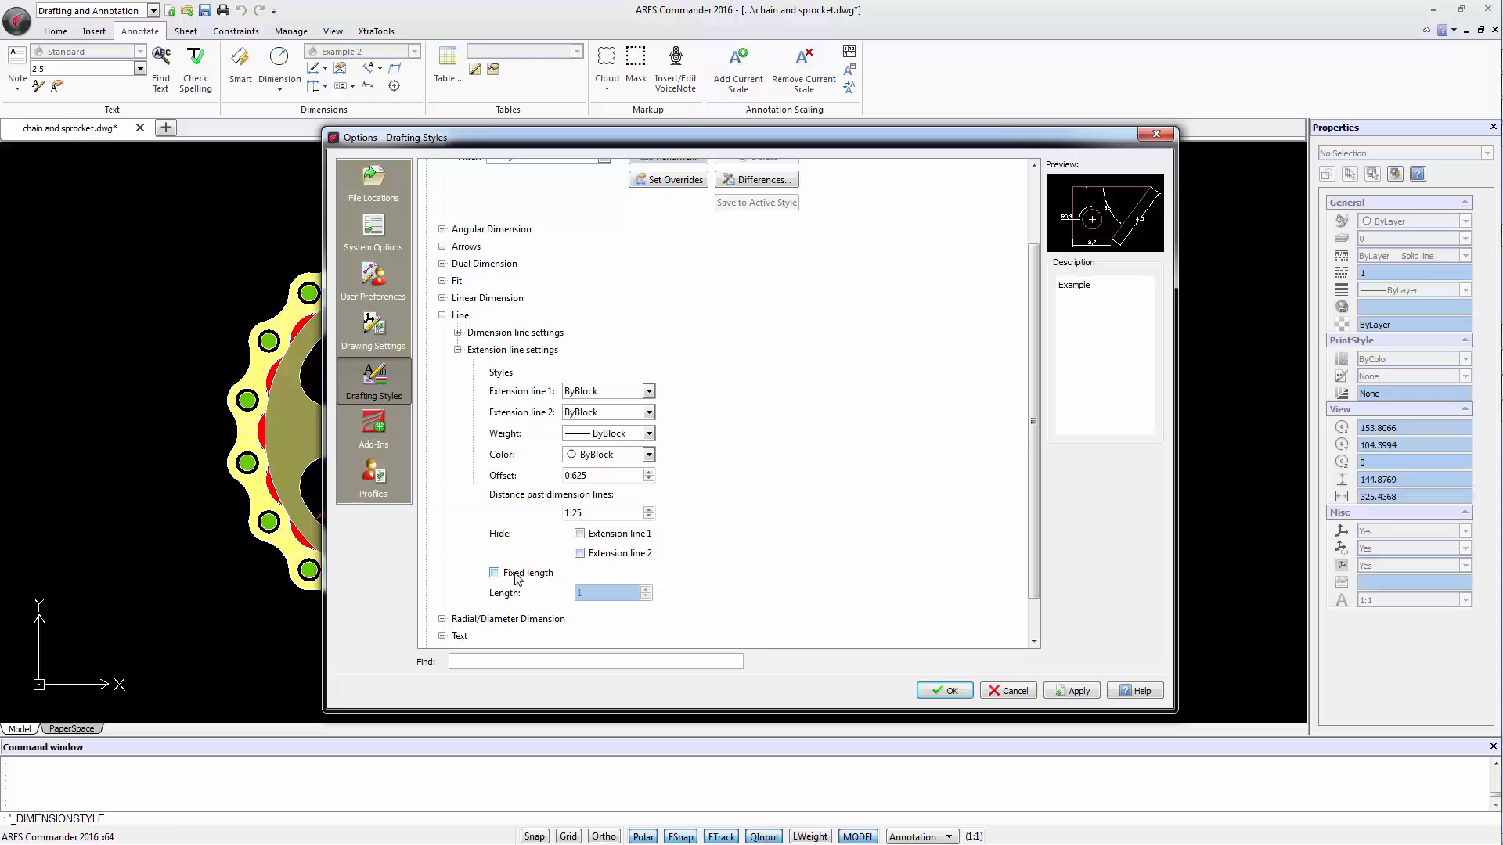
click(495, 573)
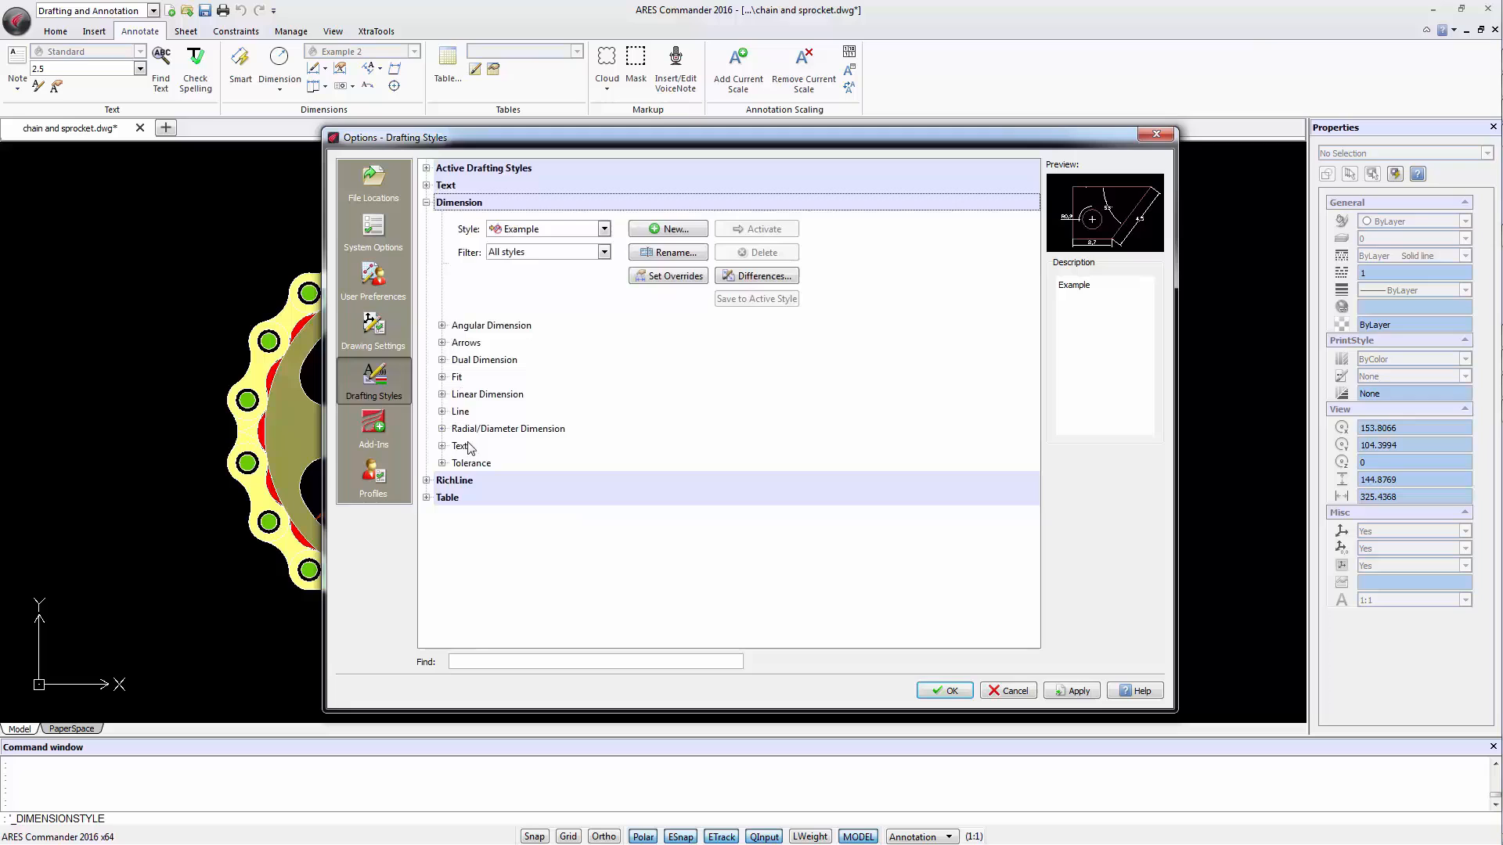
Set the Example style's radial/diameter center mark display to As centerline.
click(441, 429)
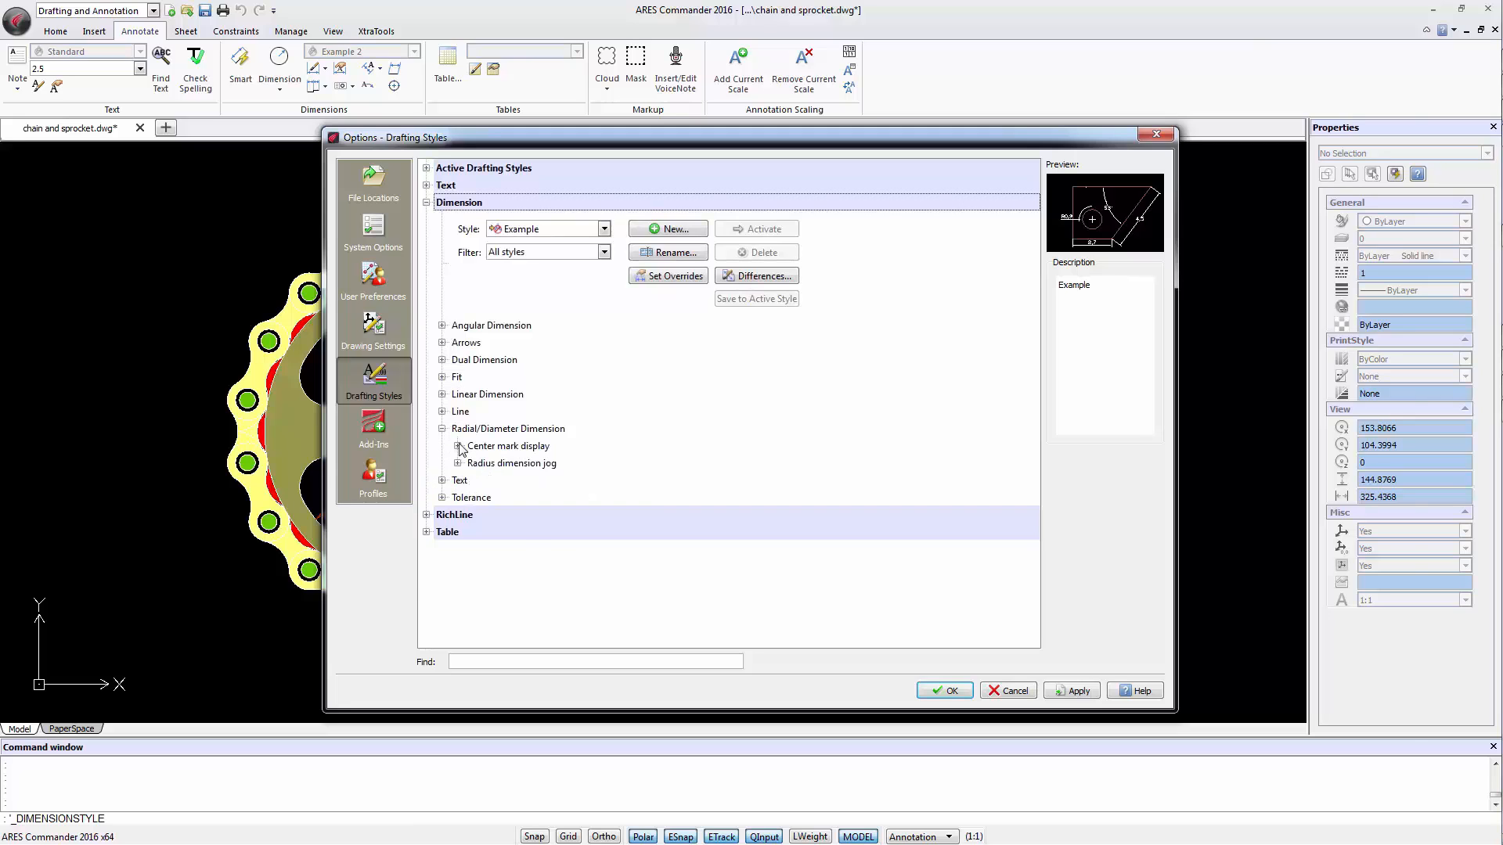
click(459, 447)
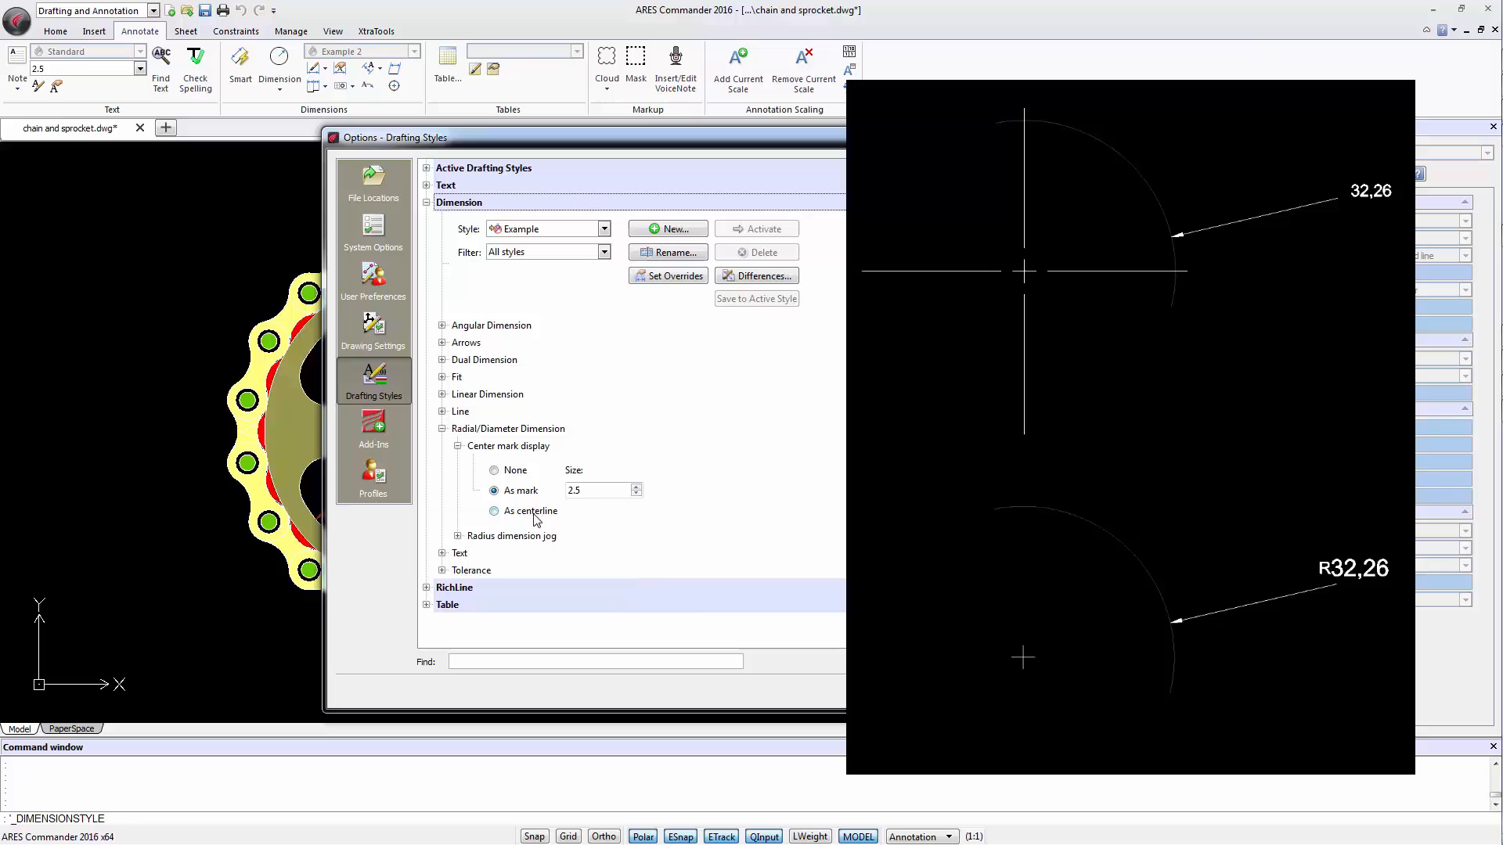
click(495, 510)
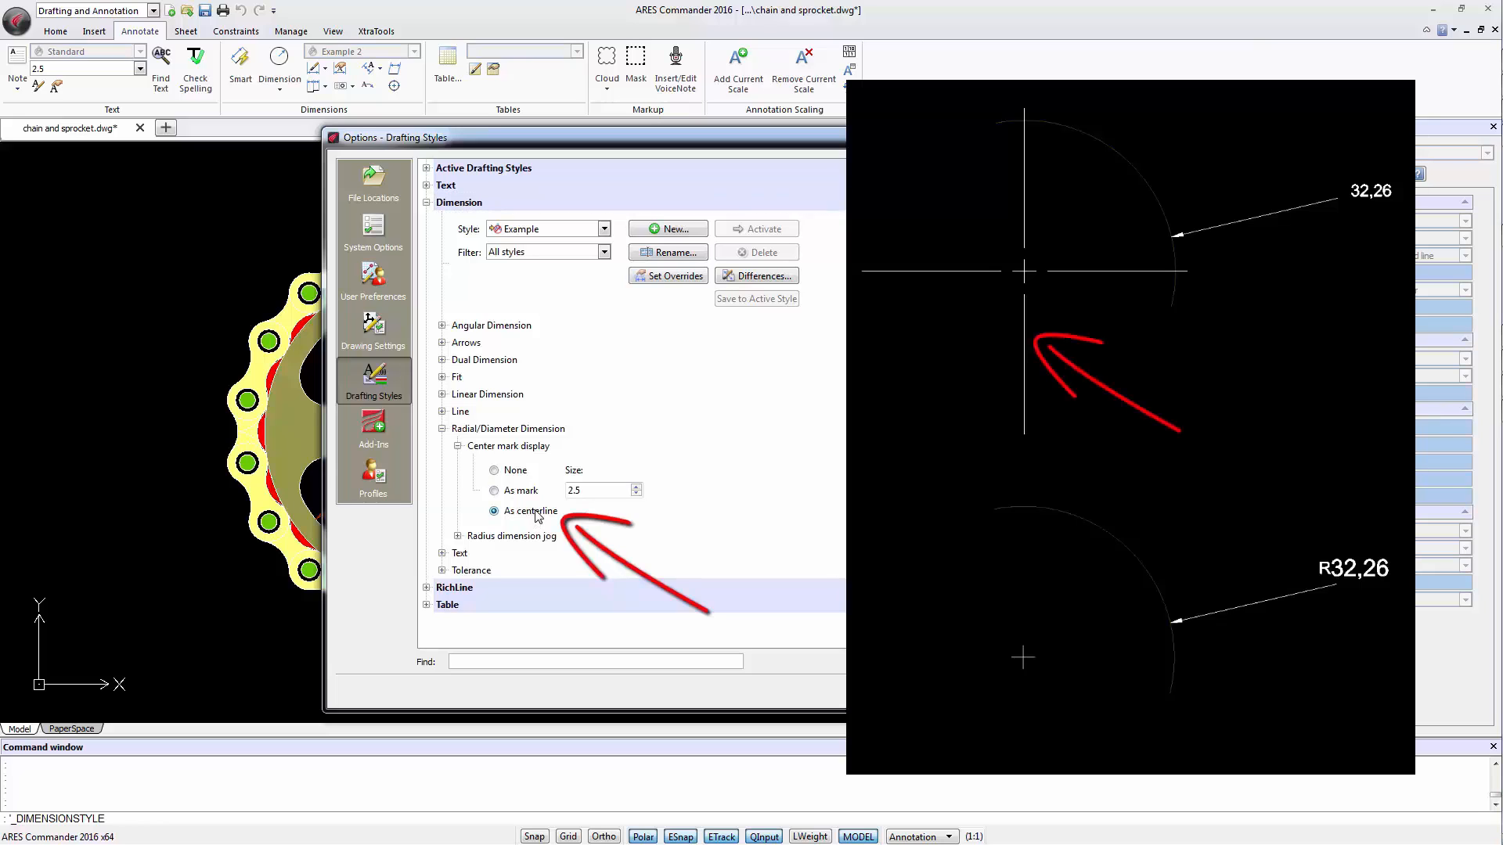
click(441, 429)
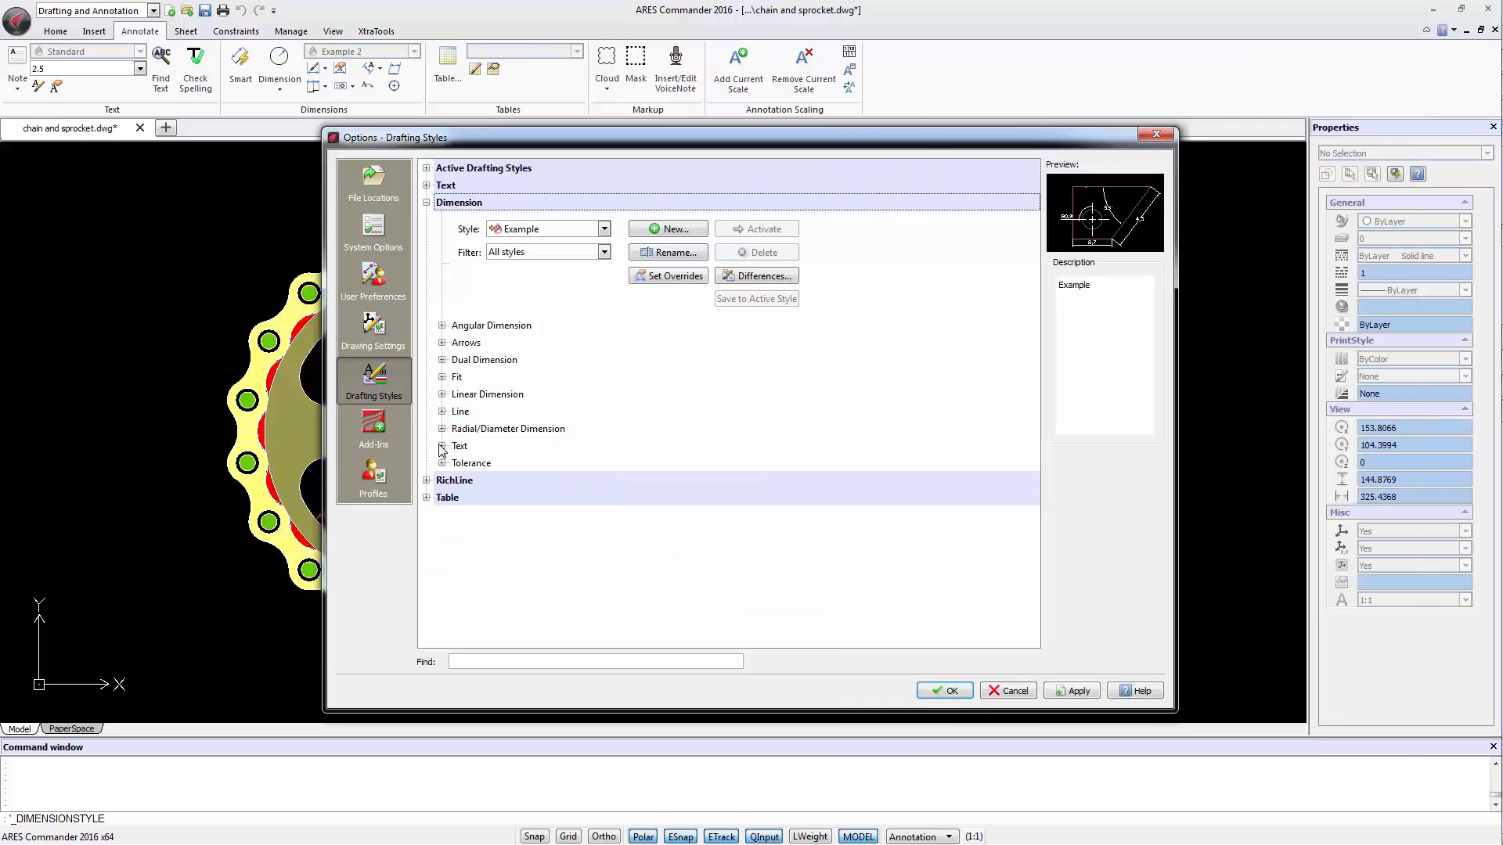
Enable Frame dimension text in the Example style's Text settings.
click(441, 446)
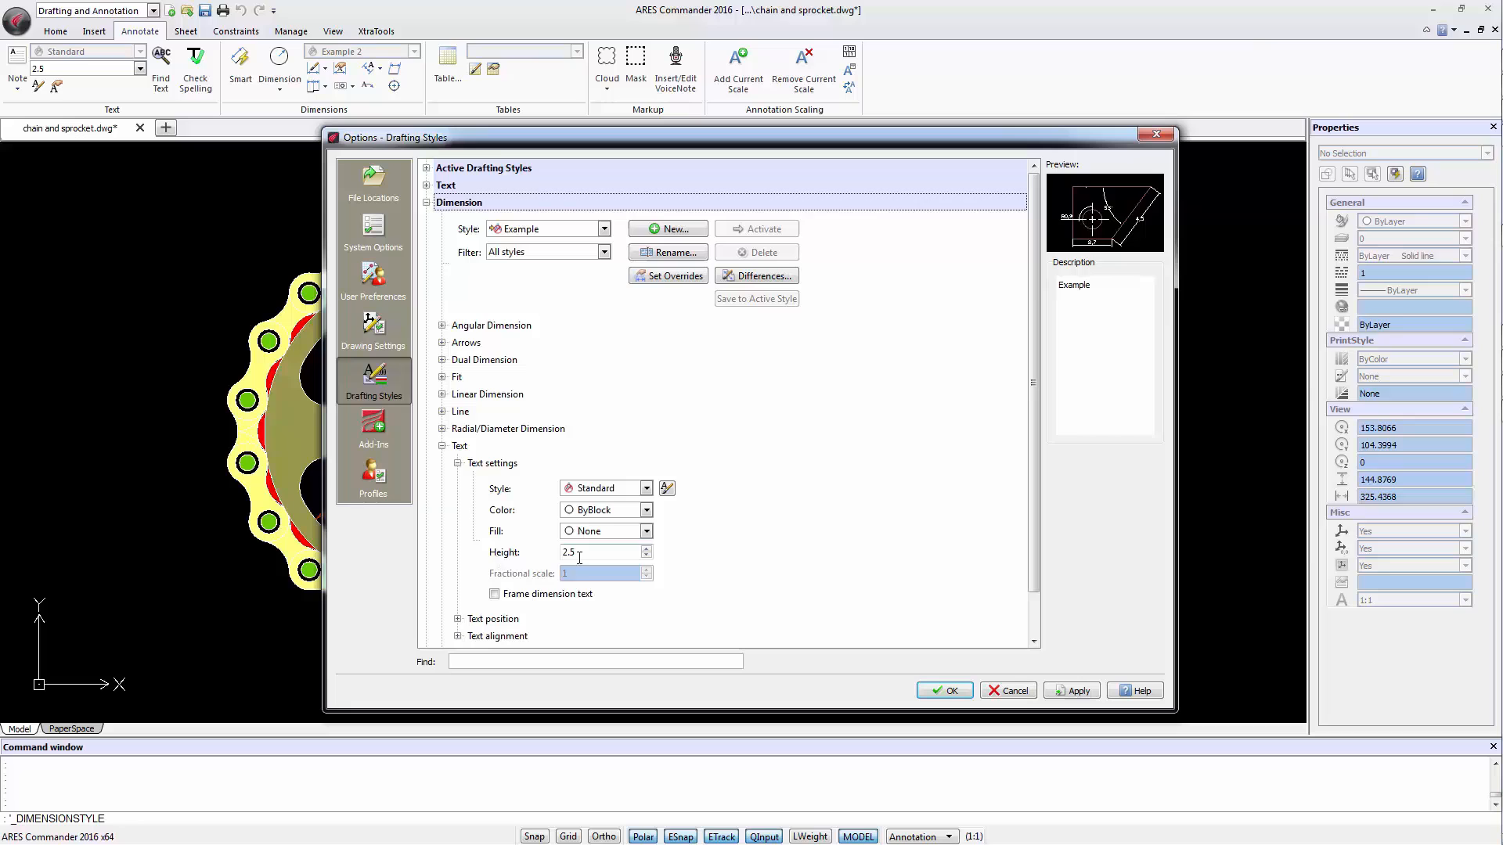
click(495, 593)
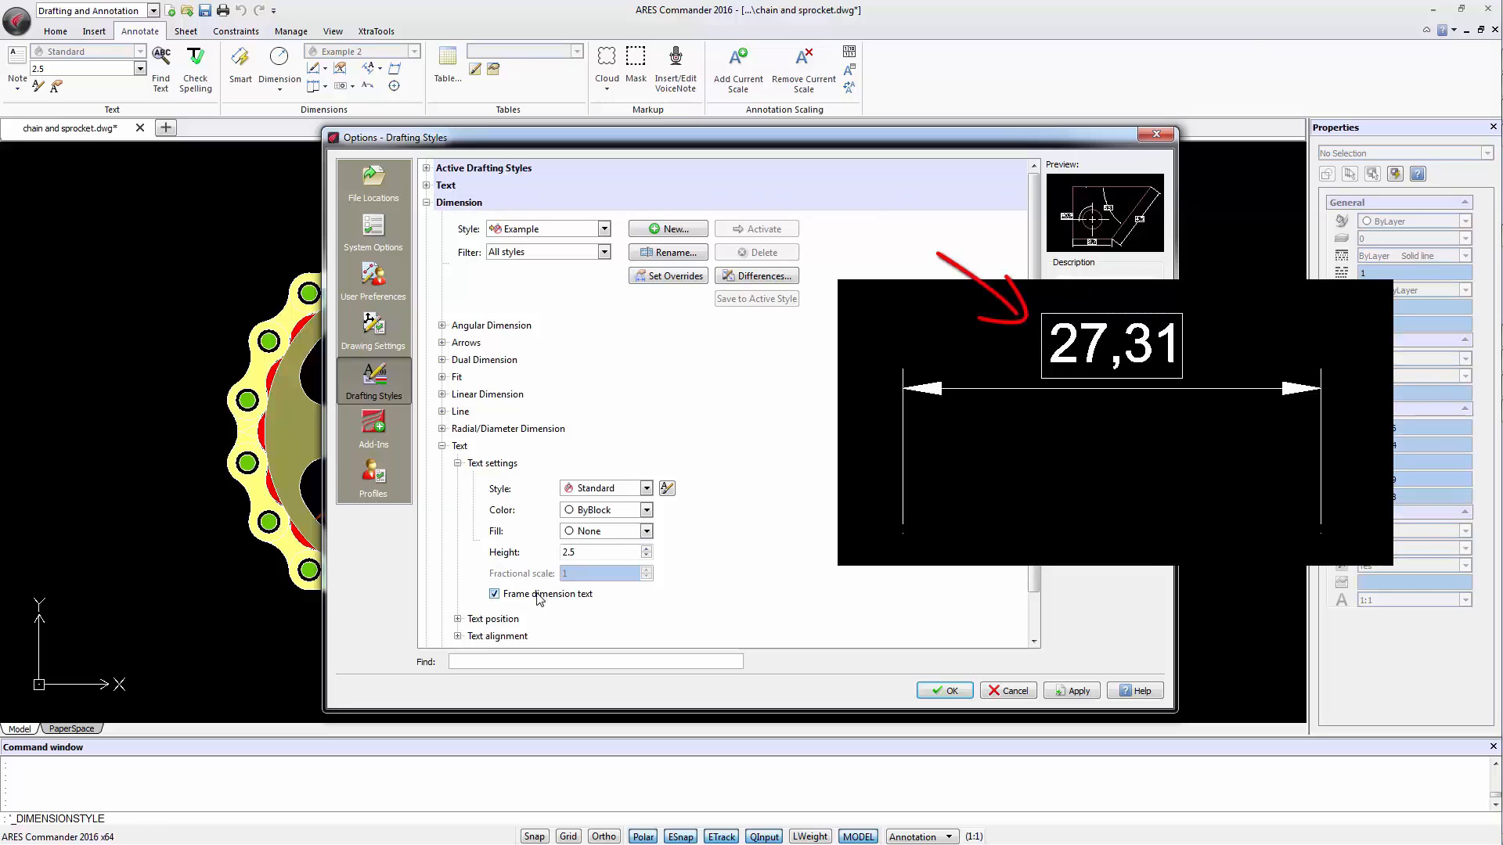
click(681, 506)
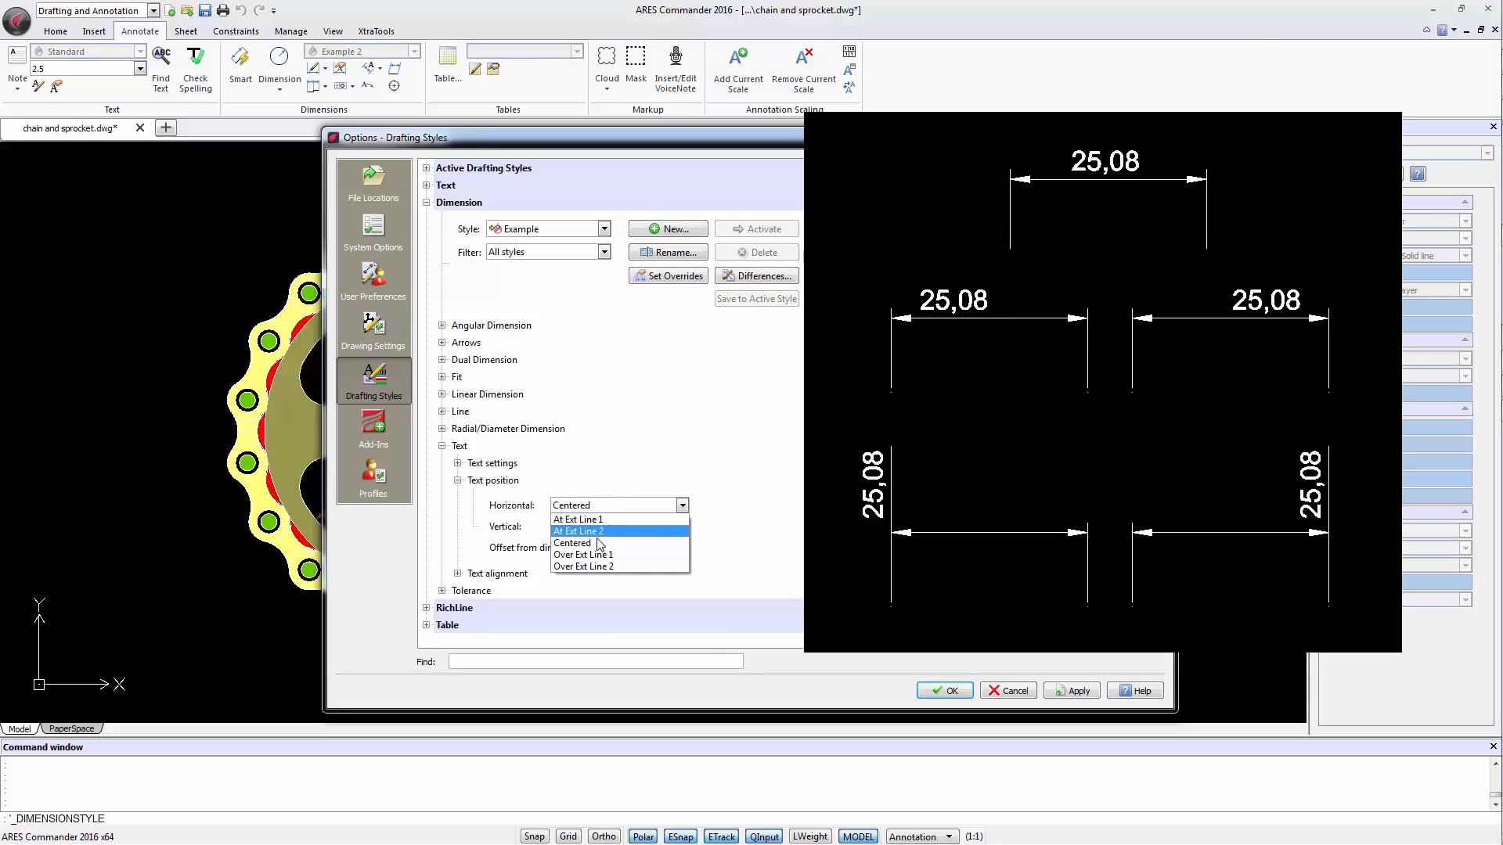
Set text position Horizontal back to Centered and Vertical to Outside.
click(578, 519)
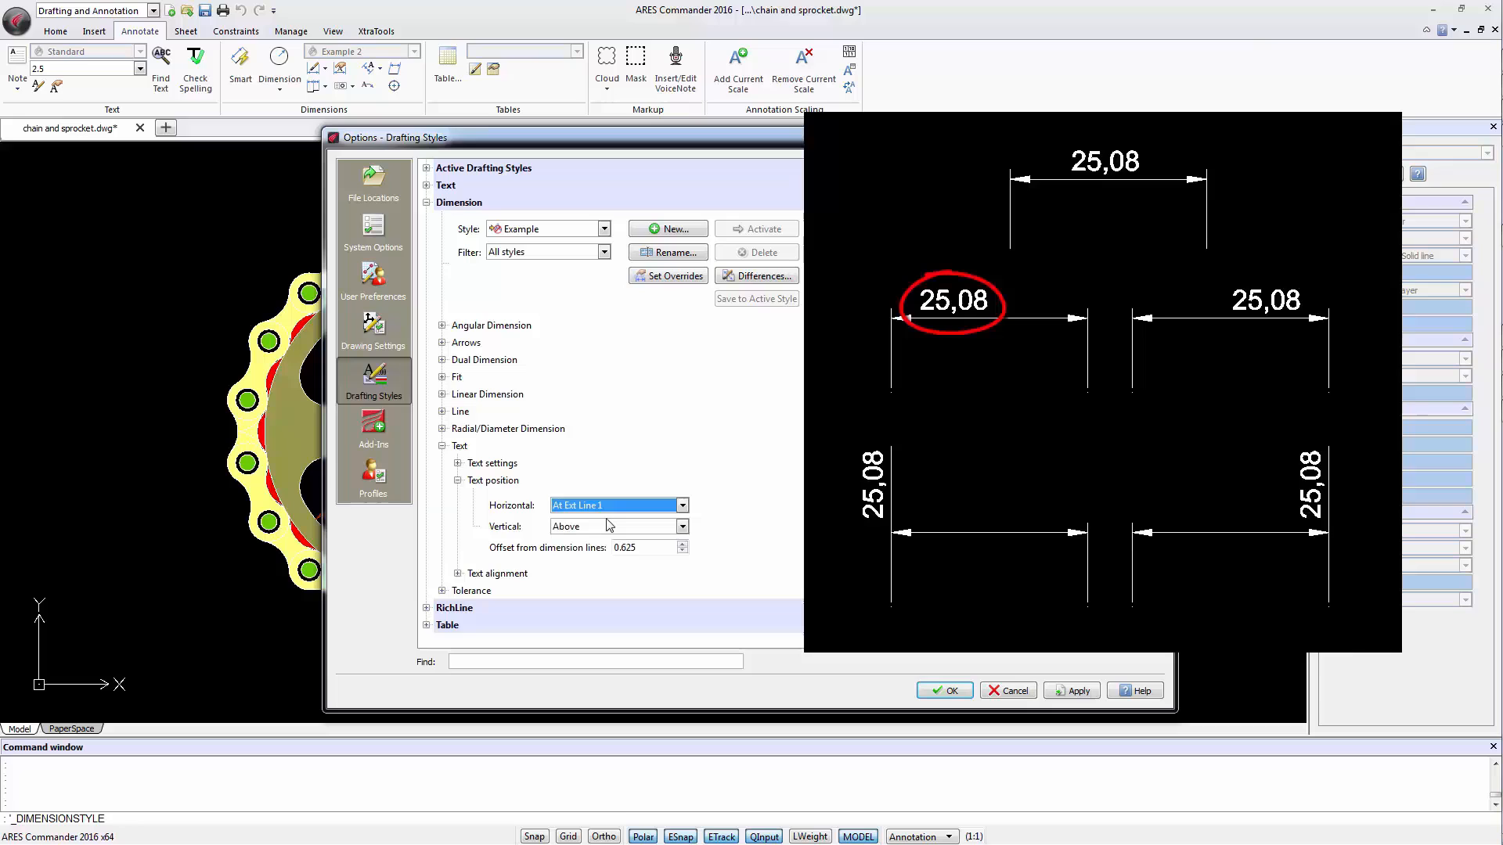
click(681, 505)
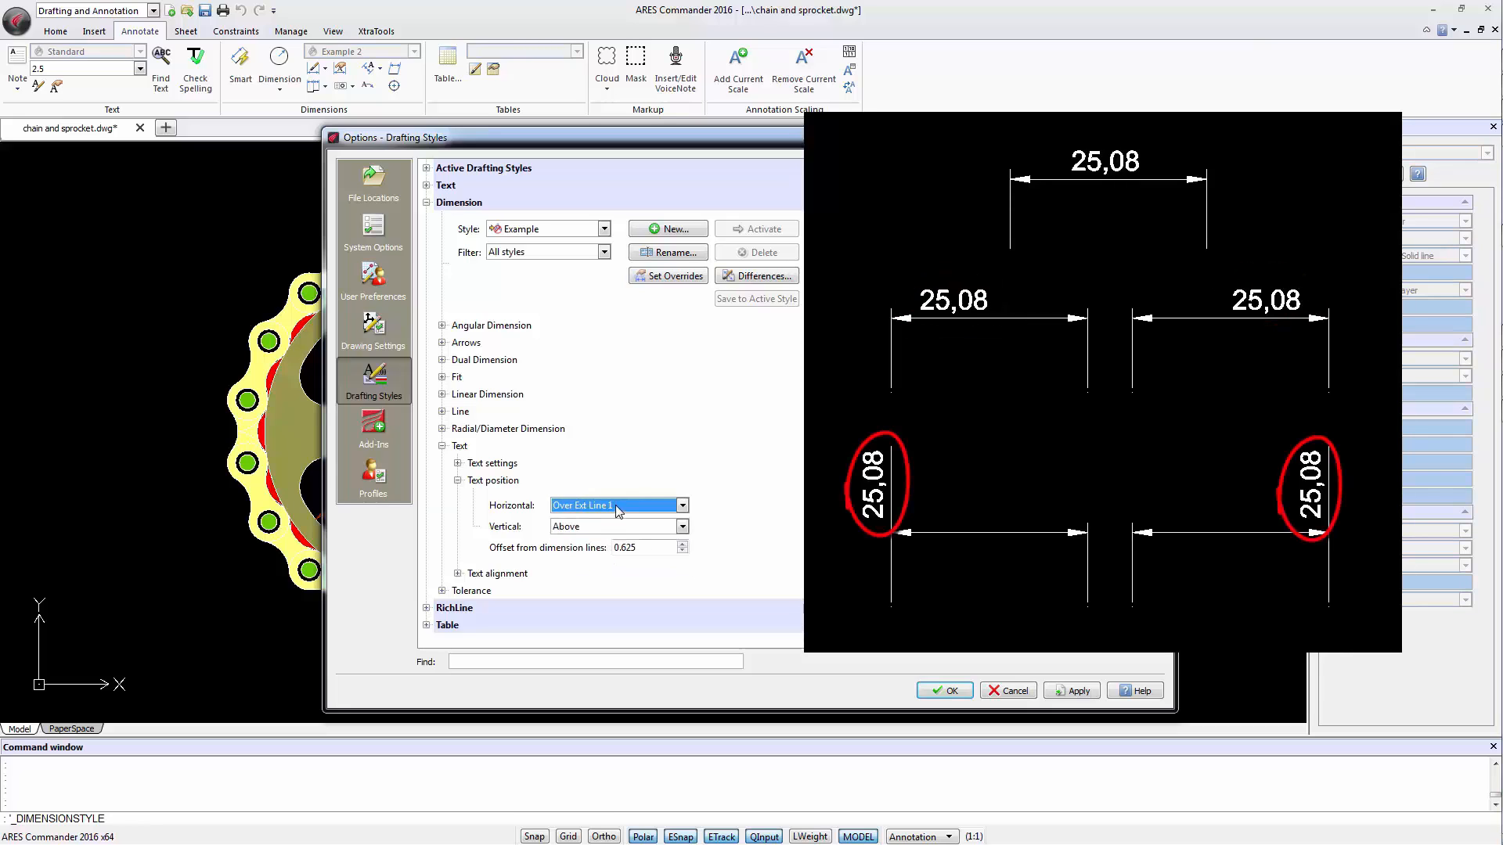
click(619, 506)
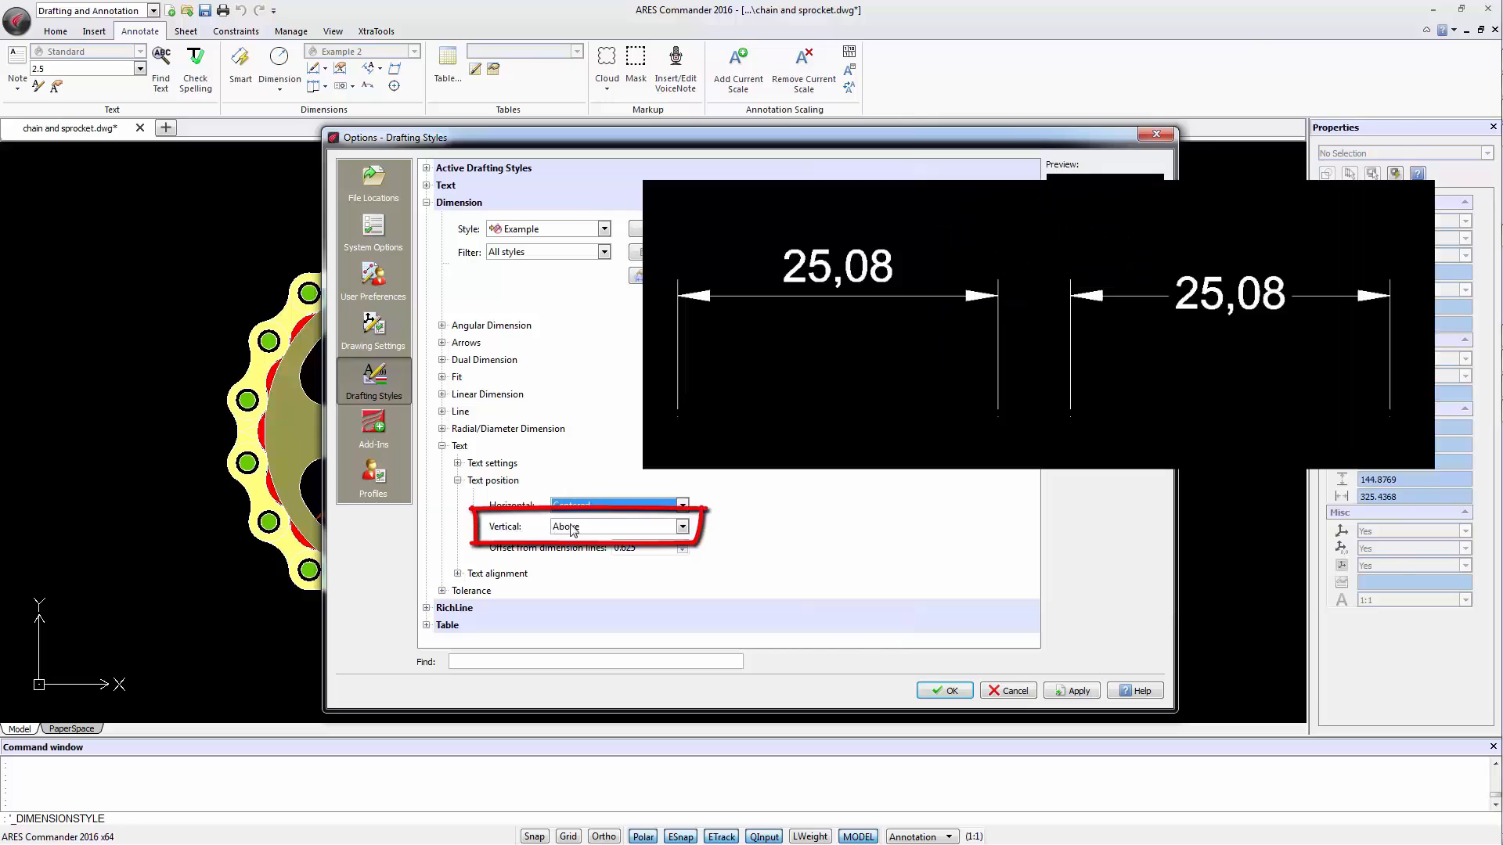
click(681, 526)
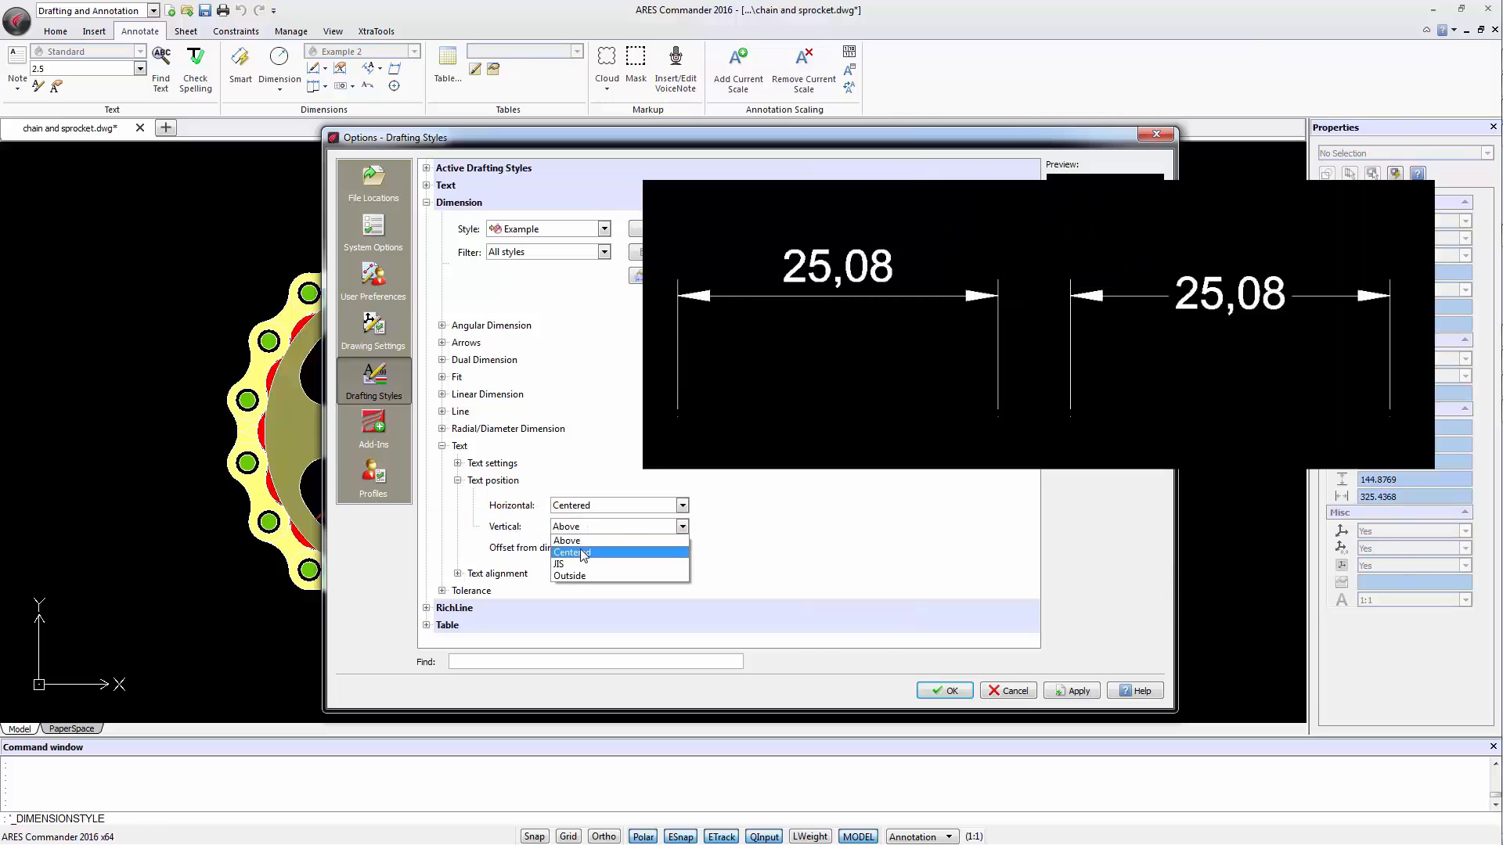
click(570, 575)
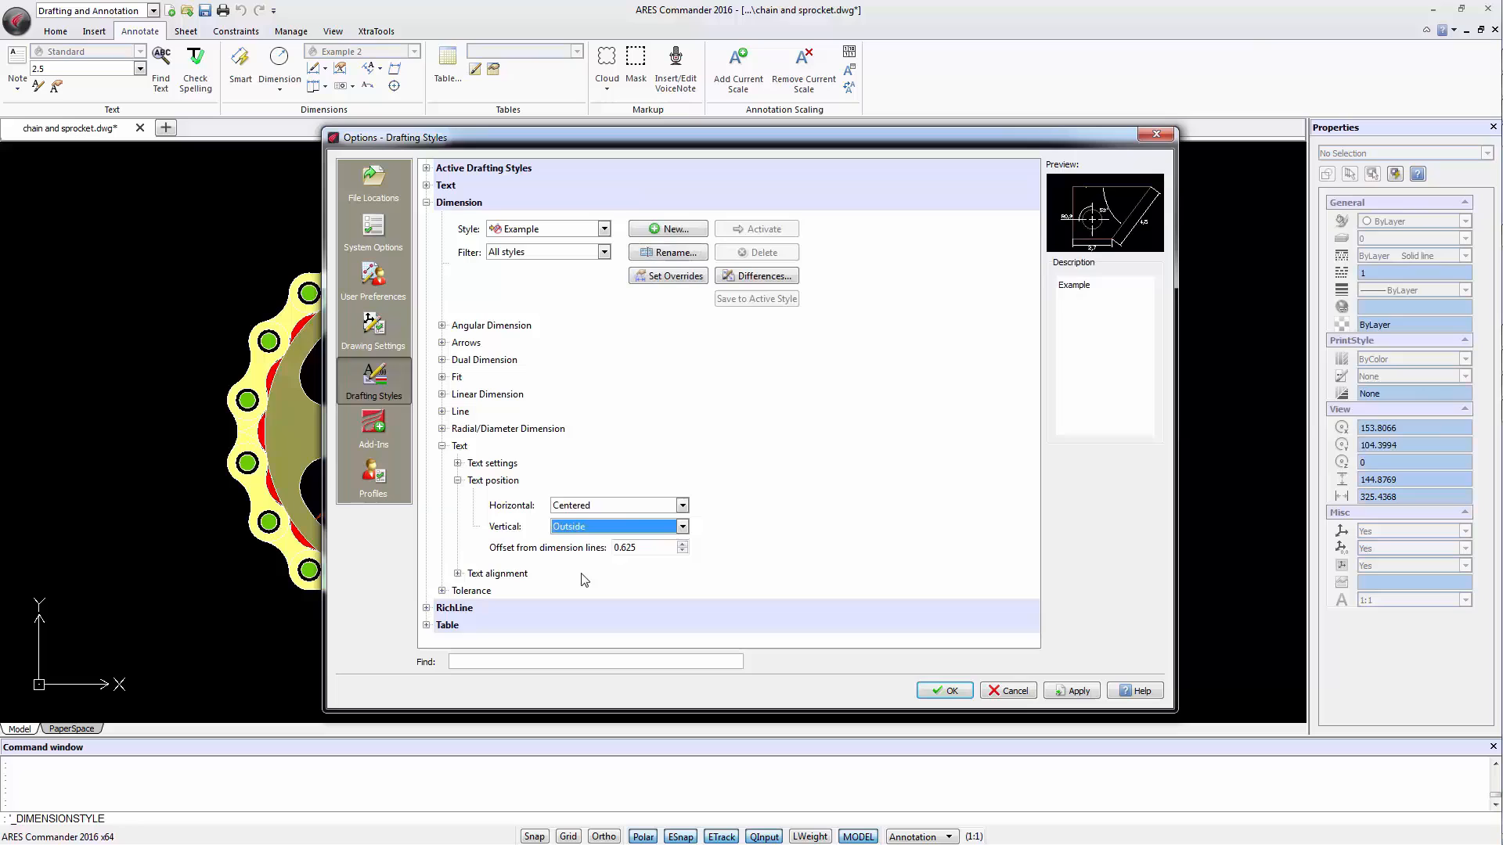
click(618, 526)
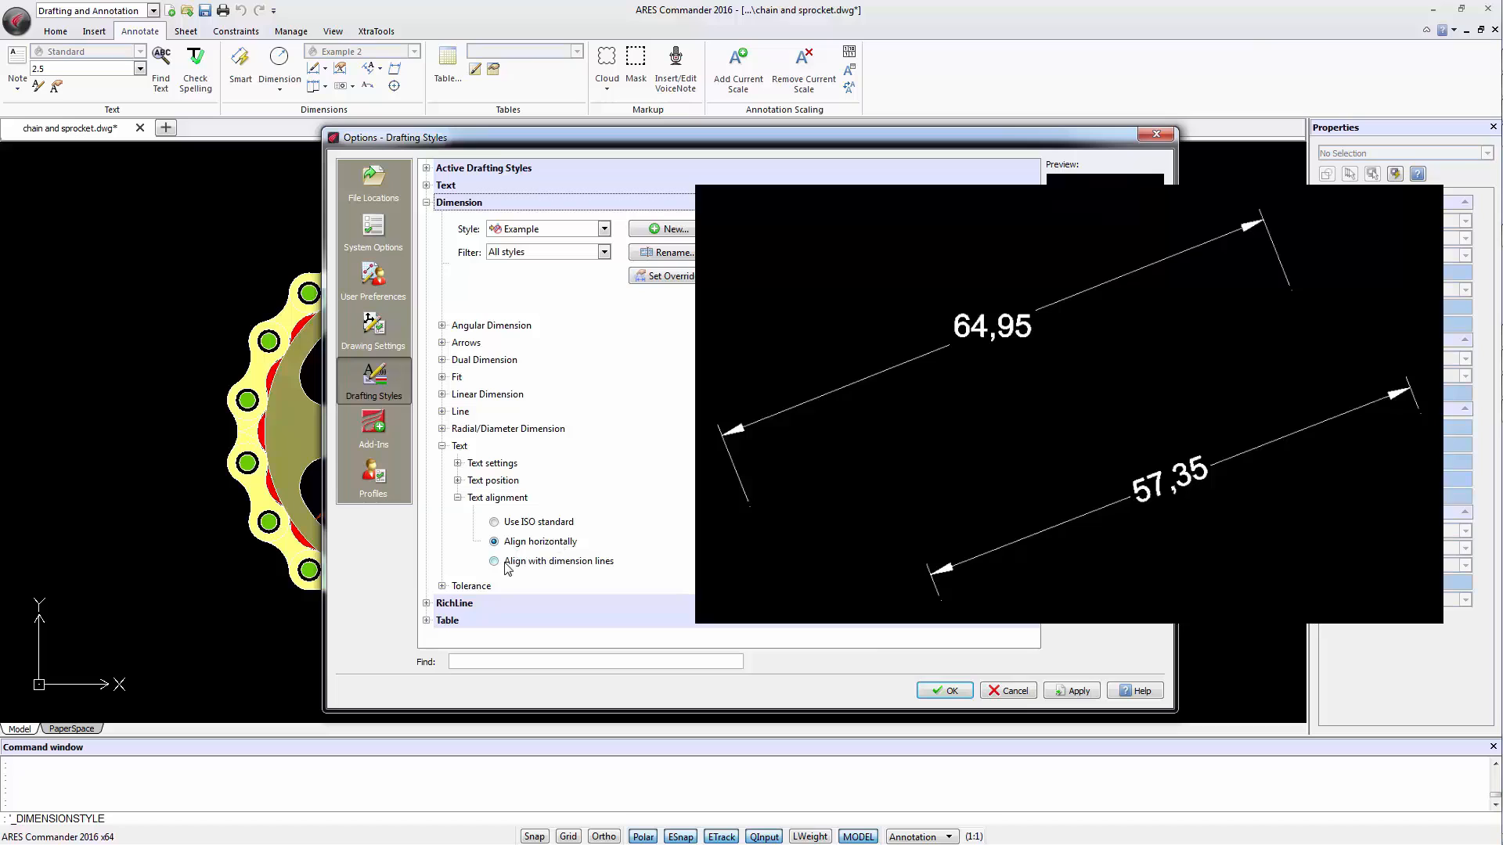
Expand the Tolerance section showing calculation set to None.
click(493, 561)
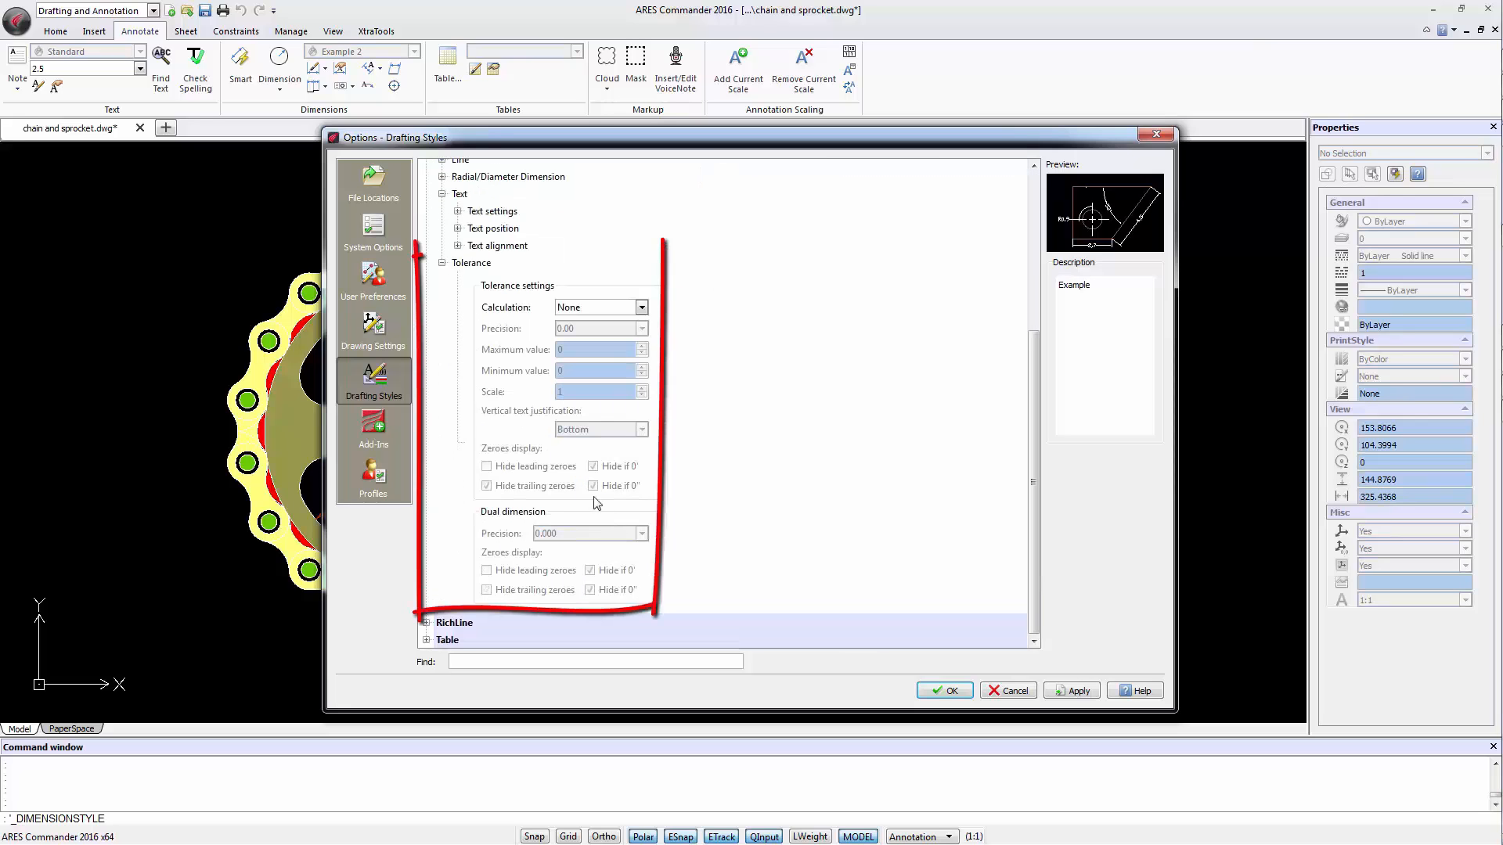
Set the Example style's tolerance calculation to Limits.
click(640, 307)
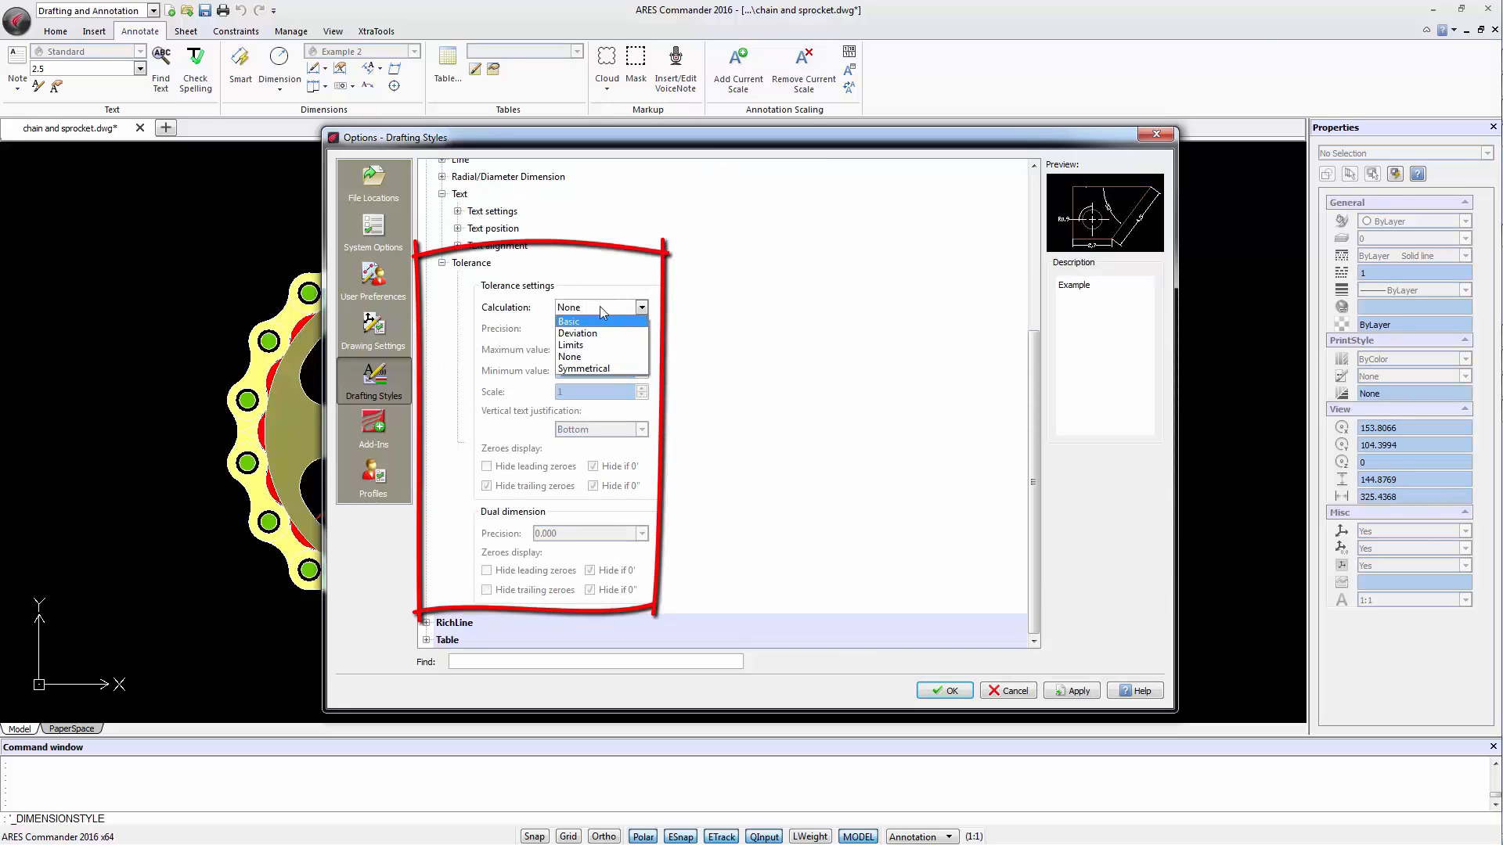
mouse_move(618, 334)
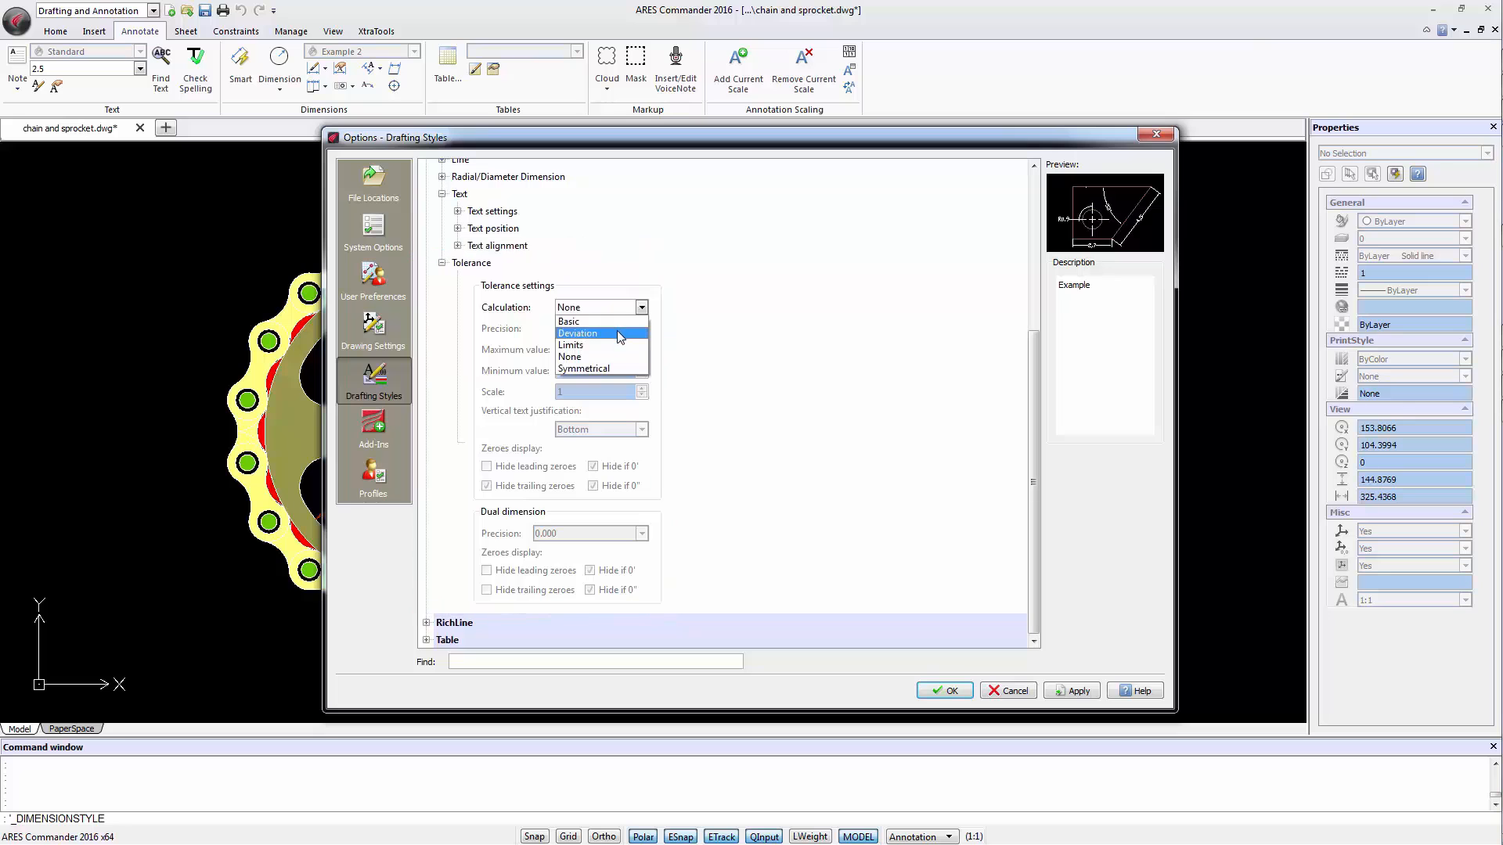
click(570, 345)
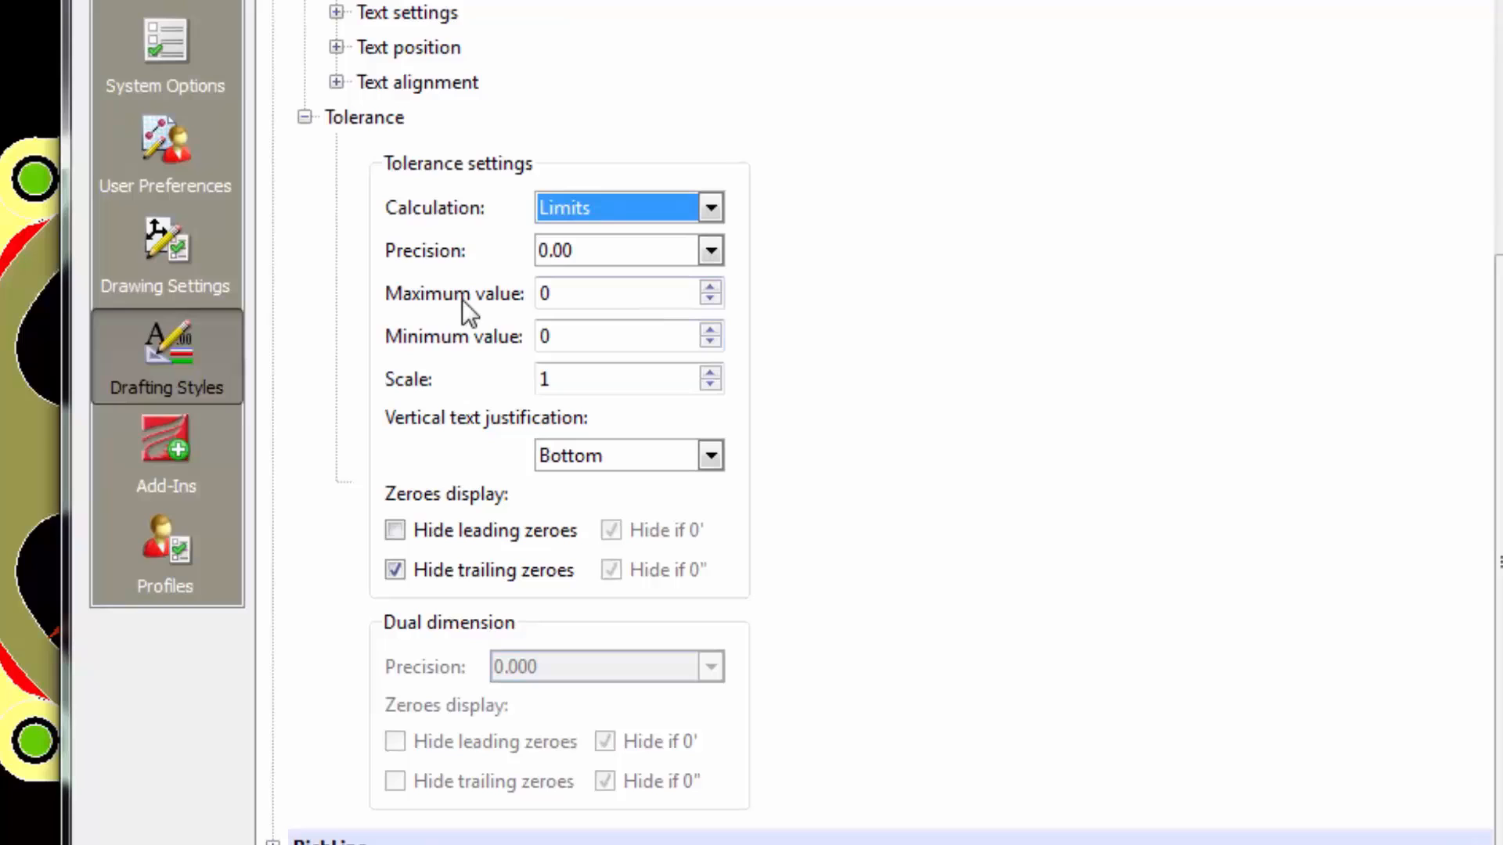
mouse_move(476, 343)
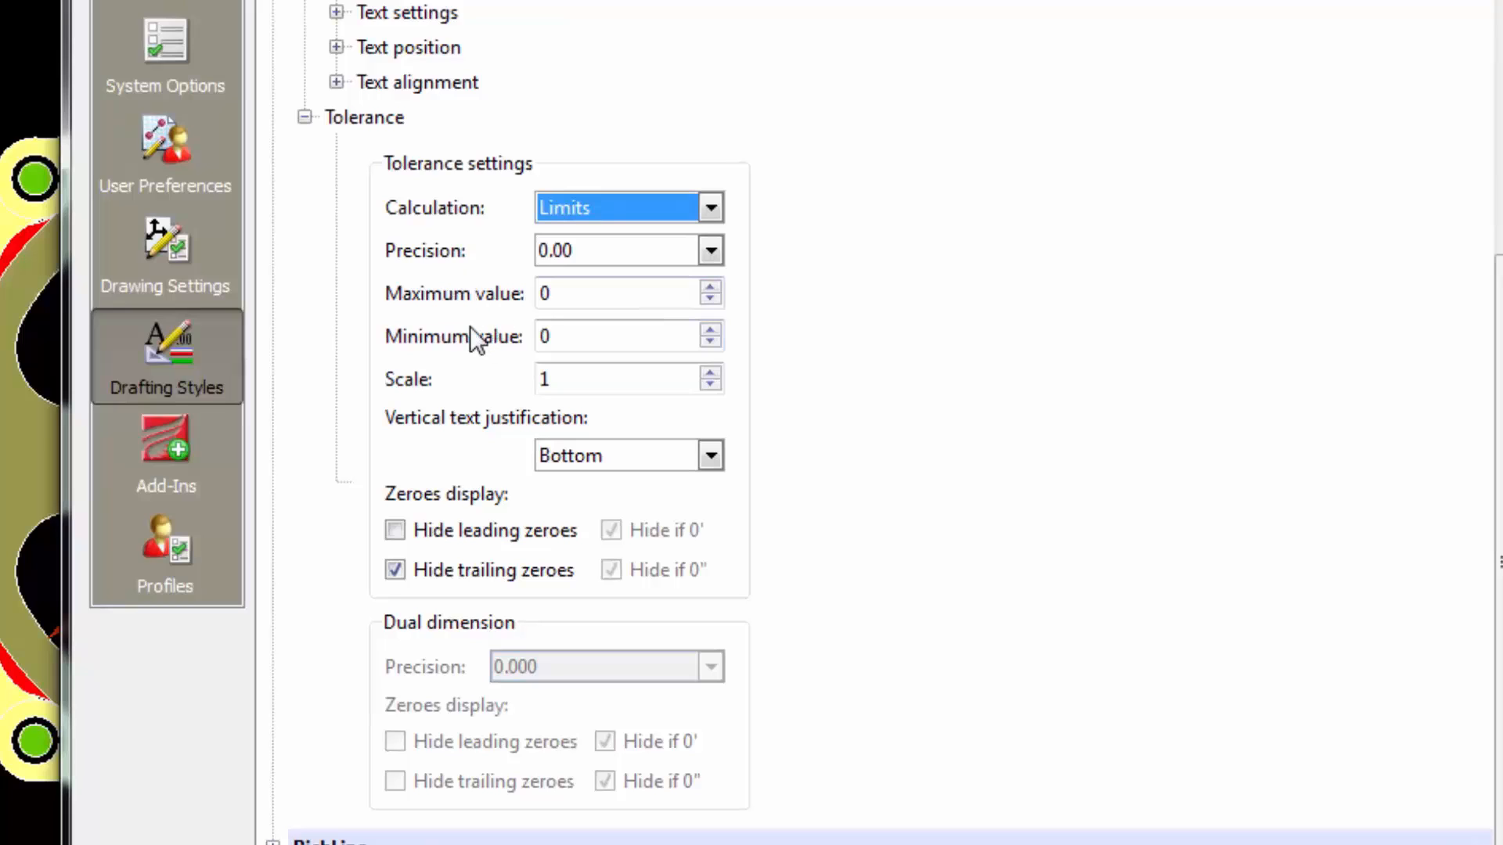
mouse_move(623, 458)
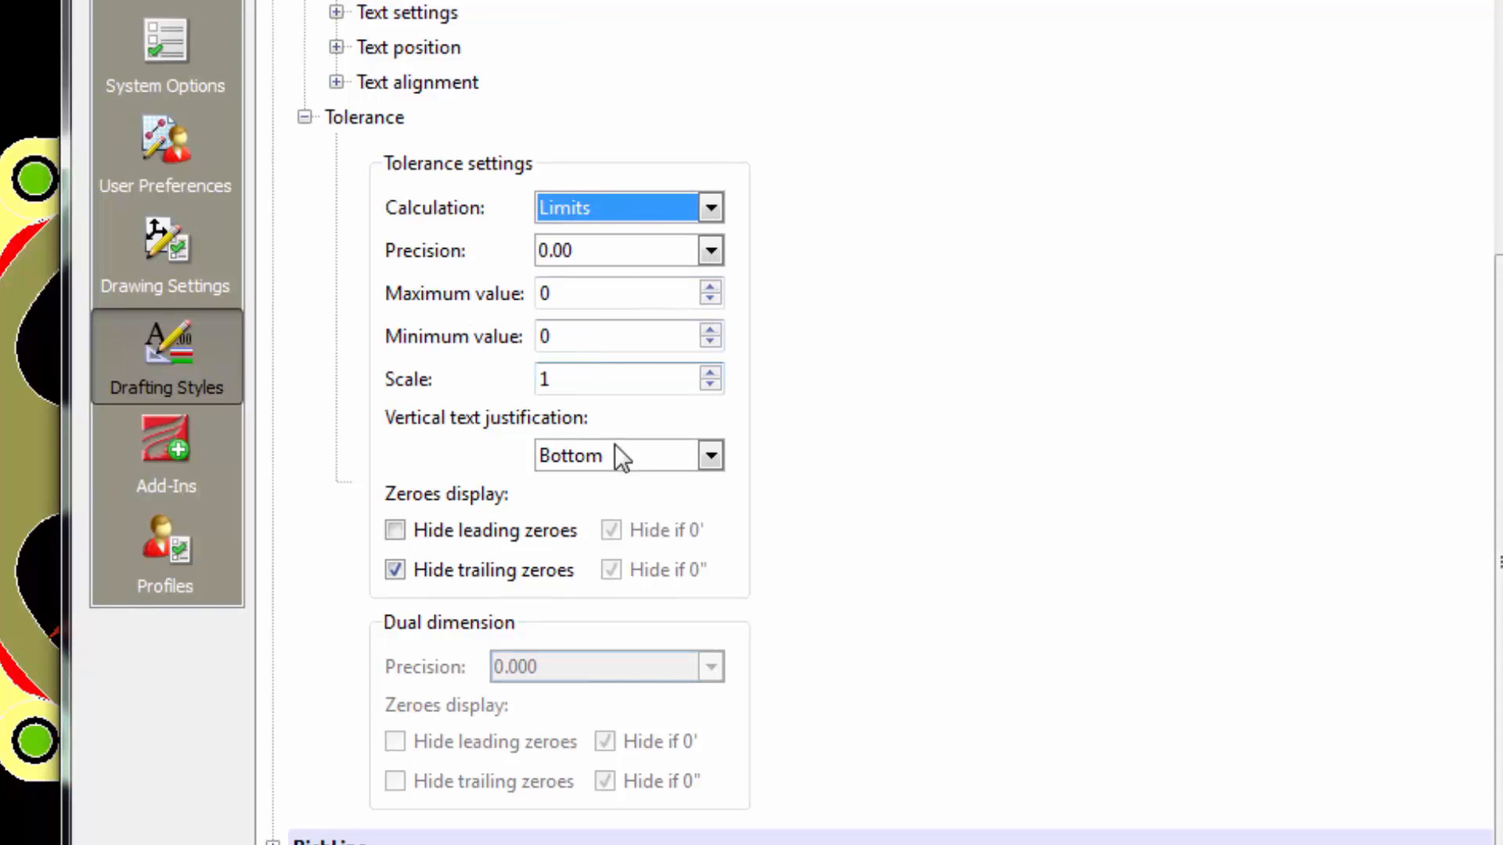
click(623, 456)
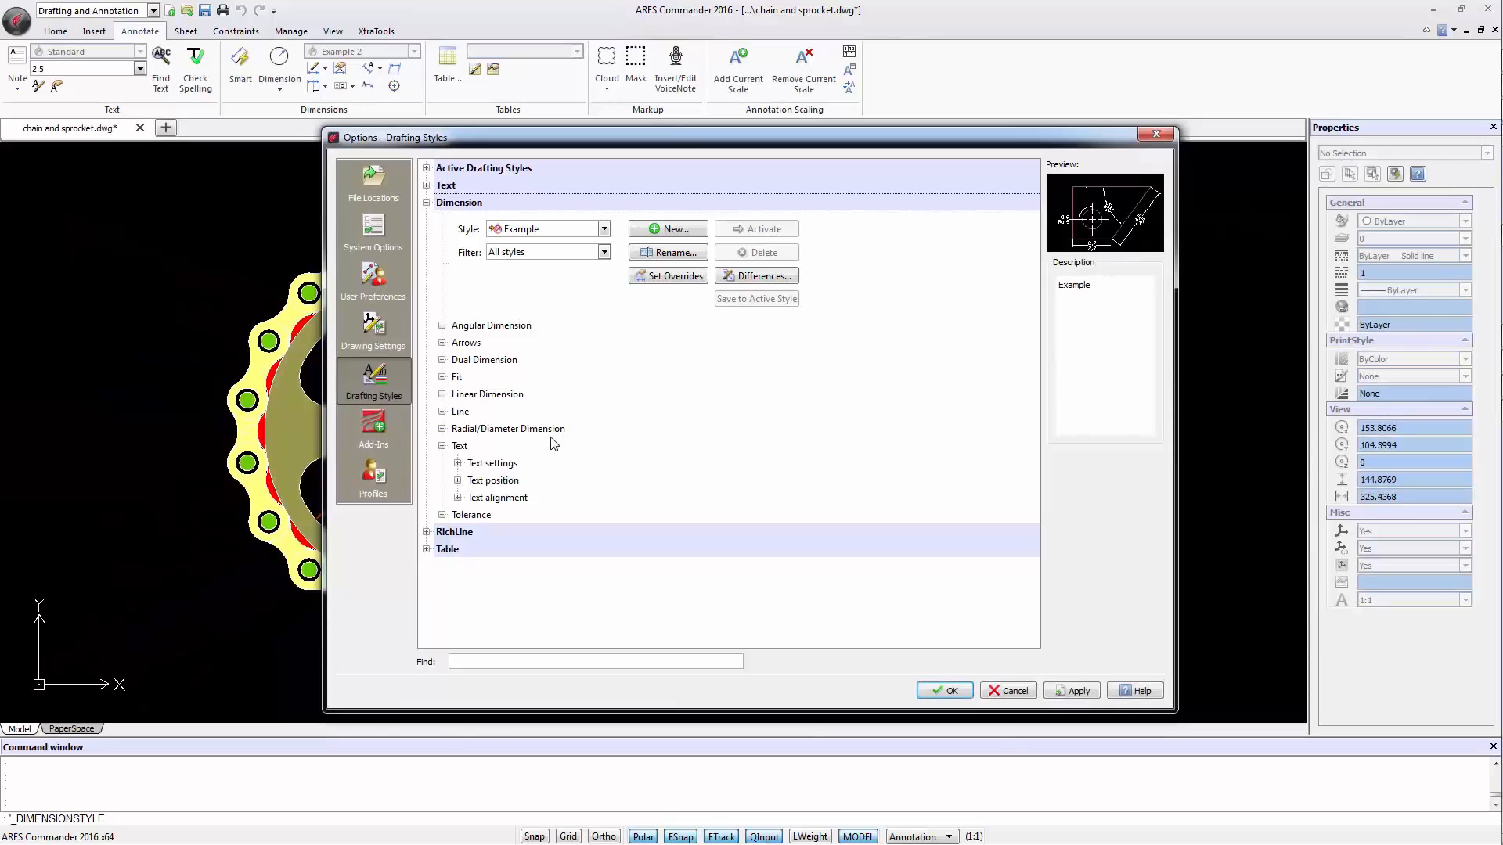
mouse_move(1143, 672)
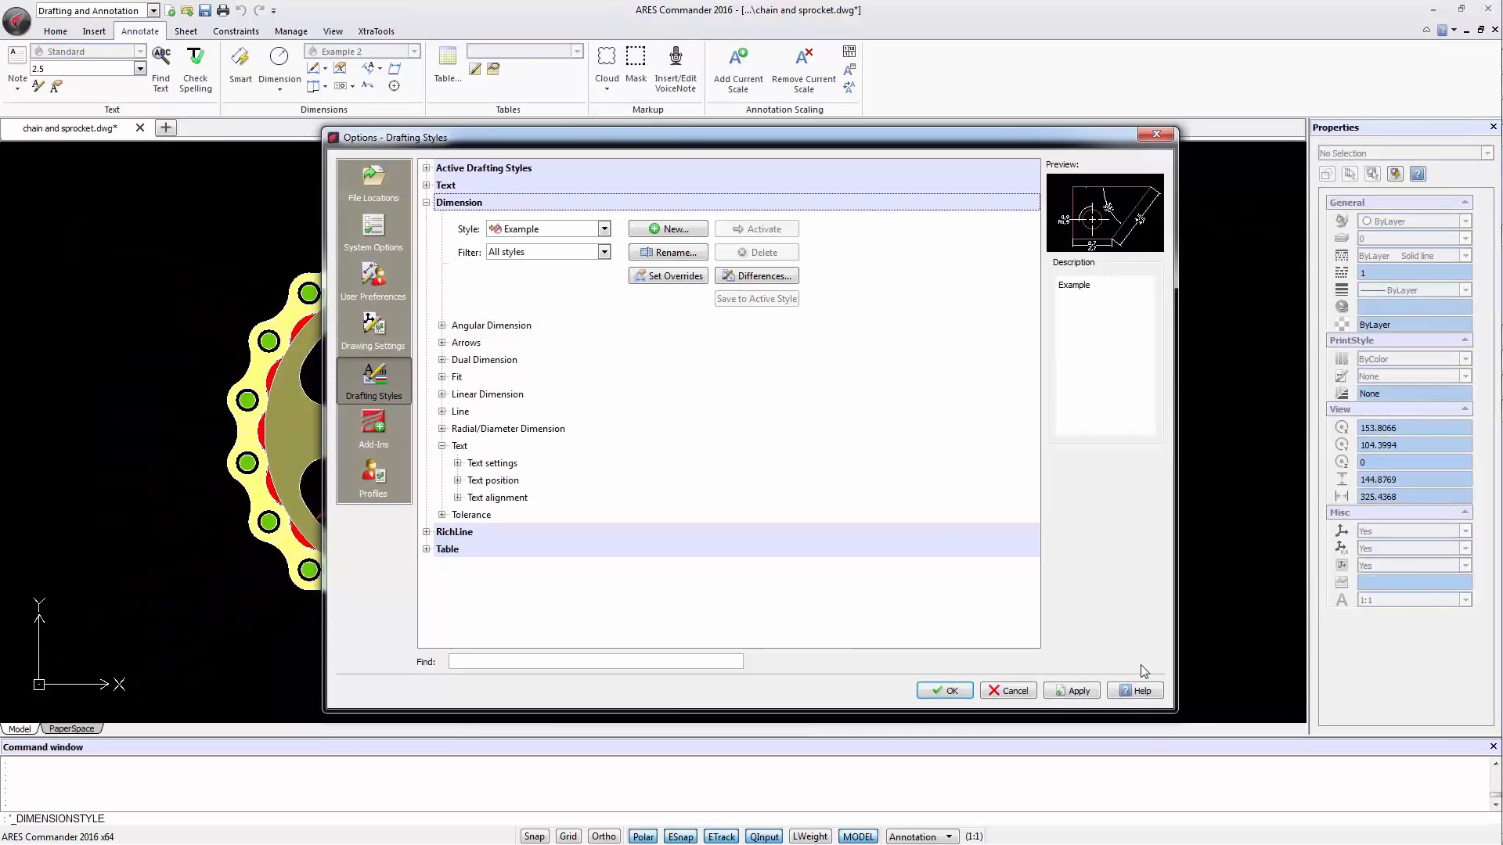
Show the Managing Drafting Styles help page scrolled to the DimensionStyles section.
click(1133, 690)
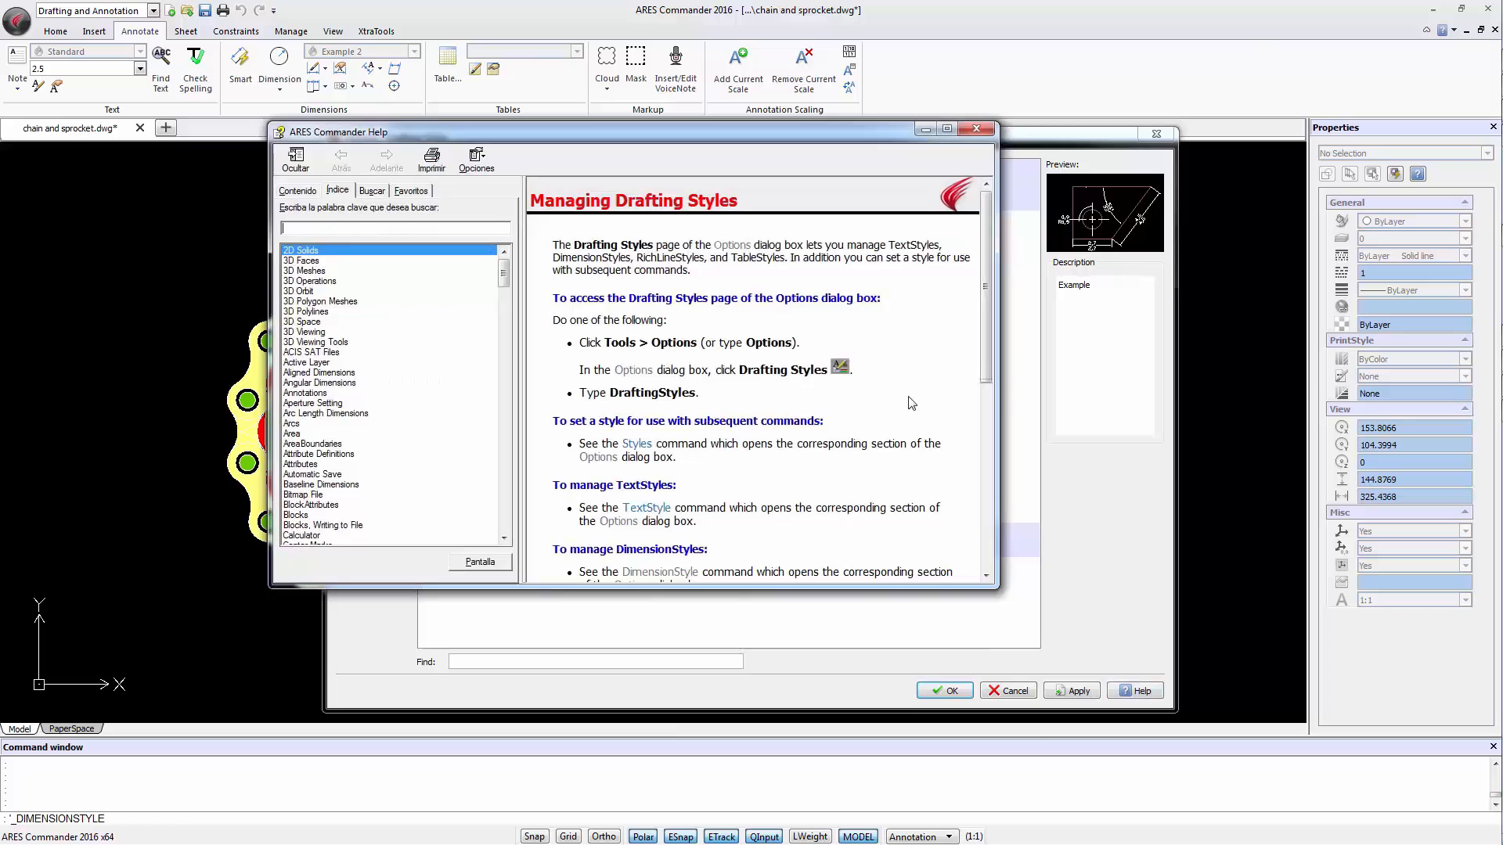
scroll(down, 3)
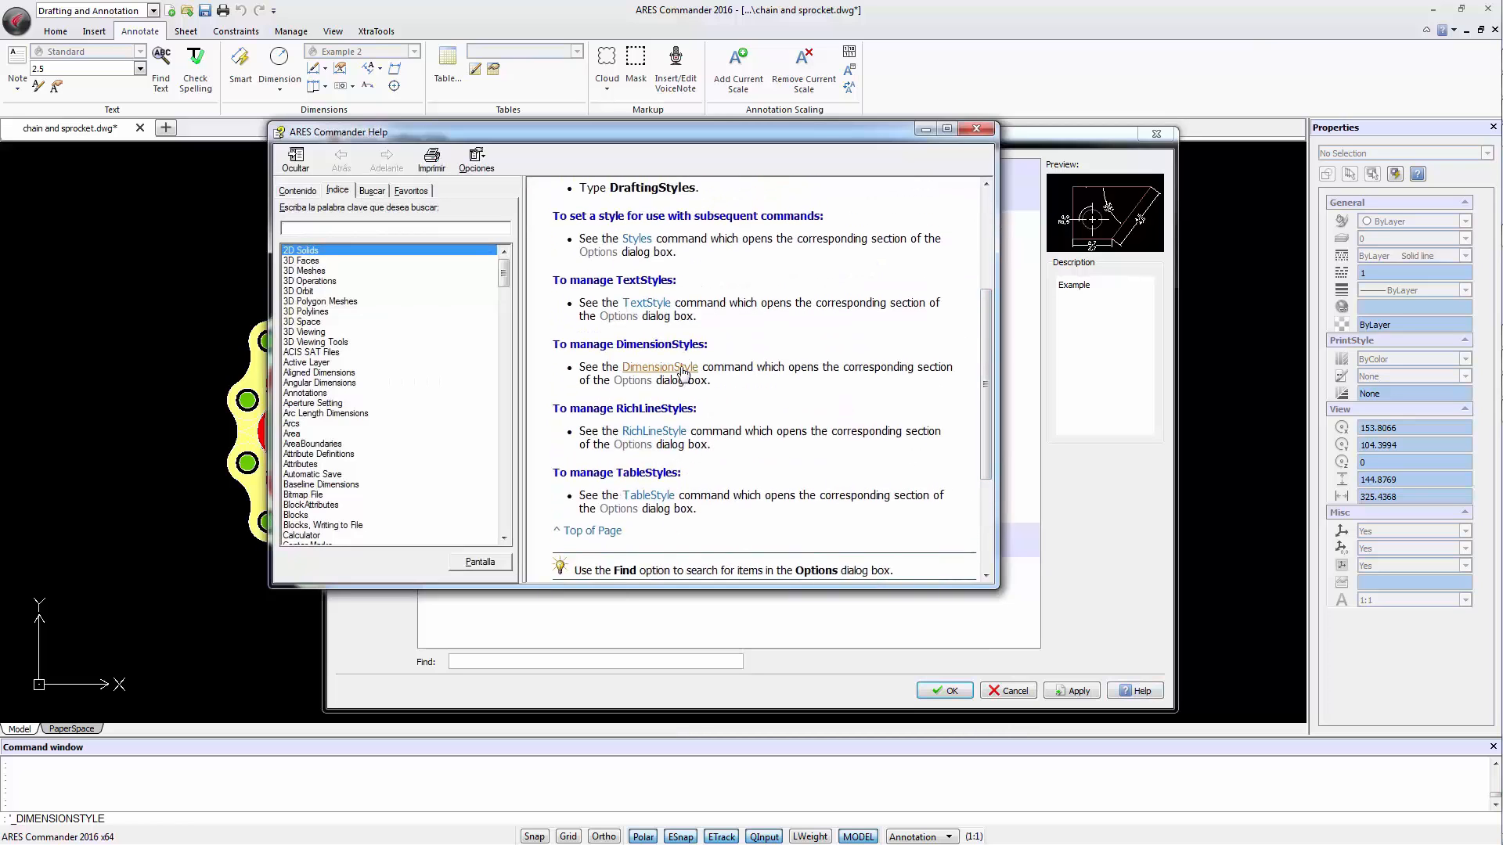